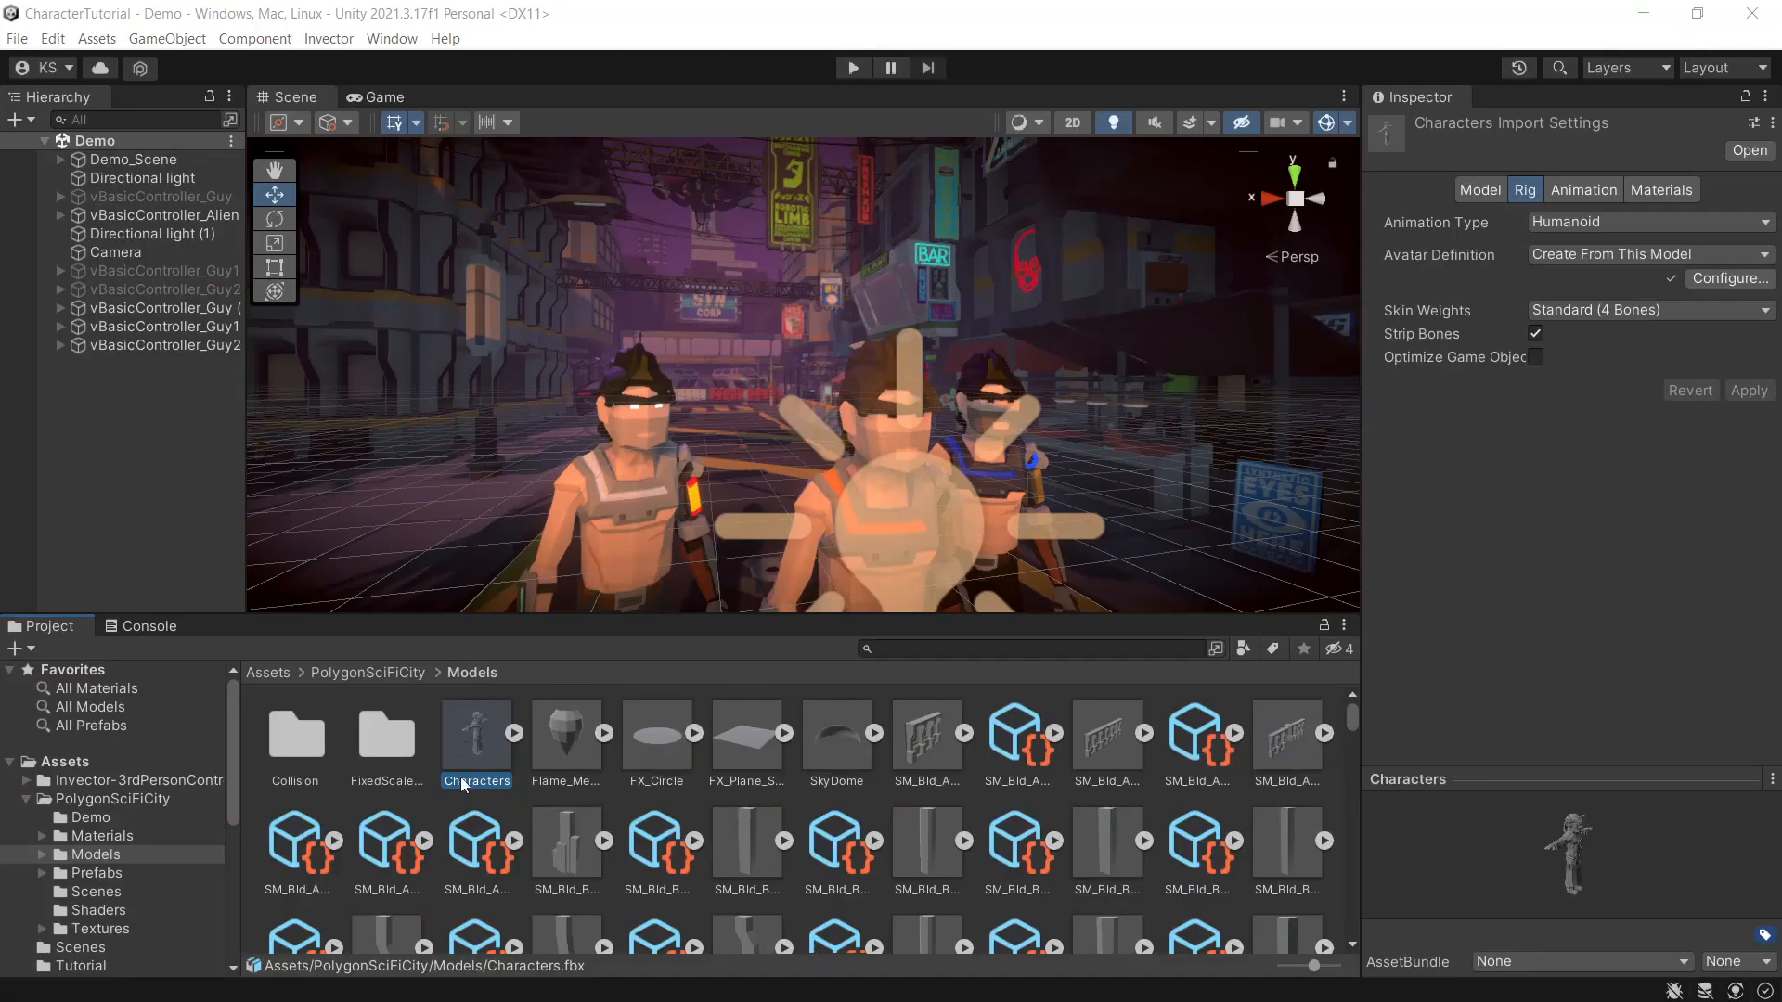
Step: Open the FixedScaleCharacters folder and bring up options for the Characters model
{"action": "left_click", "coordinate": [386, 733]}
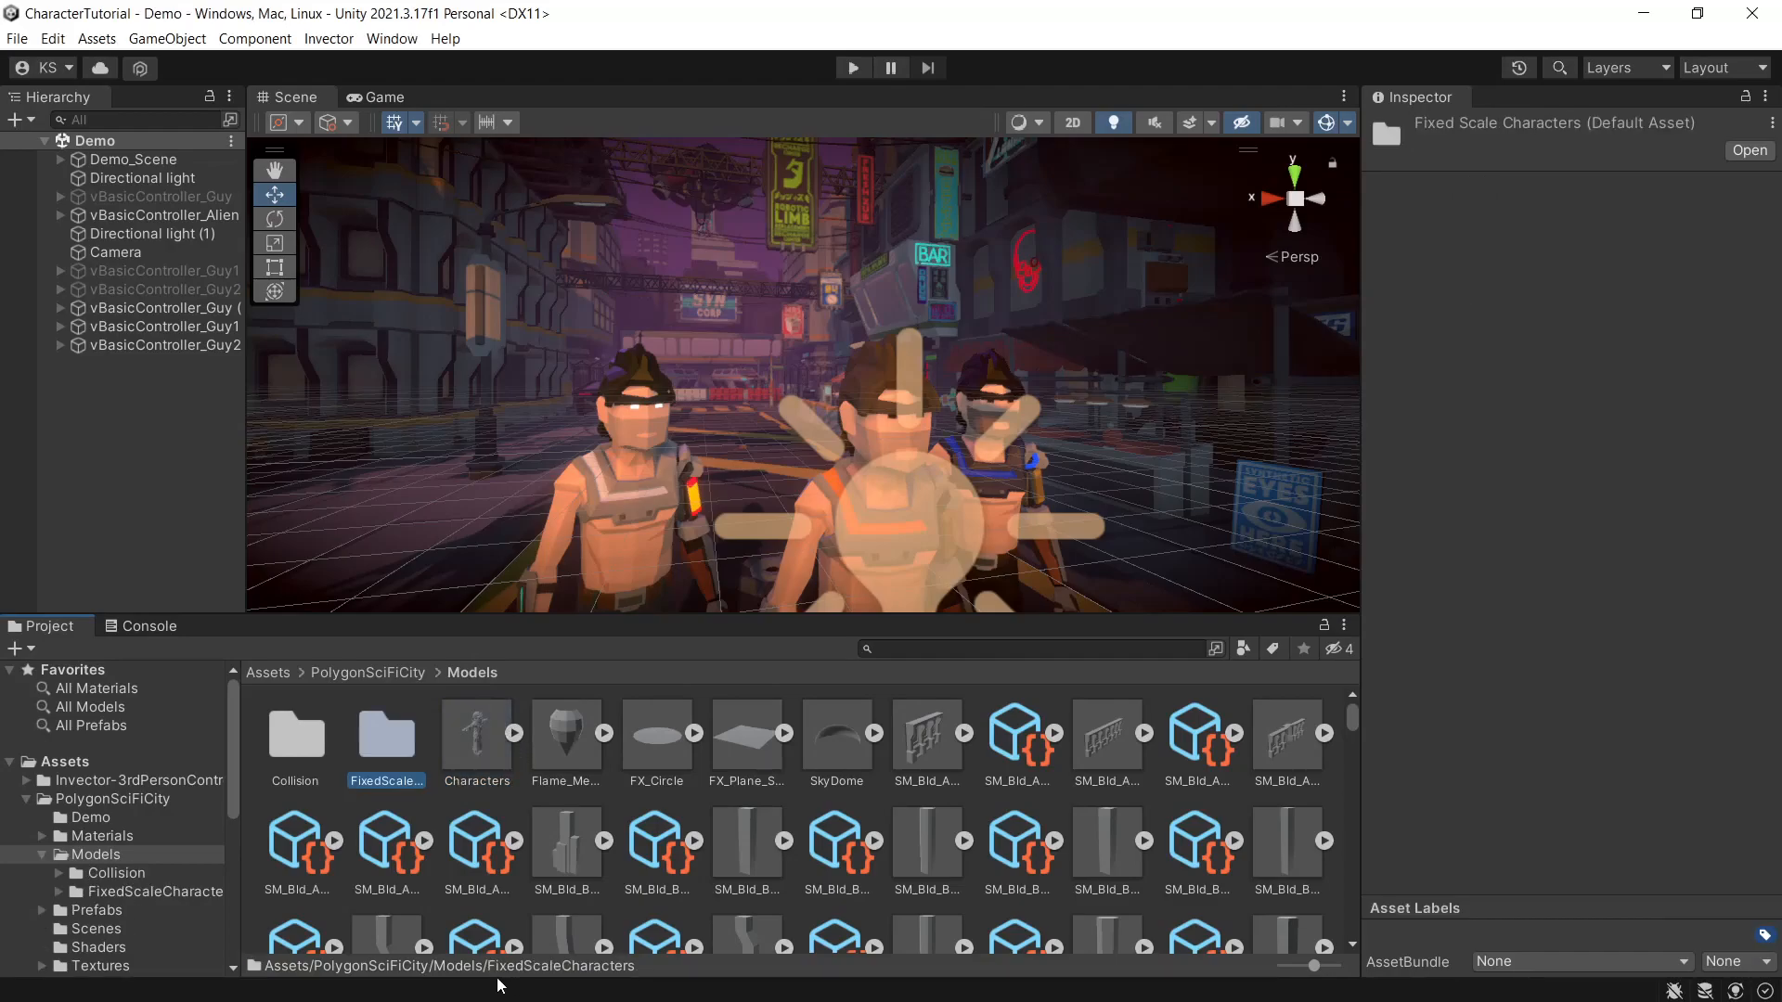
{"action": "mouse_move", "coordinate": [633, 994]}
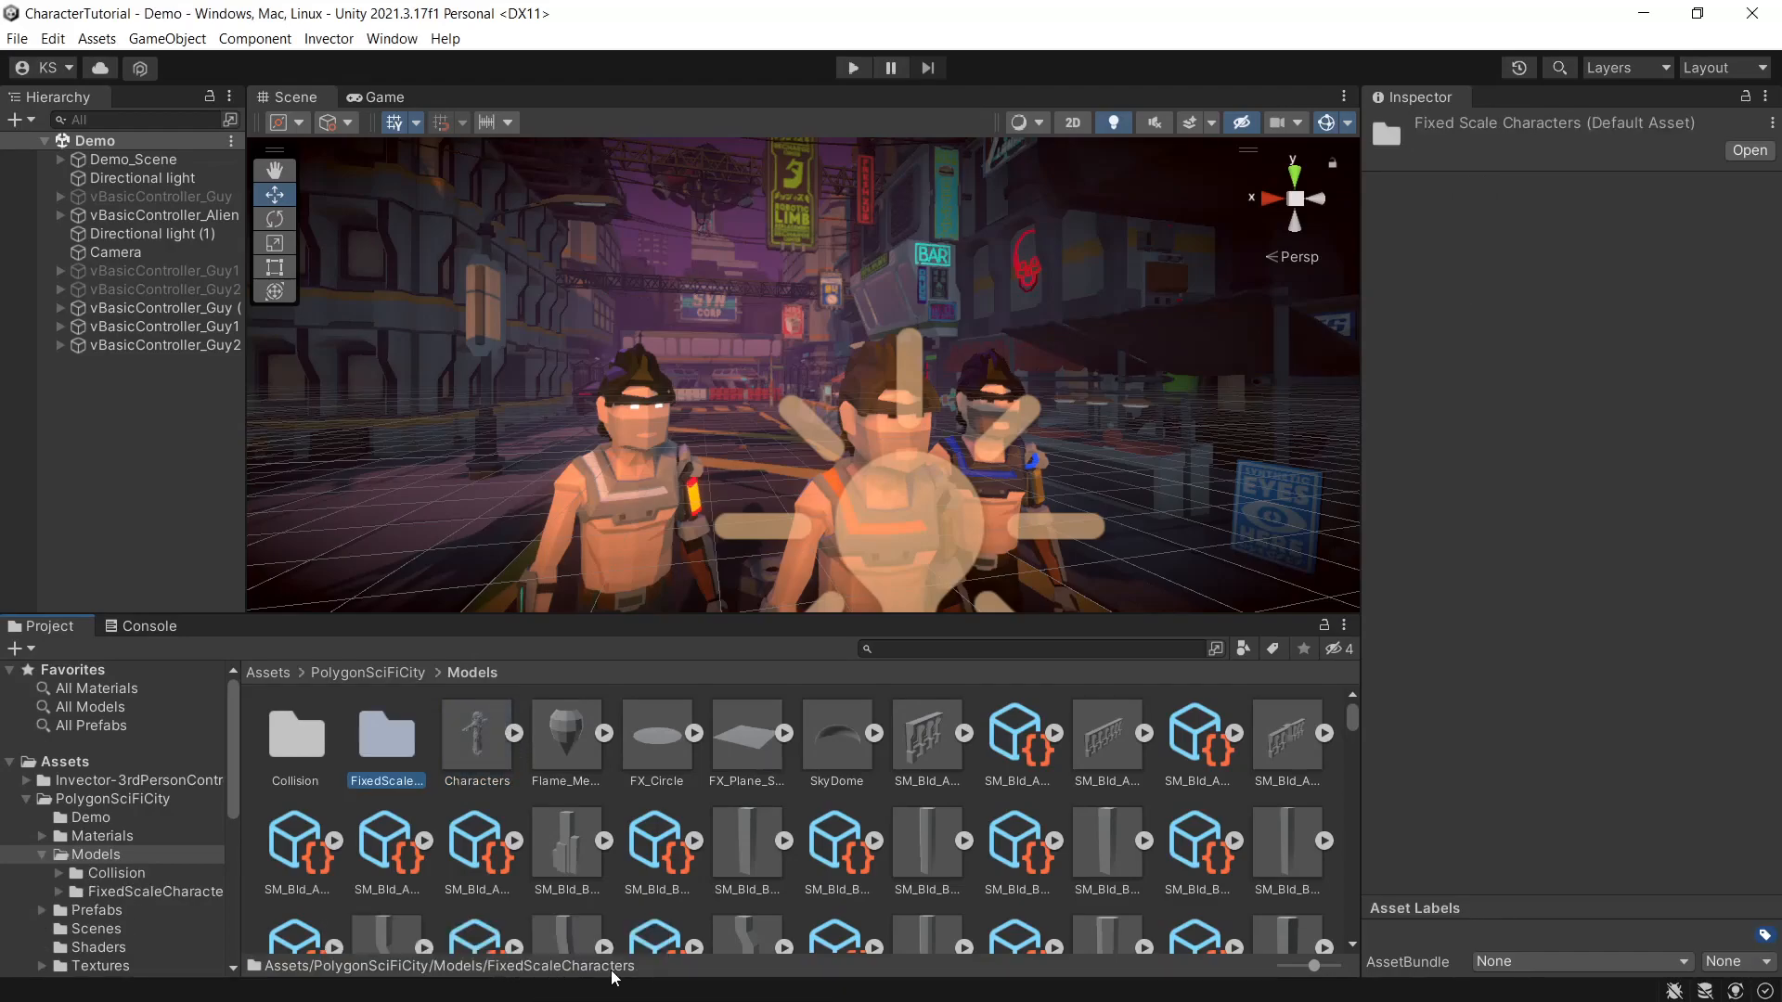
{"action": "double_click", "coordinate": [386, 733]}
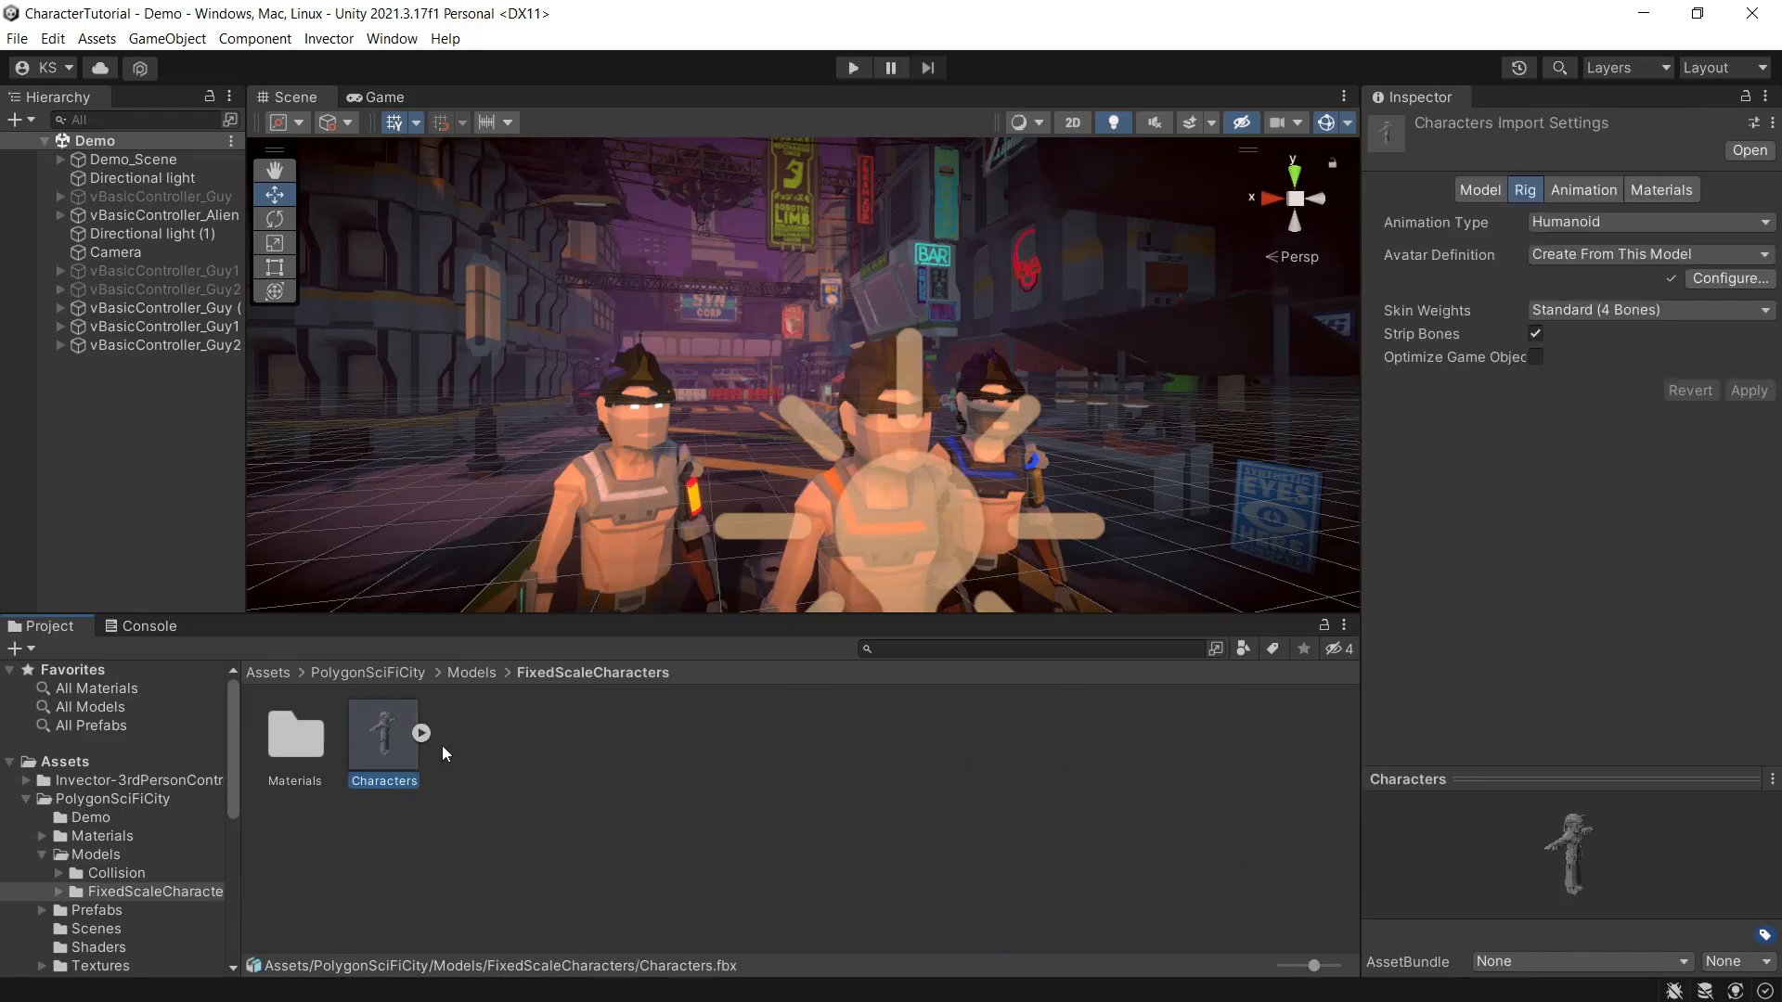
{"action": "right_click", "coordinate": [383, 736]}
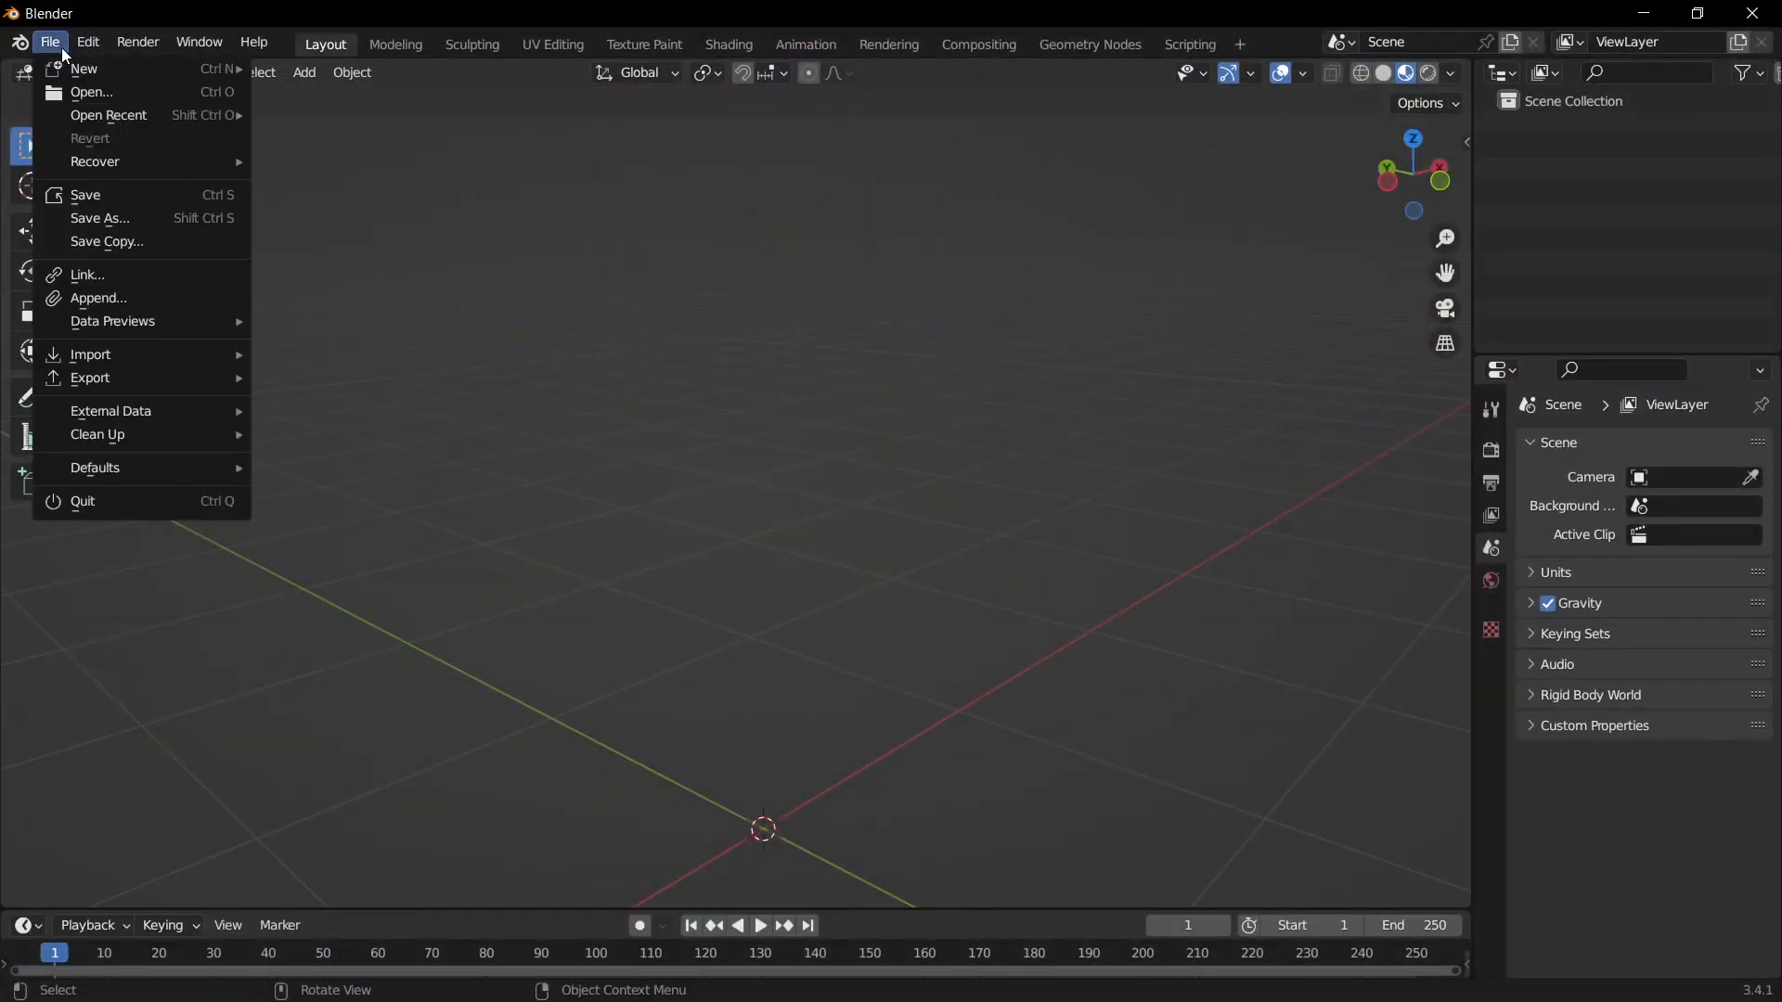
{"action": "mouse_move", "coordinate": [91, 355]}
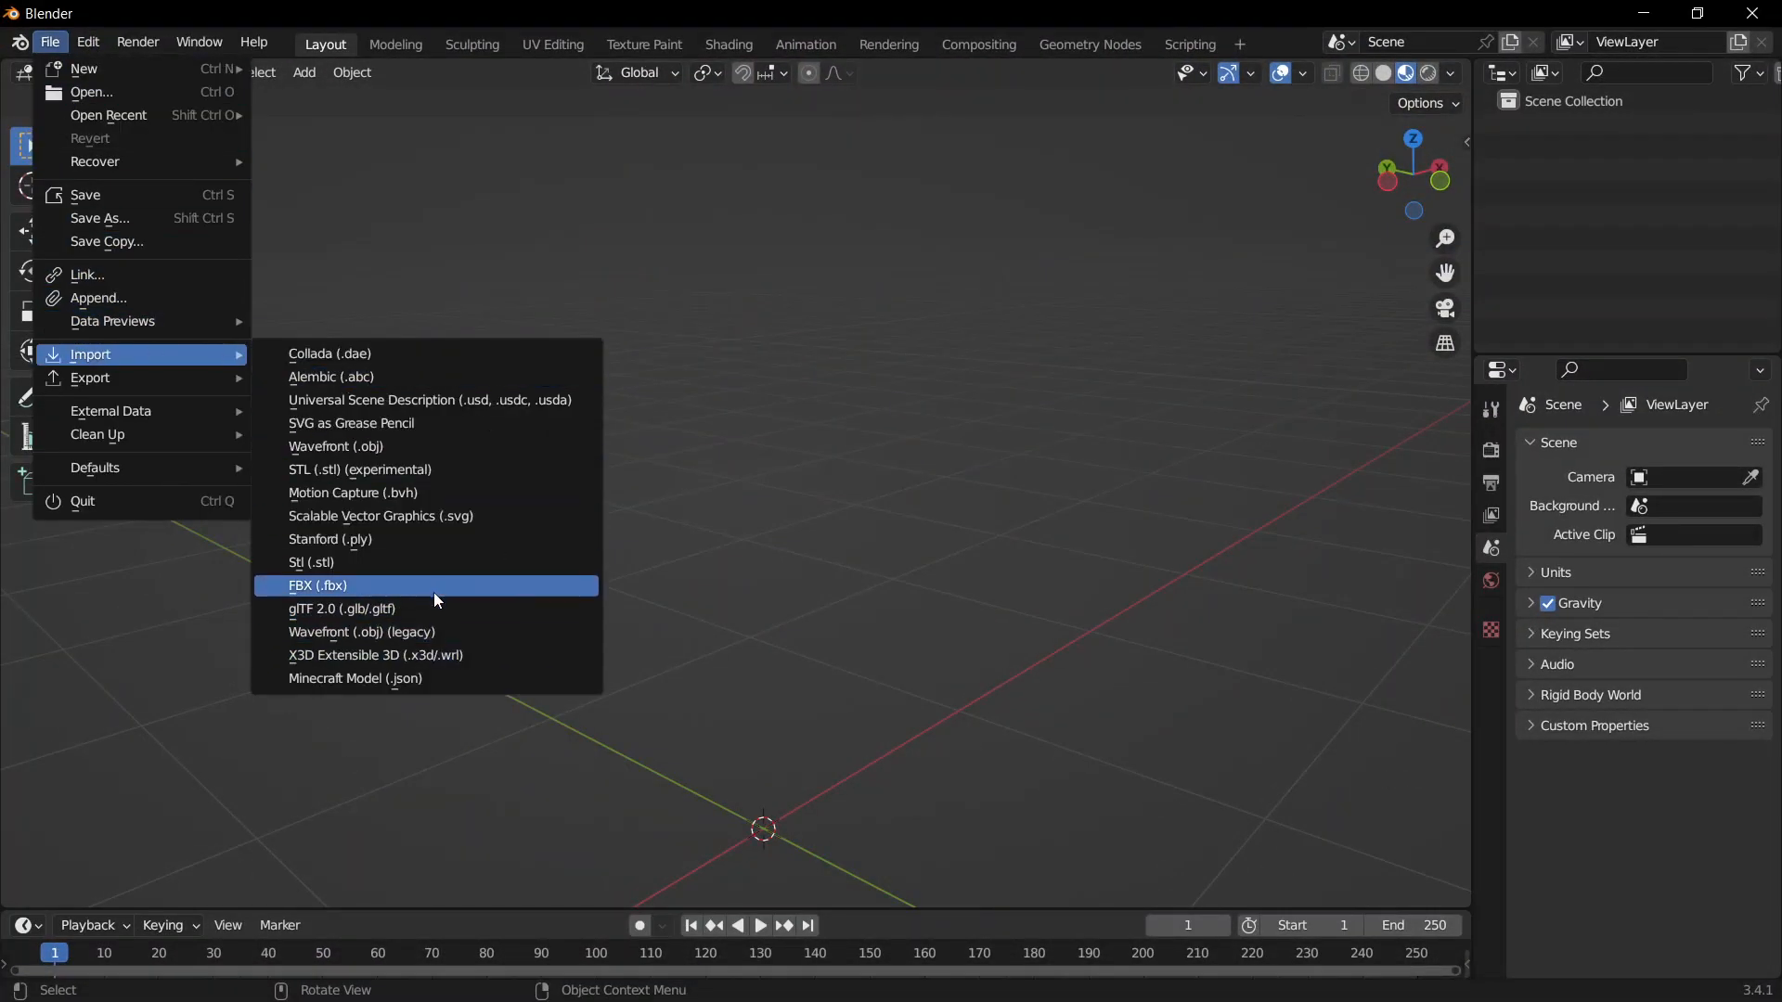
Step: Import Characters.fbx from the FixedScaleCharacters folder as an armature with character meshes
{"action": "left_click", "coordinate": [317, 584]}
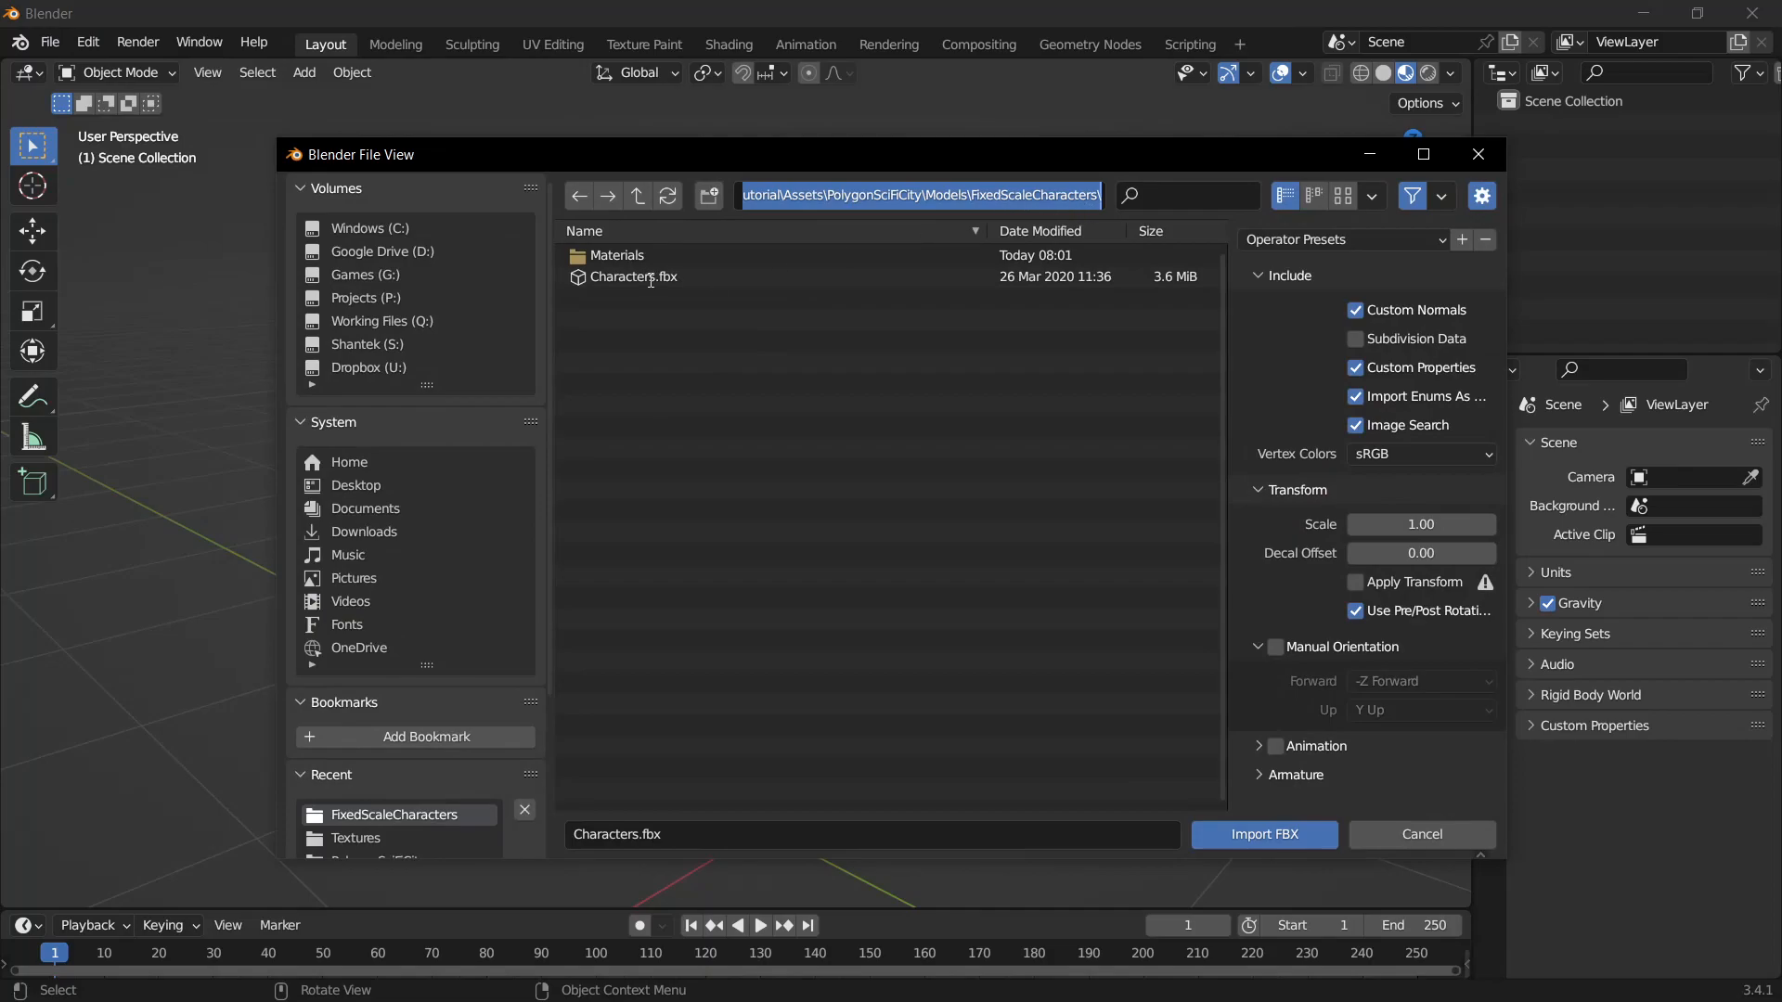
{"action": "left_click", "coordinate": [1264, 835]}
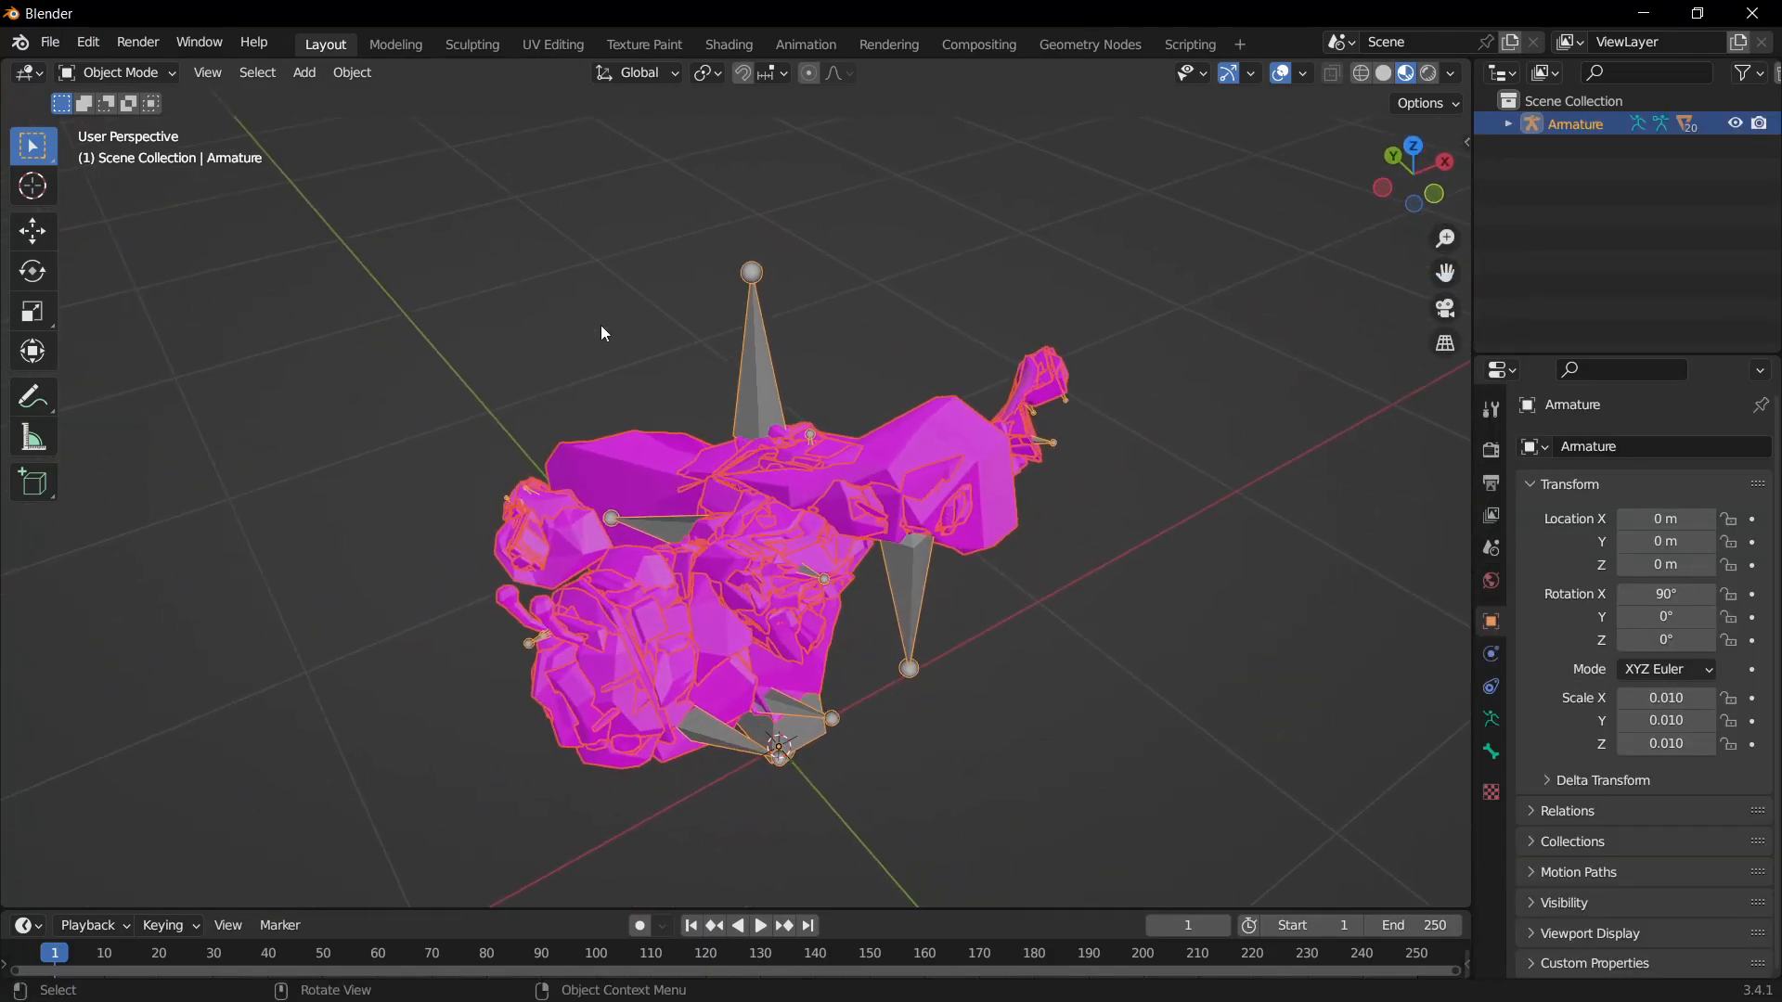
{"action": "left_click", "coordinate": [115, 72]}
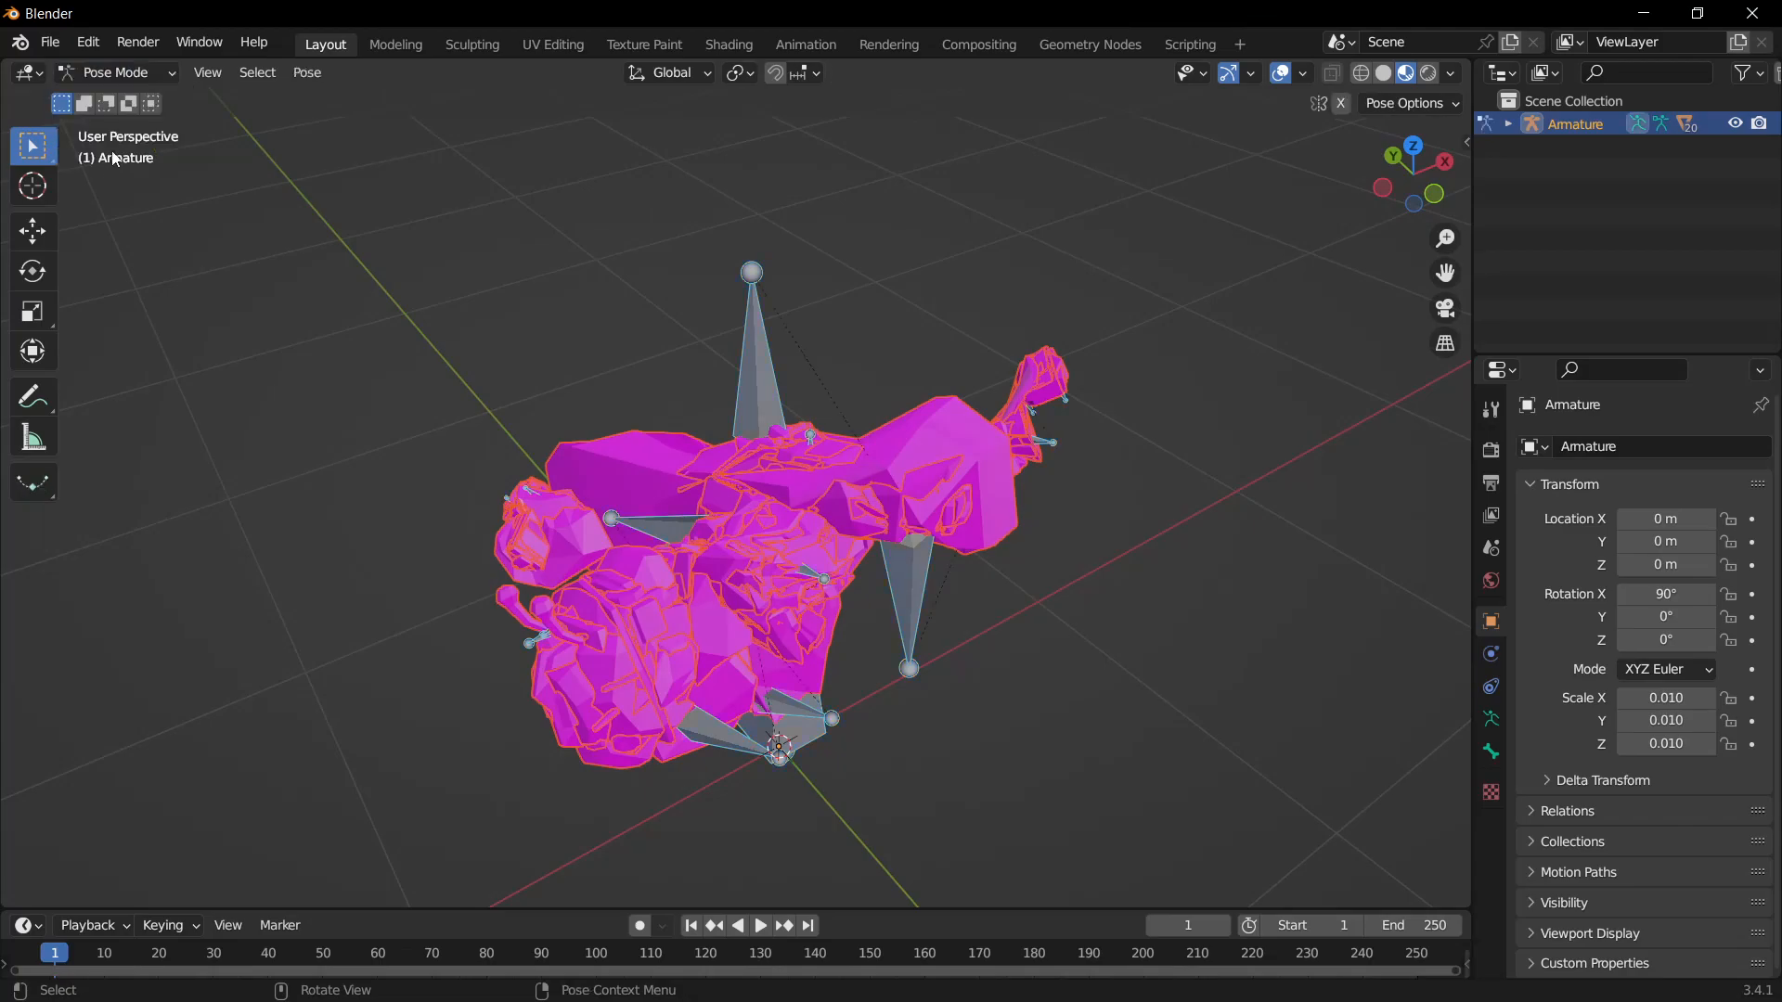
{"action": "left_click", "coordinate": [306, 72]}
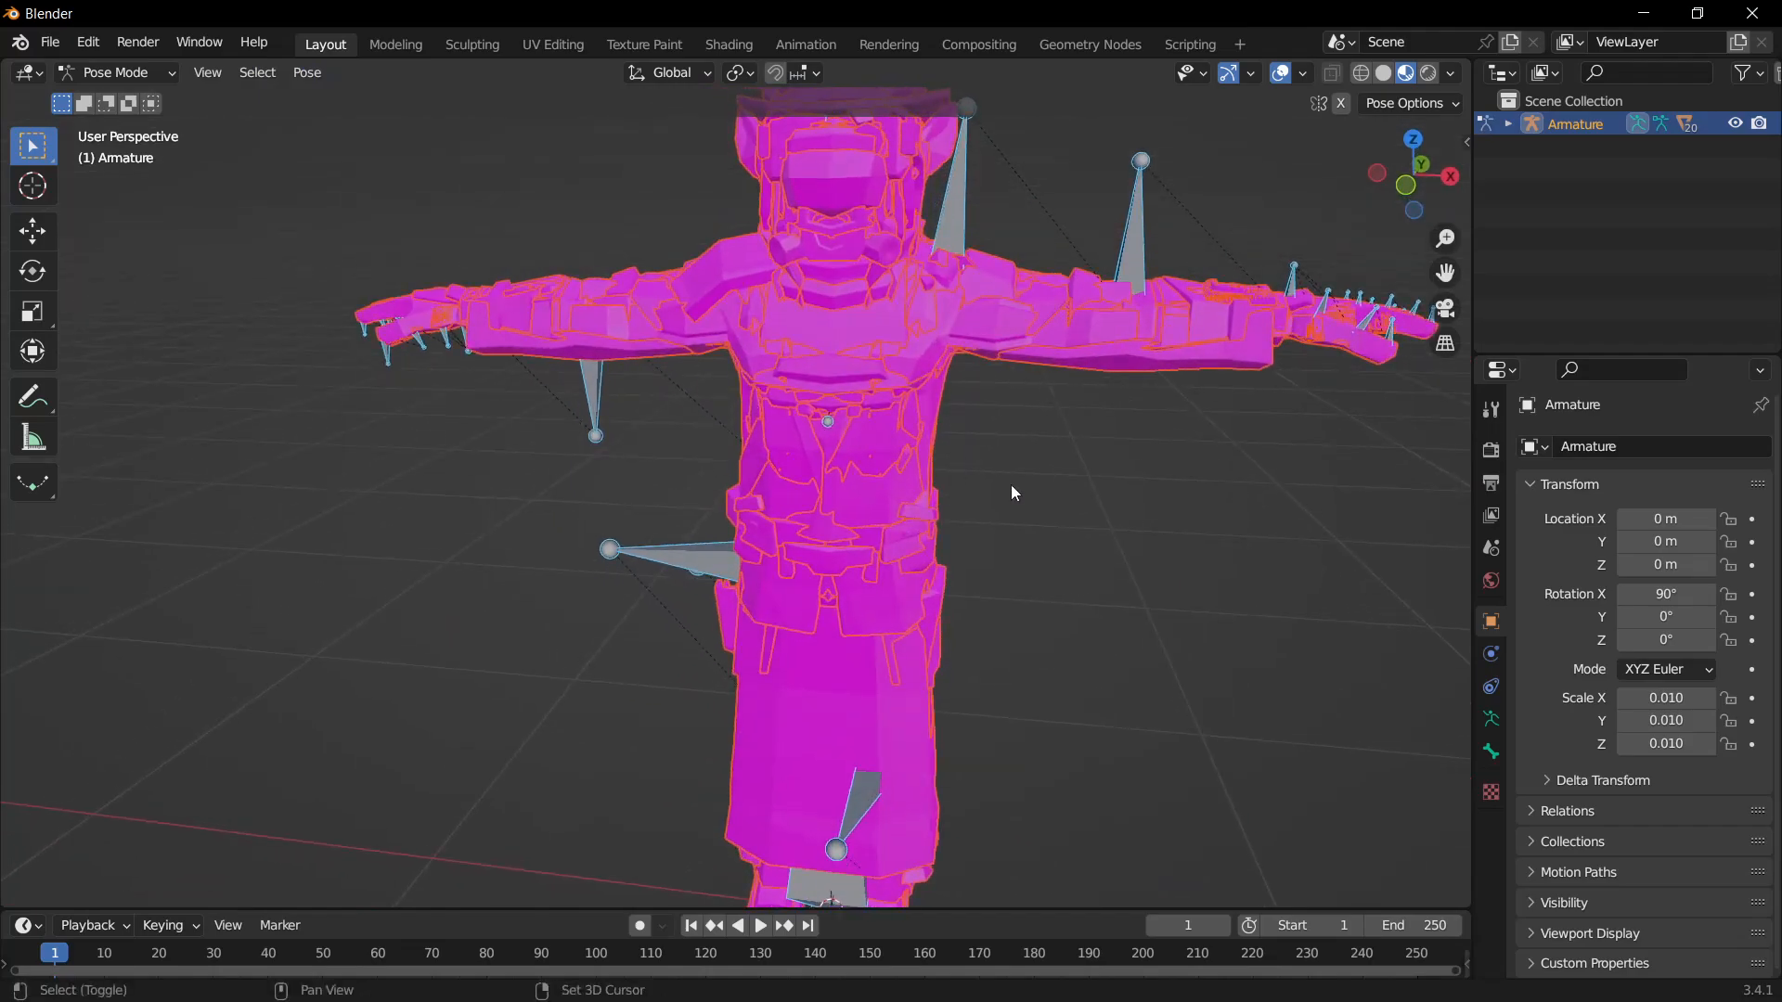
{"action": "left_click", "coordinate": [111, 72]}
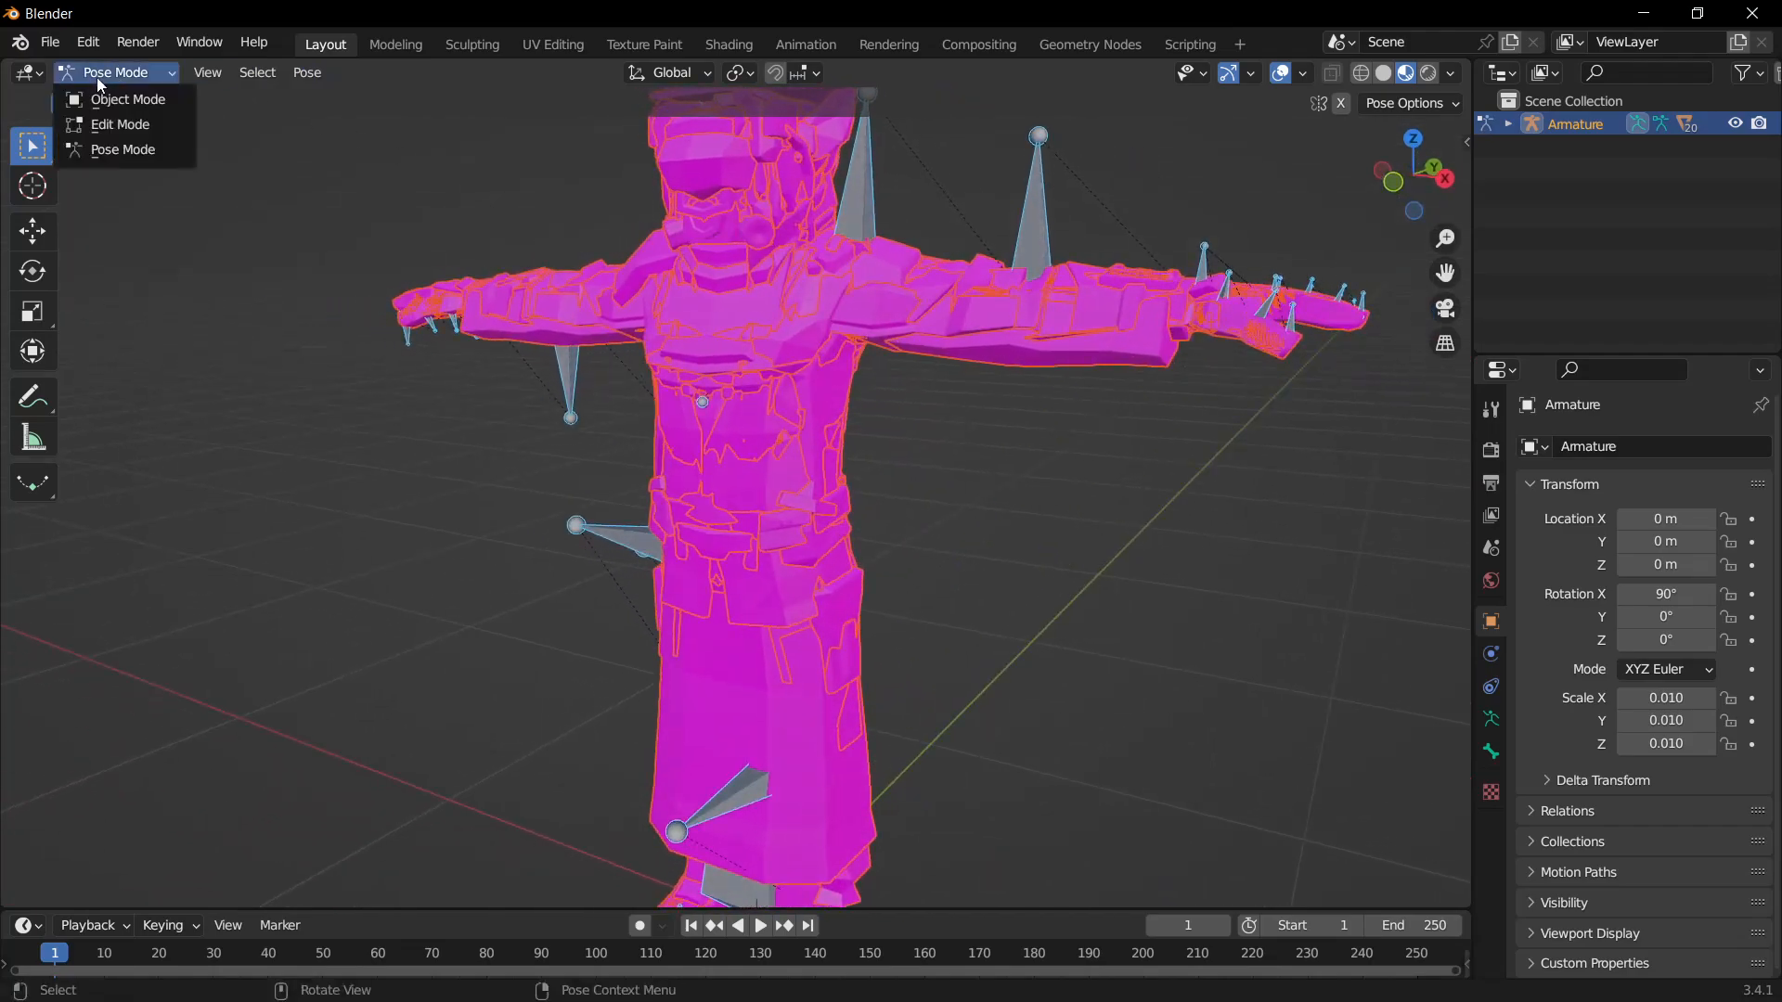
{"action": "left_click", "coordinate": [128, 98]}
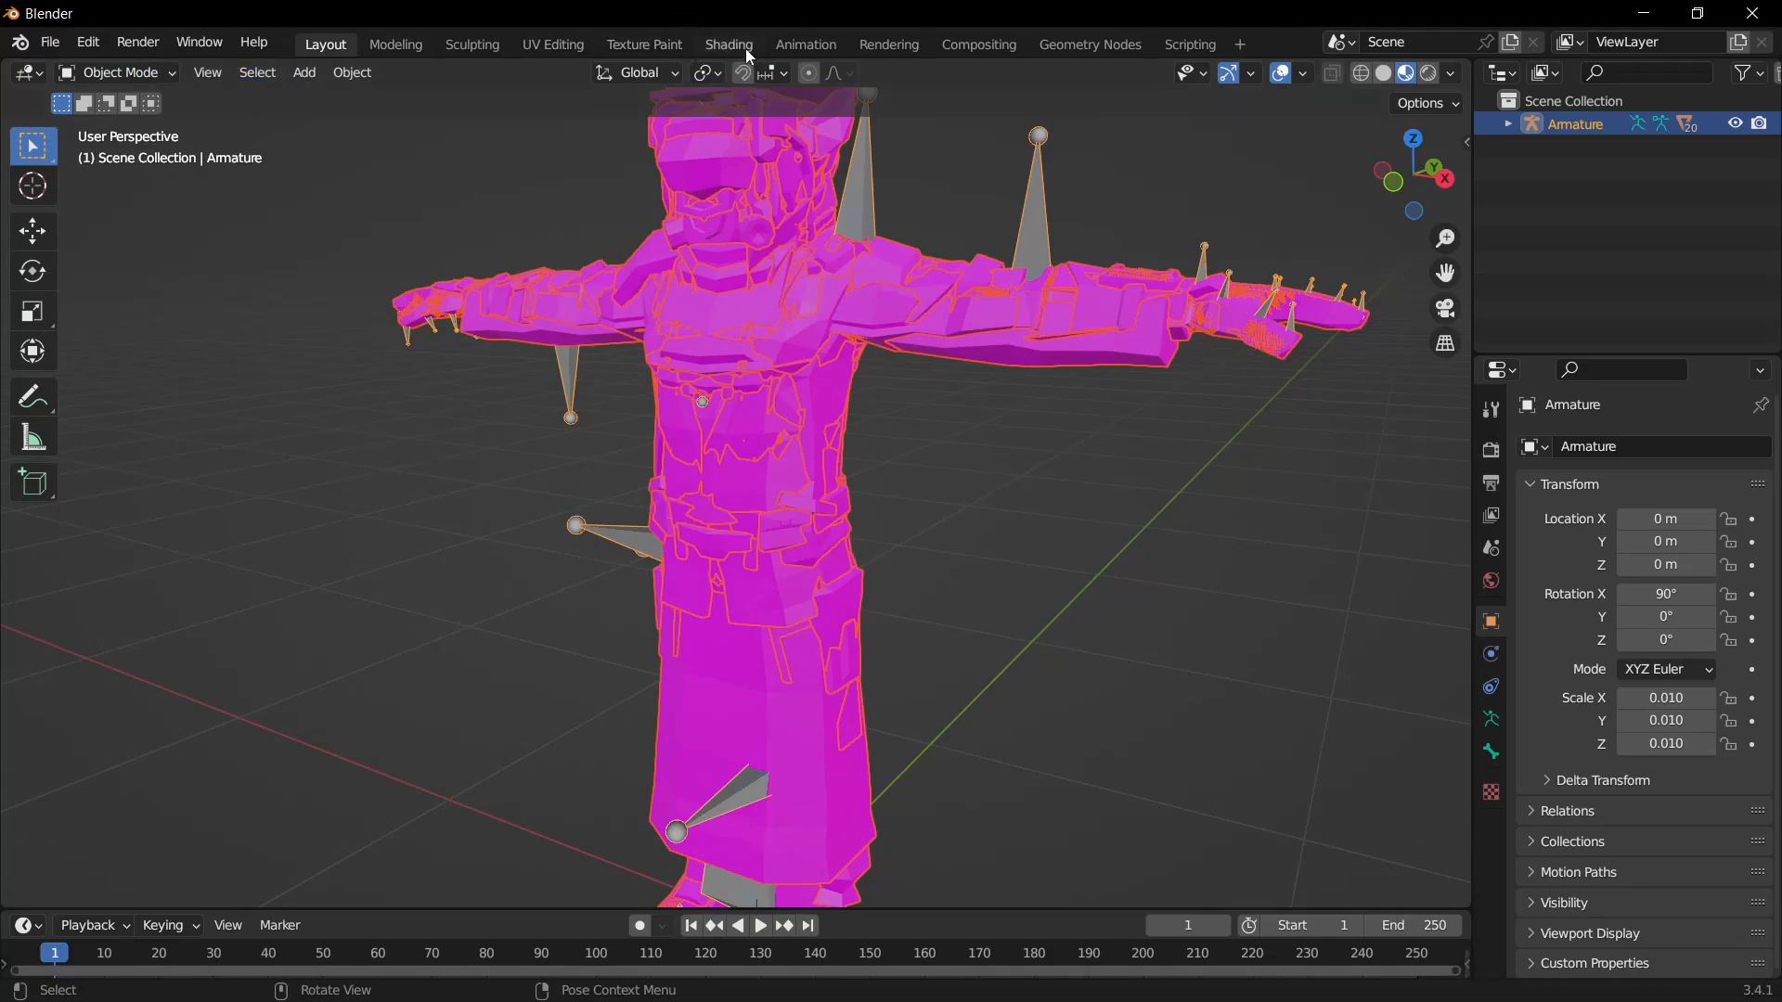
Step: Assign a PolygonScifi texture from PolygonSciFiCity/Textures to the Image Texture node
{"action": "left_click", "coordinate": [727, 45]}
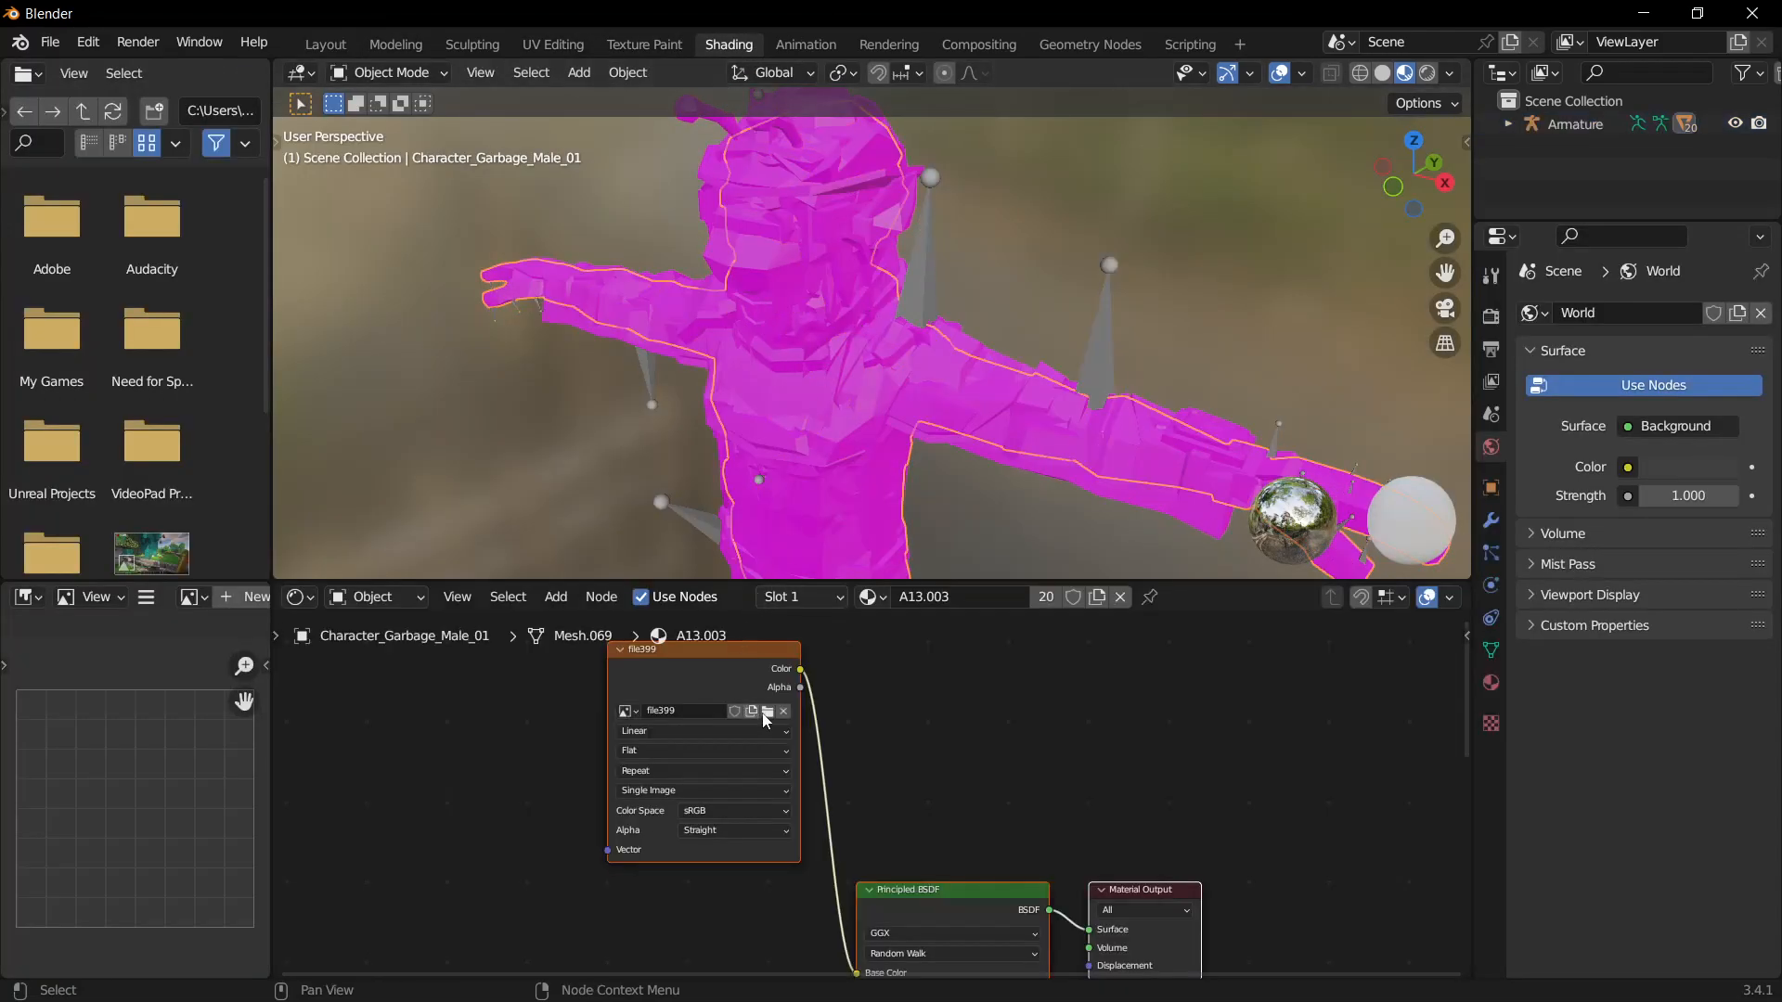
{"action": "left_click", "coordinate": [766, 710]}
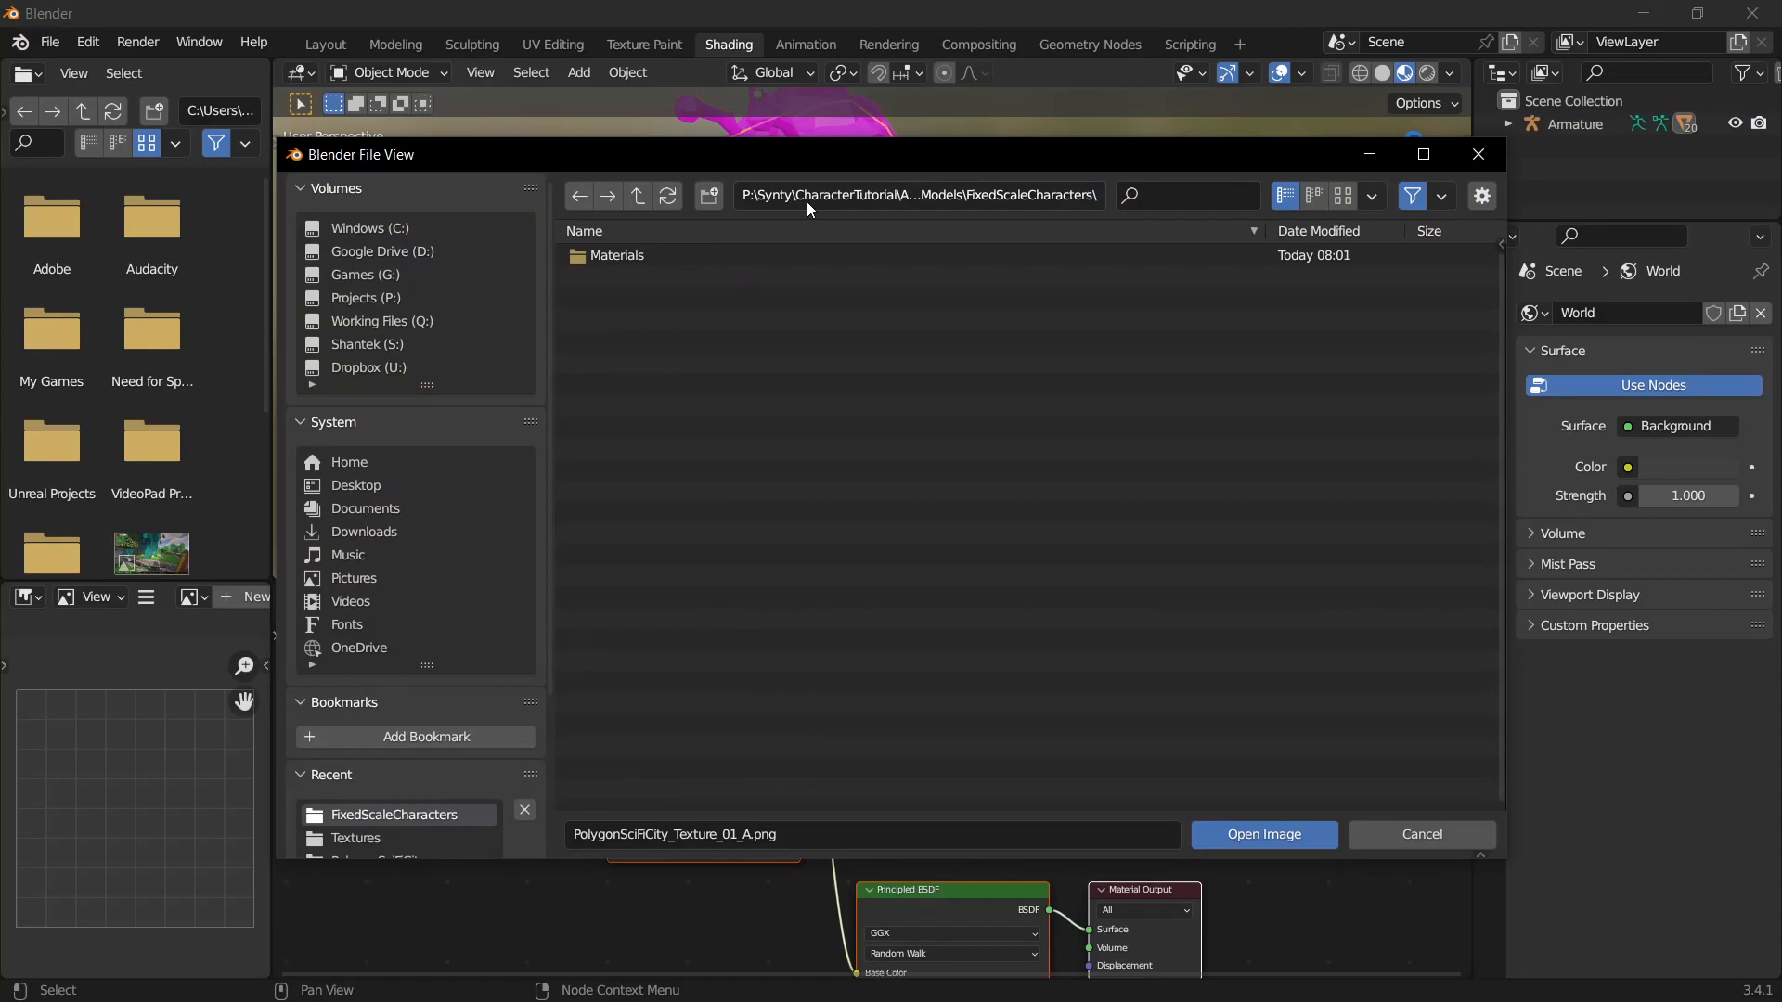
{"action": "left_click", "coordinate": [637, 197]}
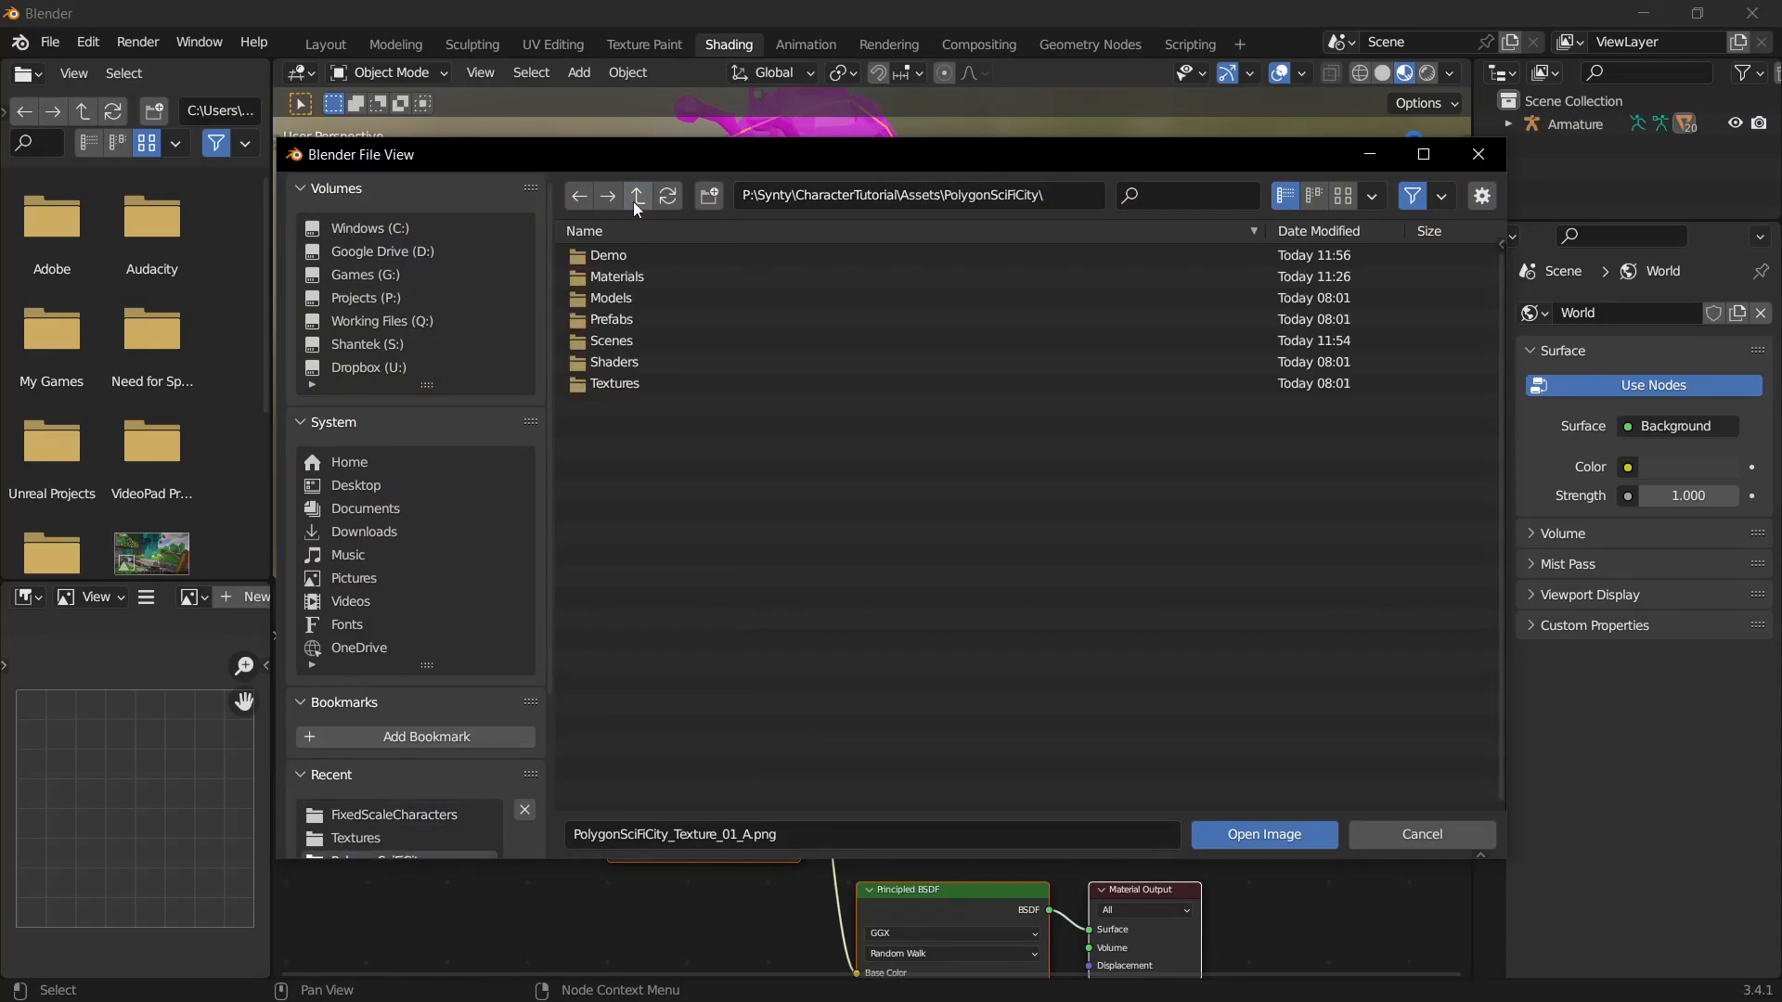
{"action": "double_click", "coordinate": [615, 383]}
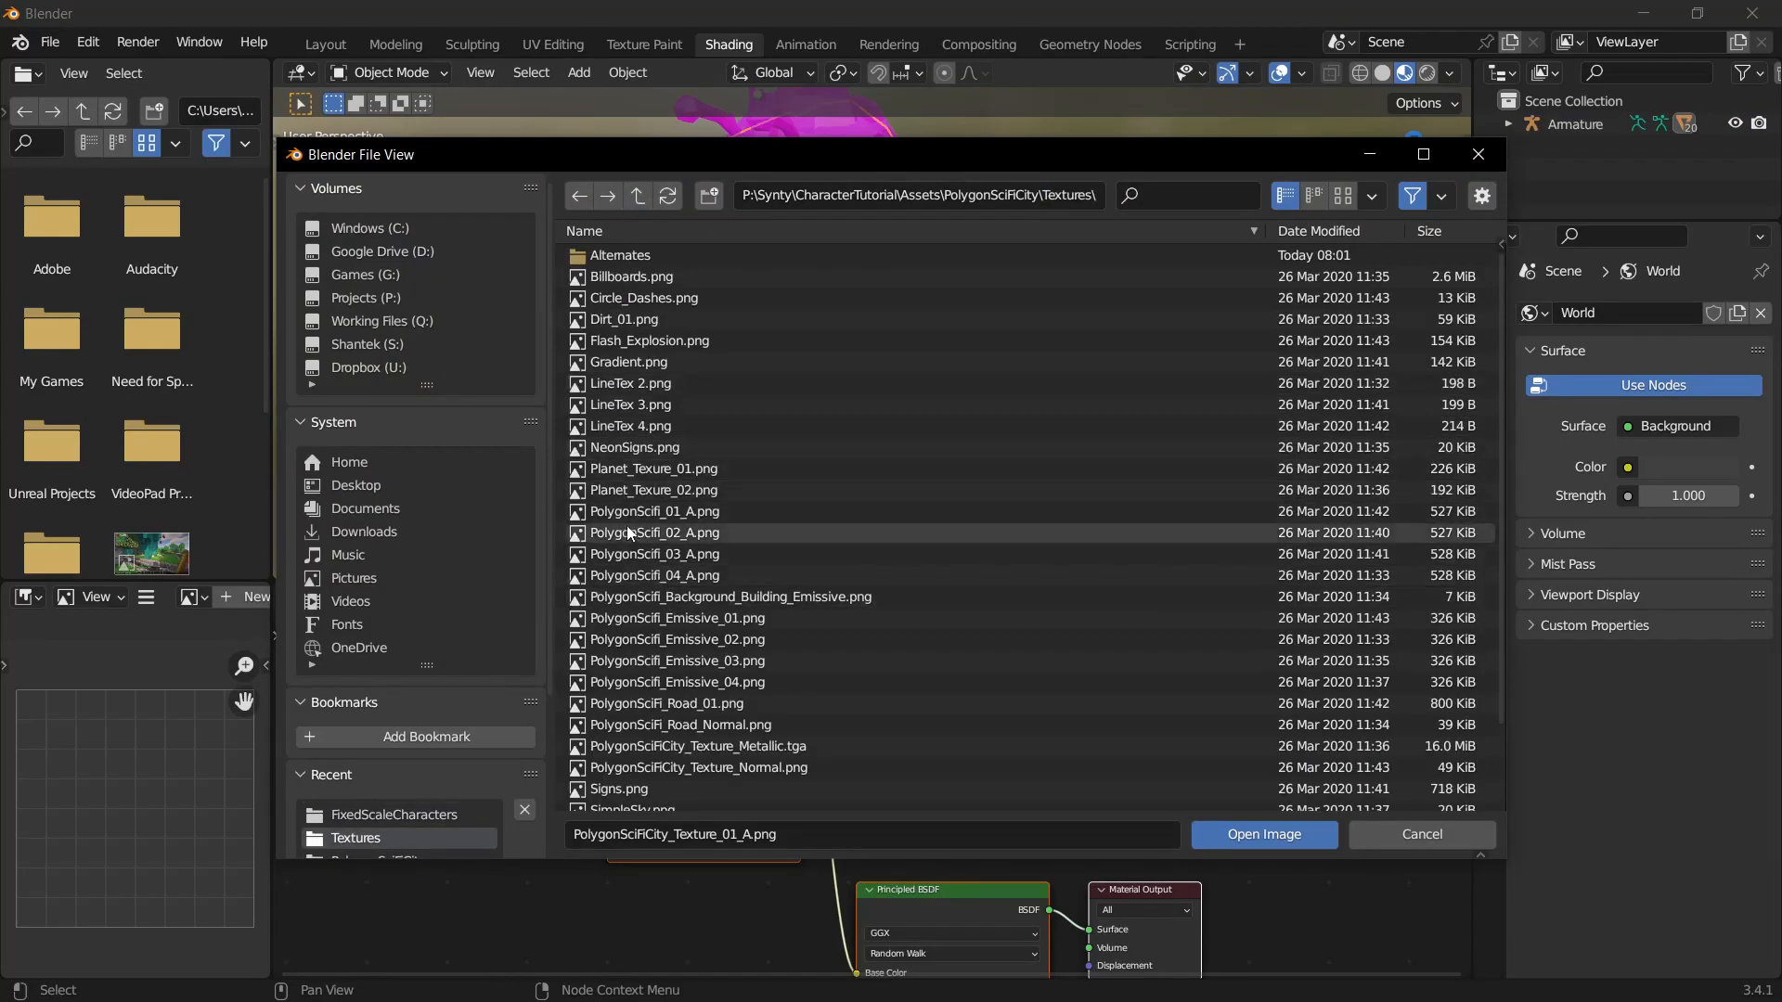
{"action": "left_click", "coordinate": [653, 512]}
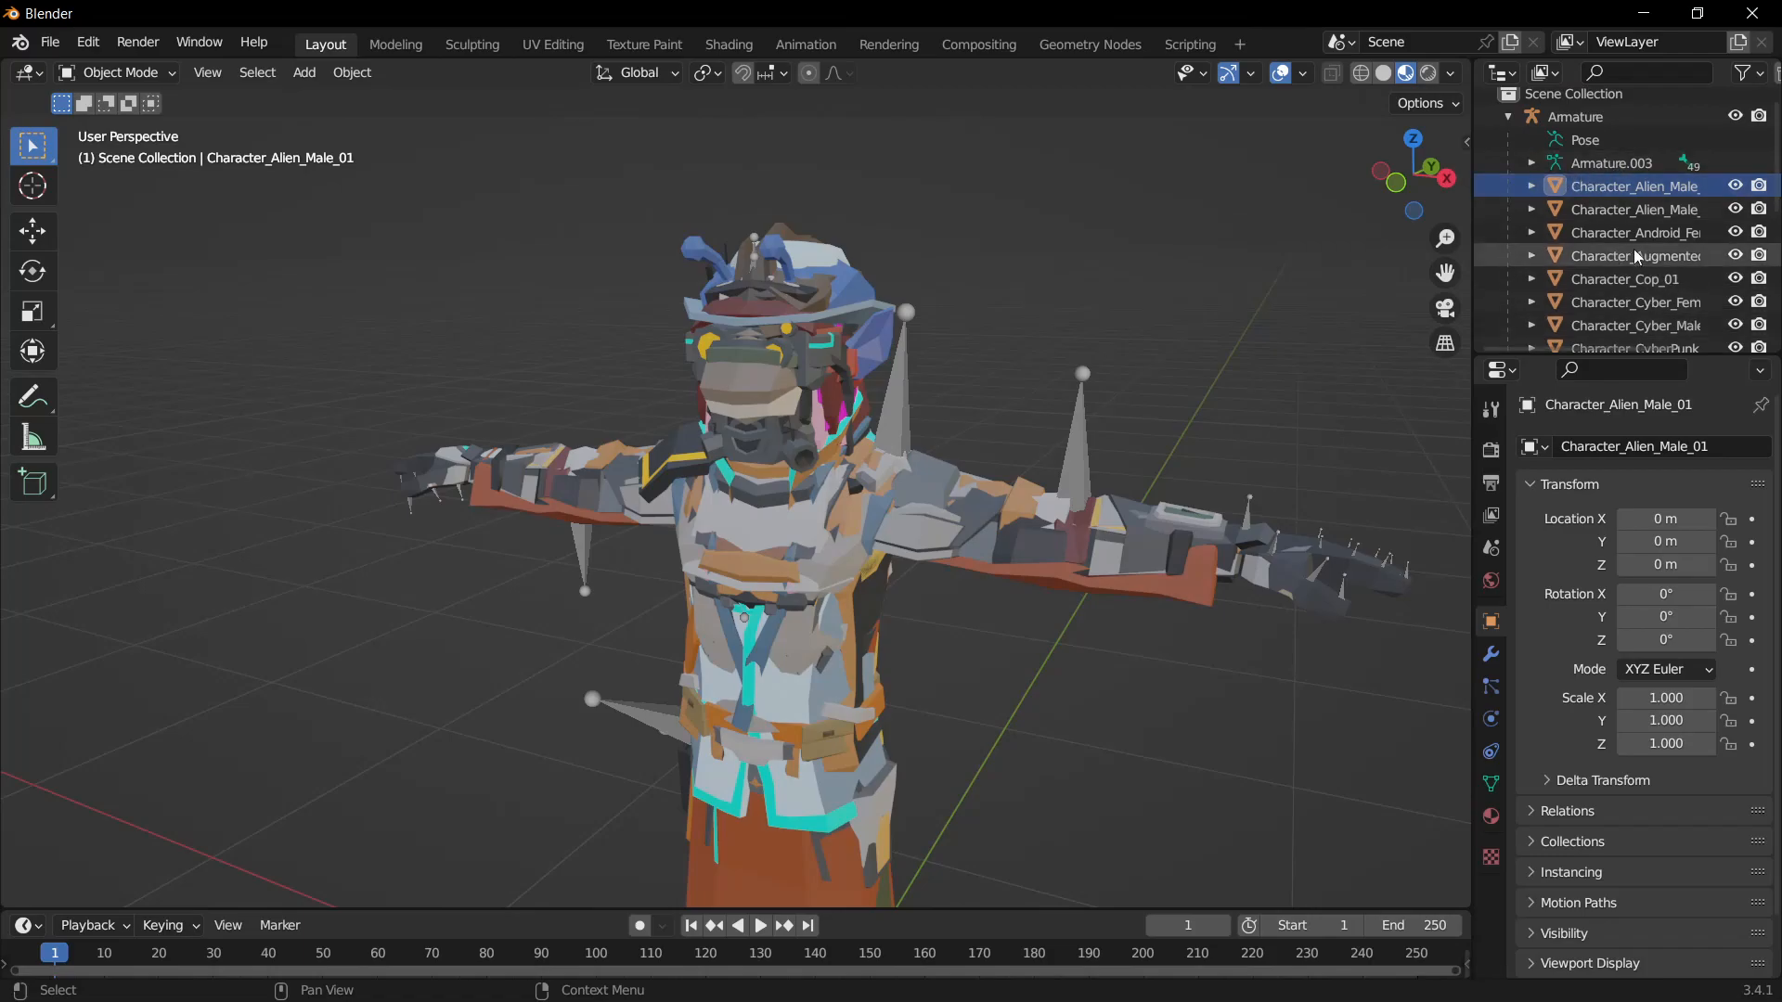
{"action": "mouse_move", "coordinate": [1685, 130]}
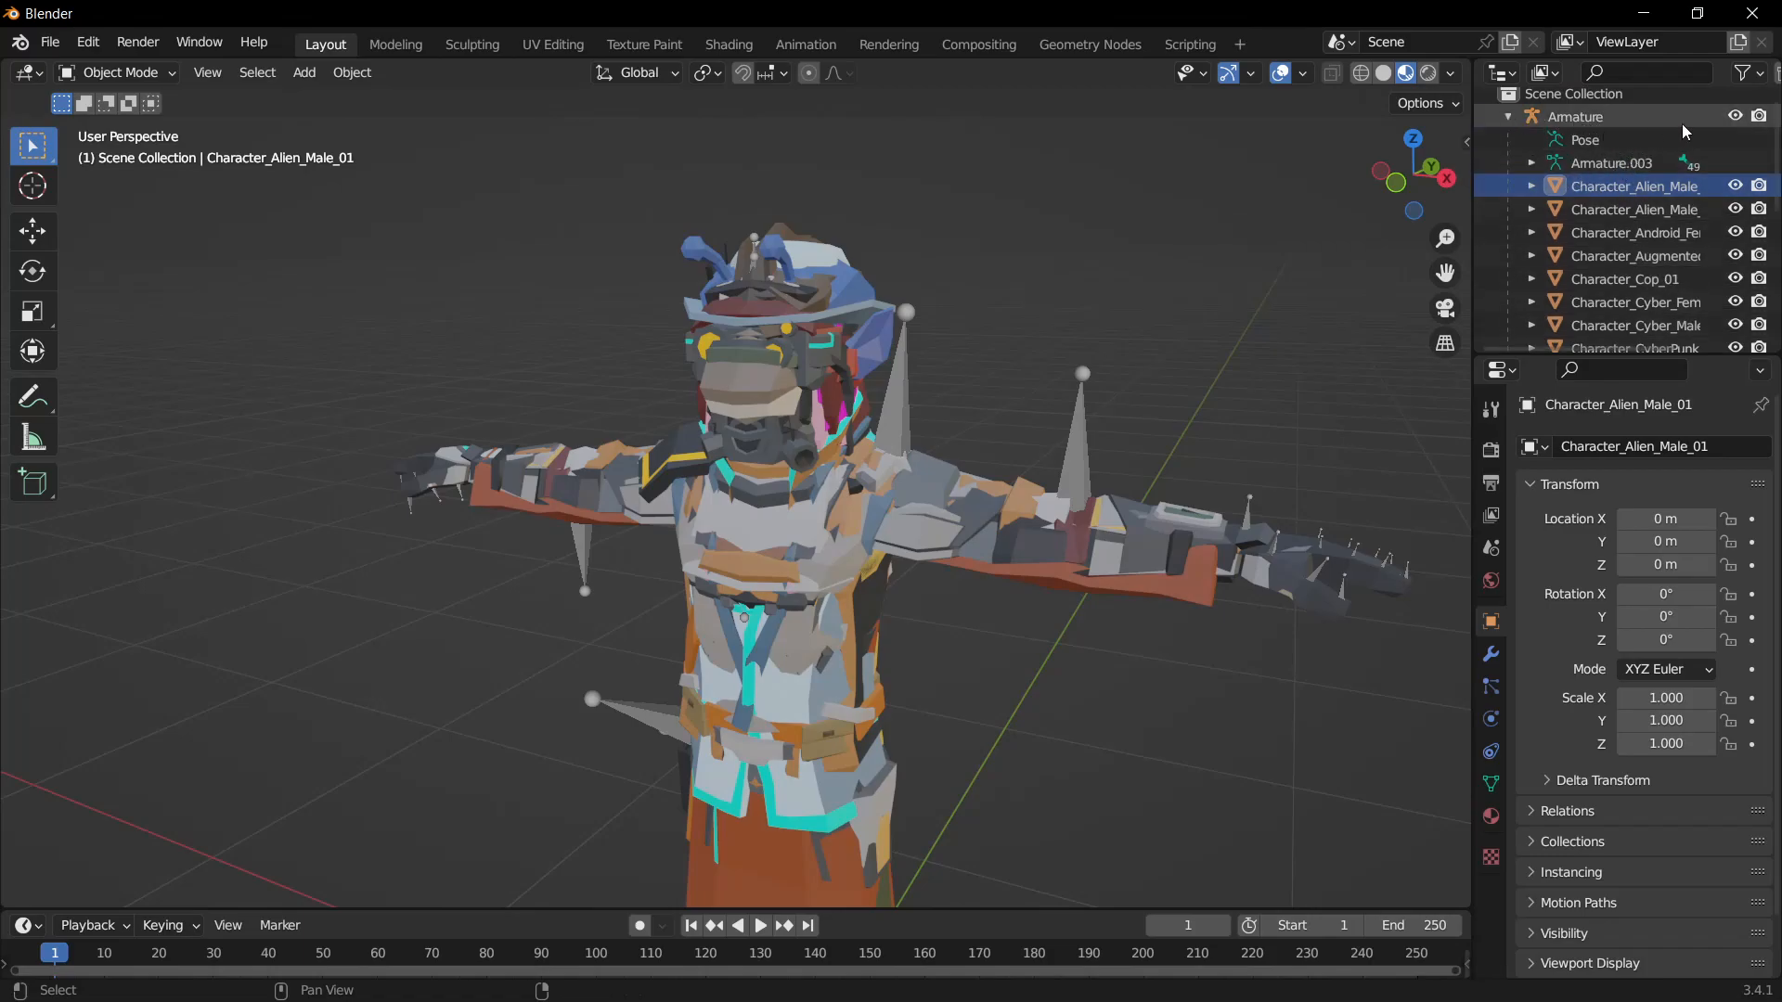
Step: Hide all character meshes, then show only Character_Augmented_Male_01
{"action": "left_click", "coordinate": [1732, 115]}
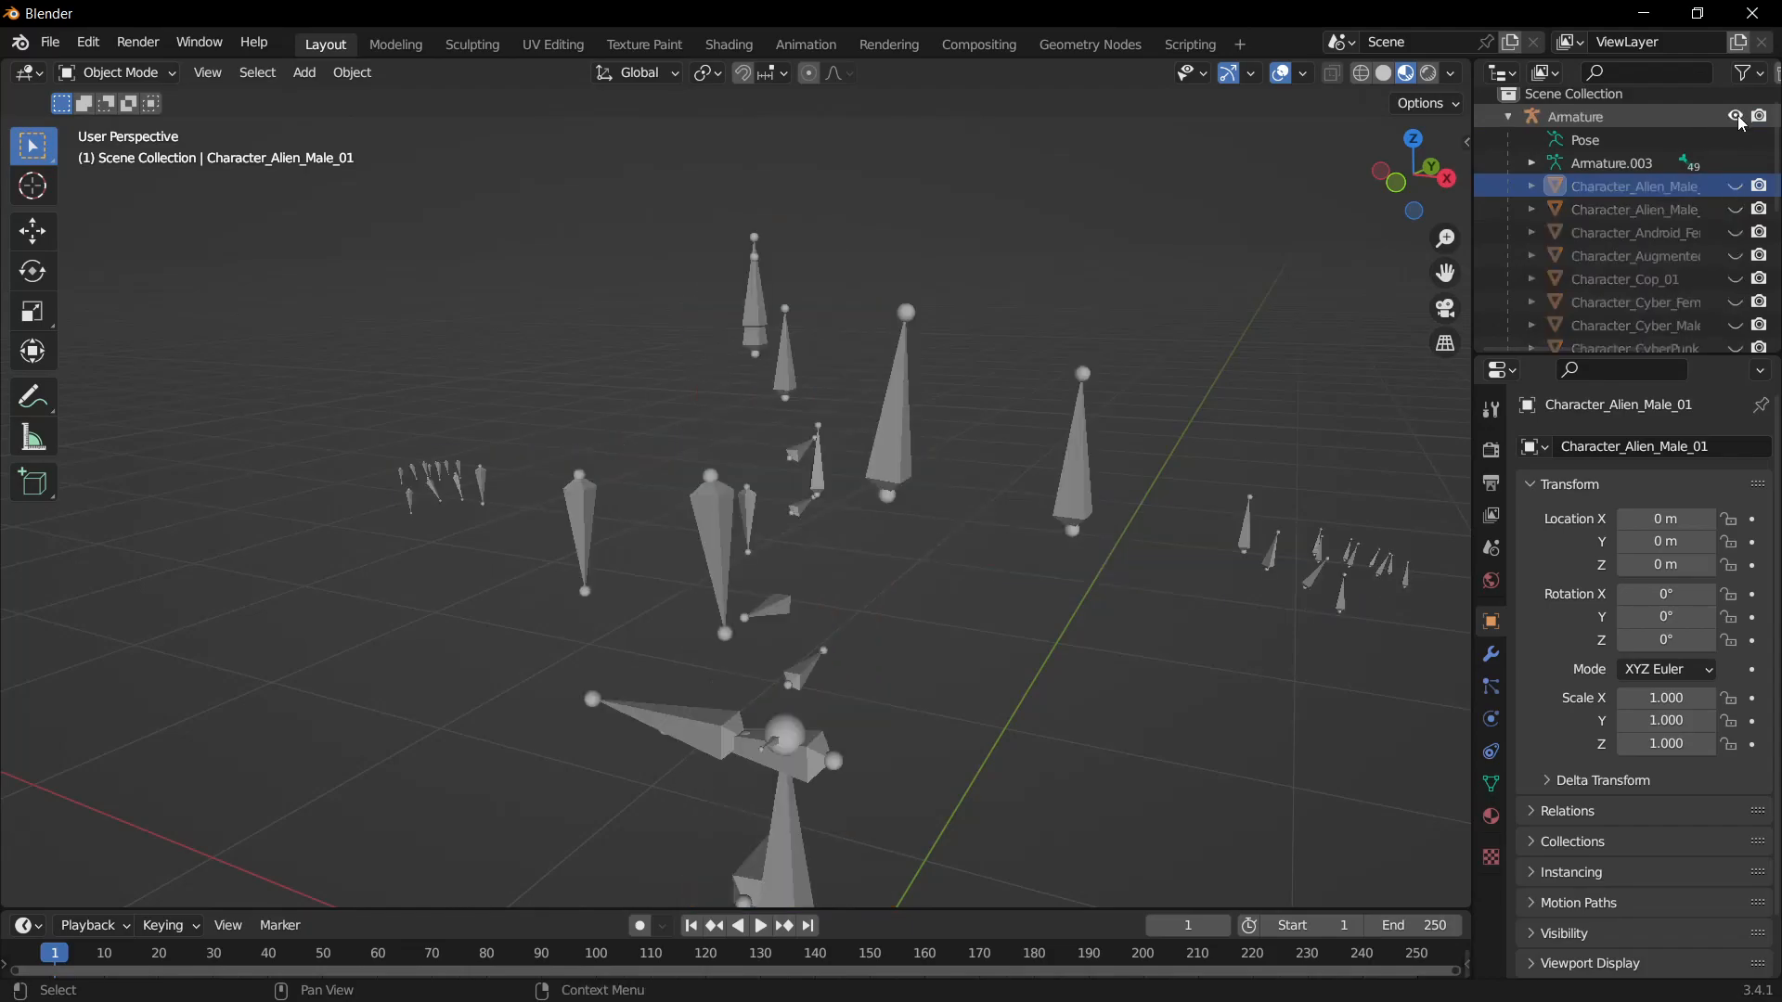
{"action": "left_click", "coordinate": [1735, 210]}
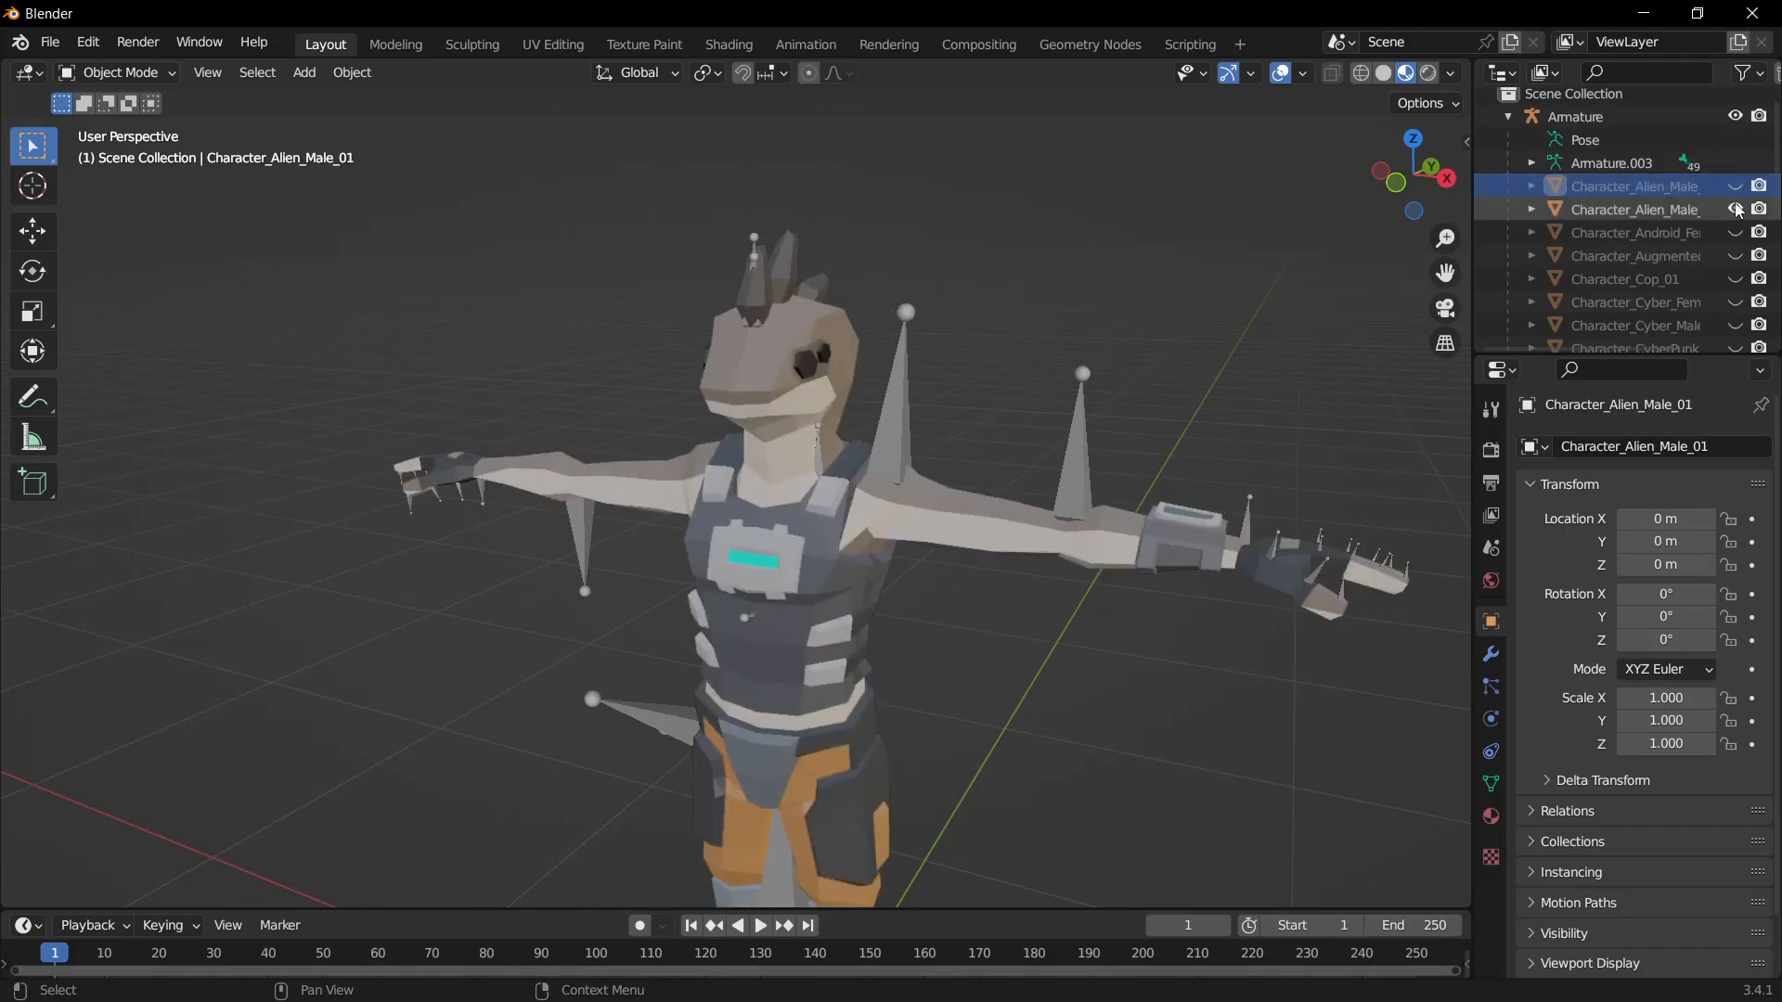
{"action": "left_click", "coordinate": [1634, 264]}
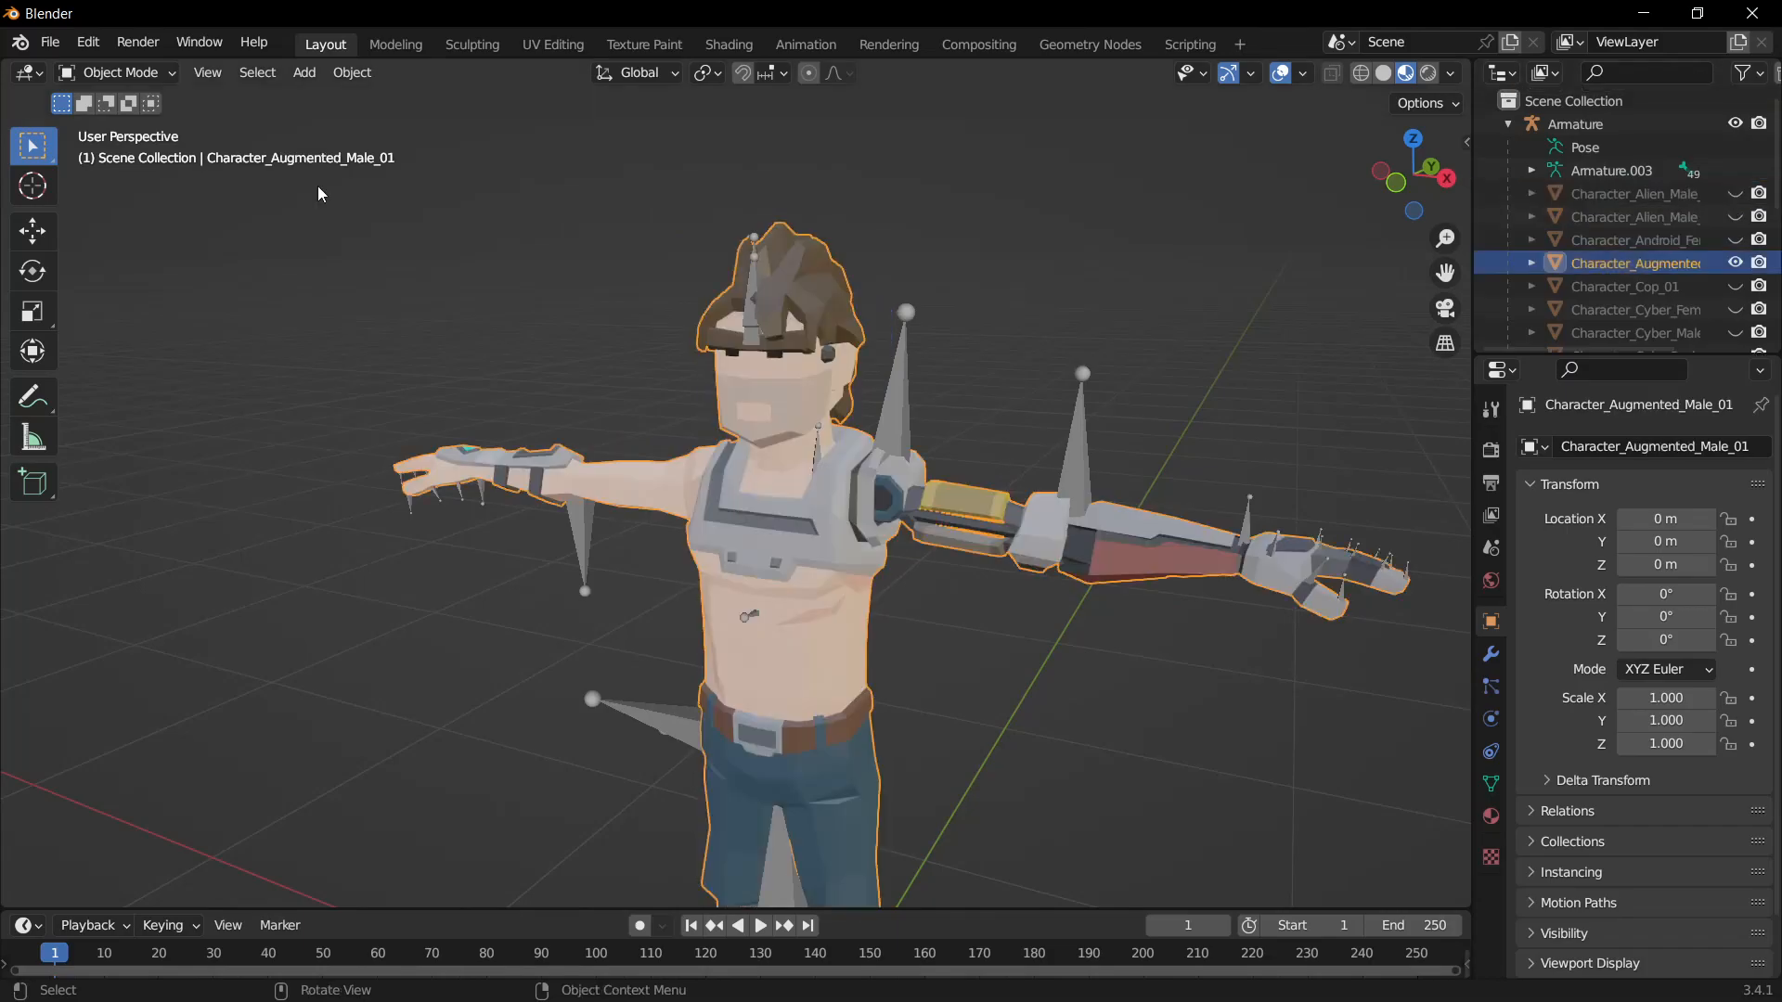
{"action": "mouse_move", "coordinate": [356, 176]}
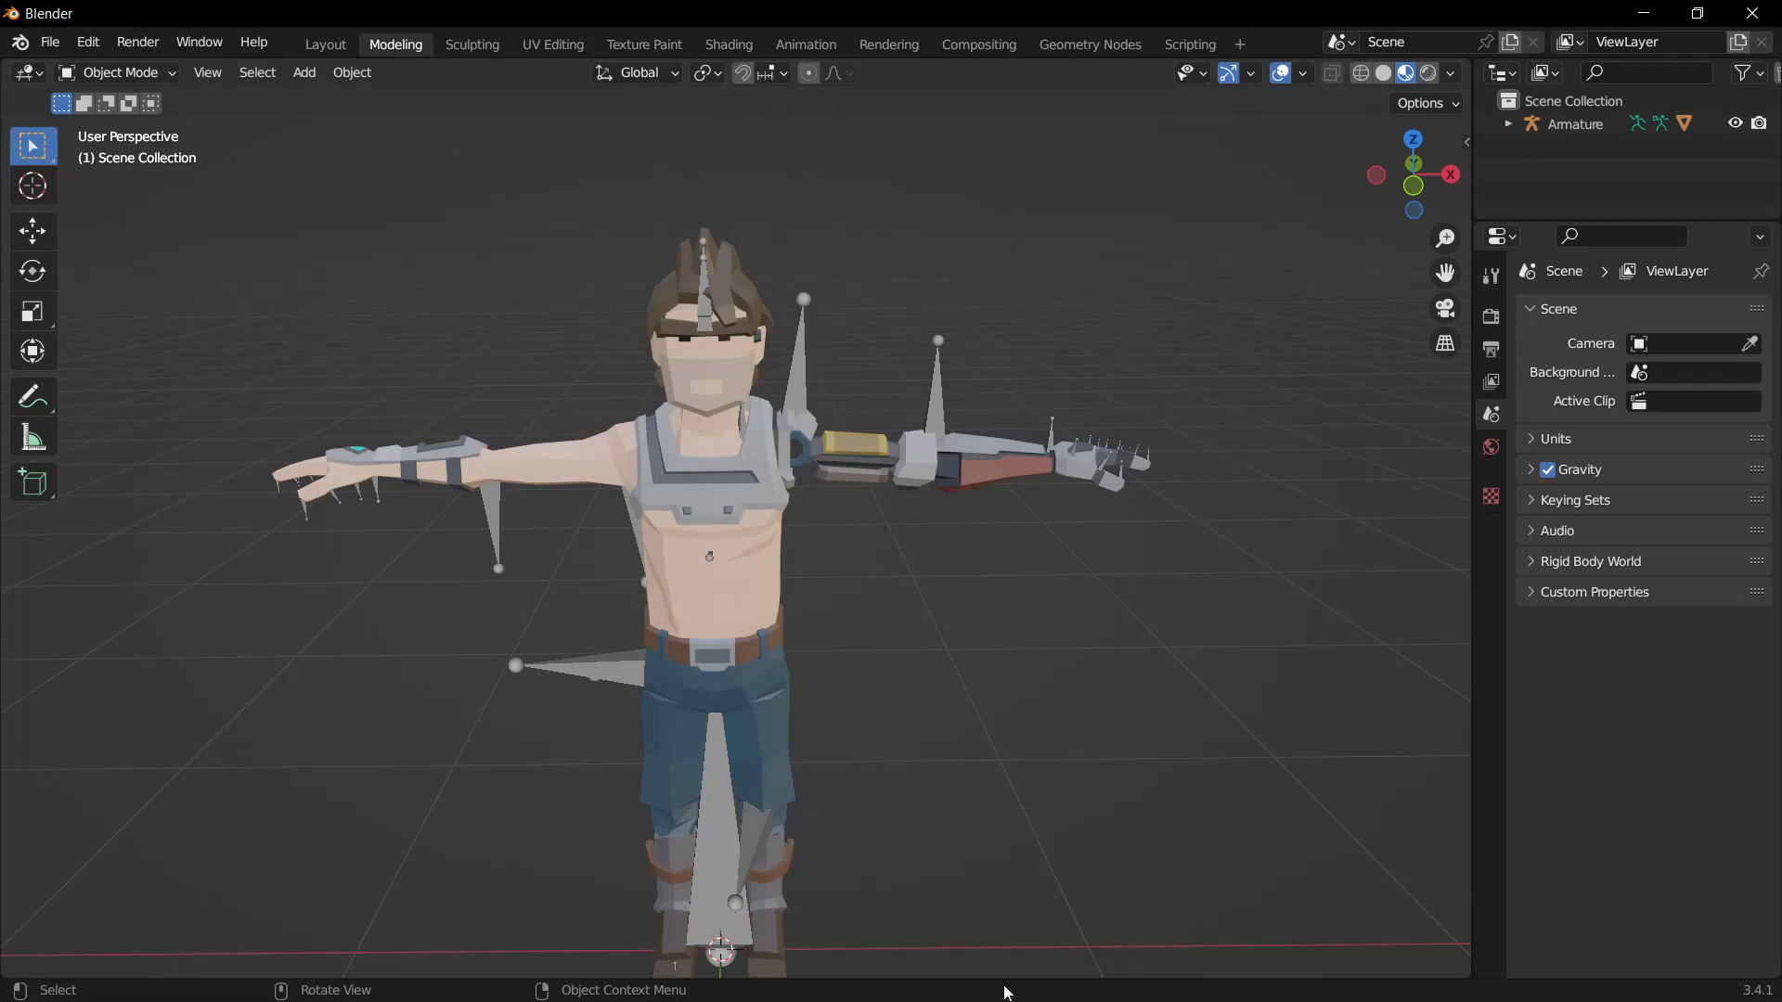
Step: Put Character_Augmented_Male_01 into Edit Mode, checking its face in Object Mode on the way
{"action": "left_click", "coordinate": [115, 72]}
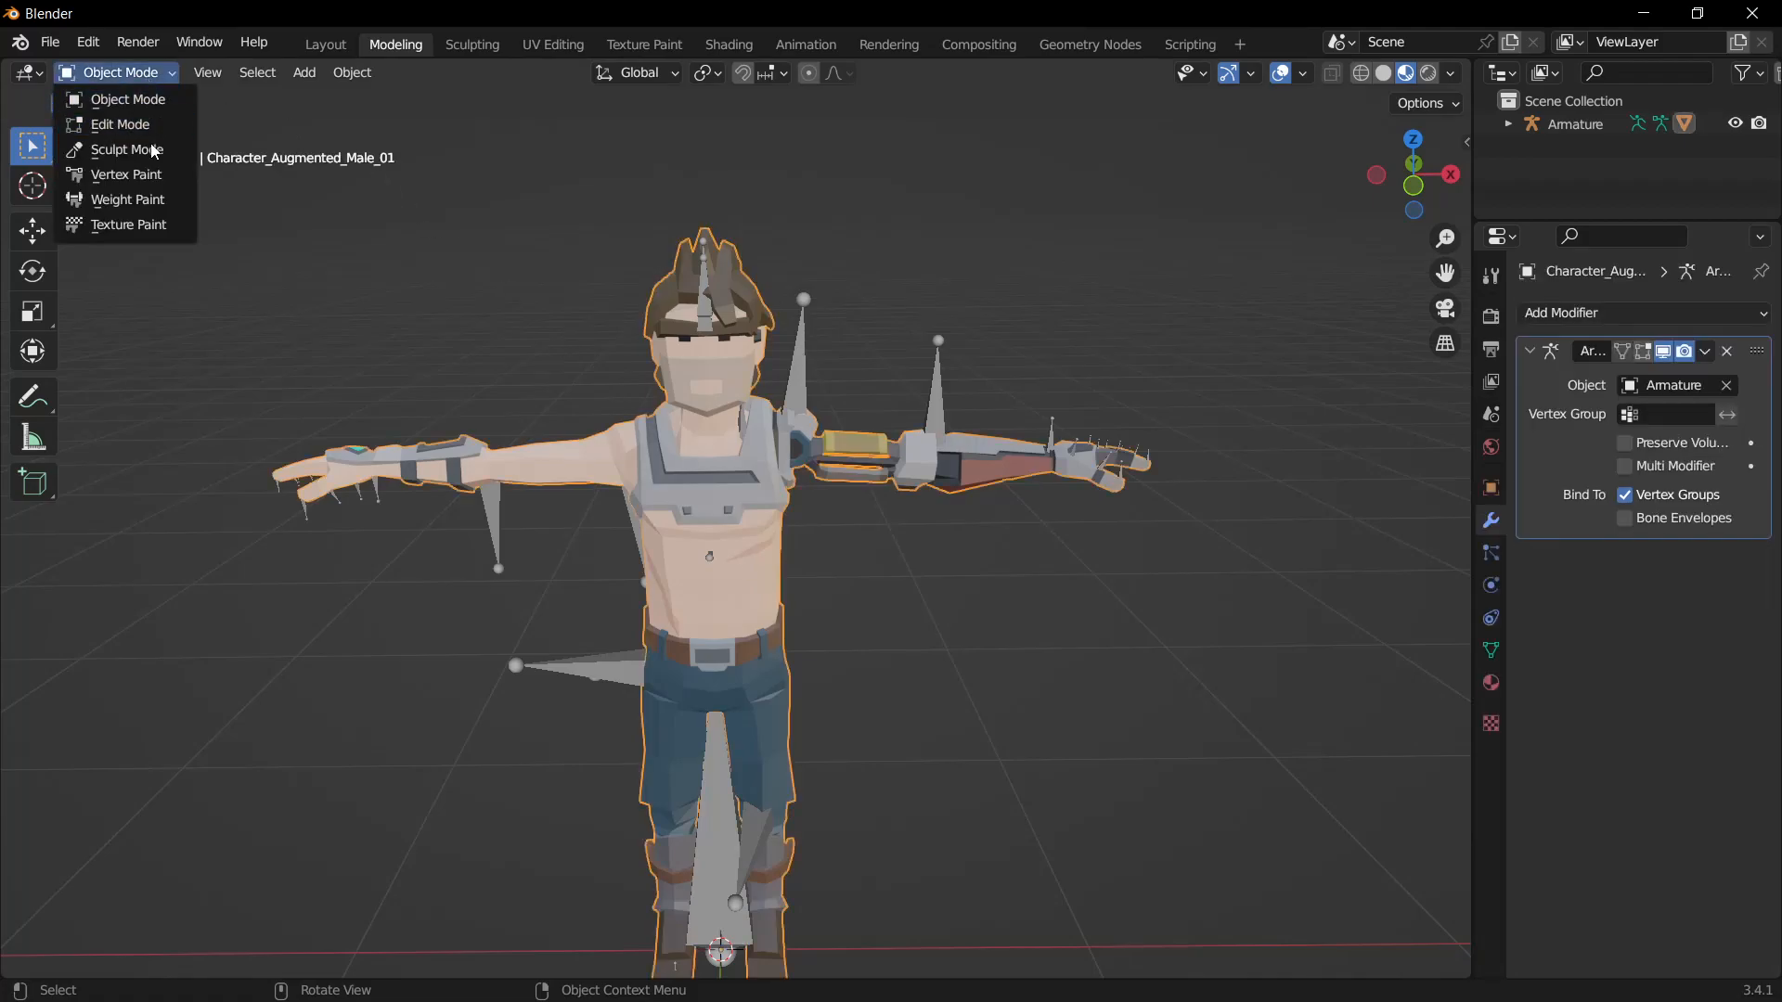
{"action": "left_click", "coordinate": [119, 124]}
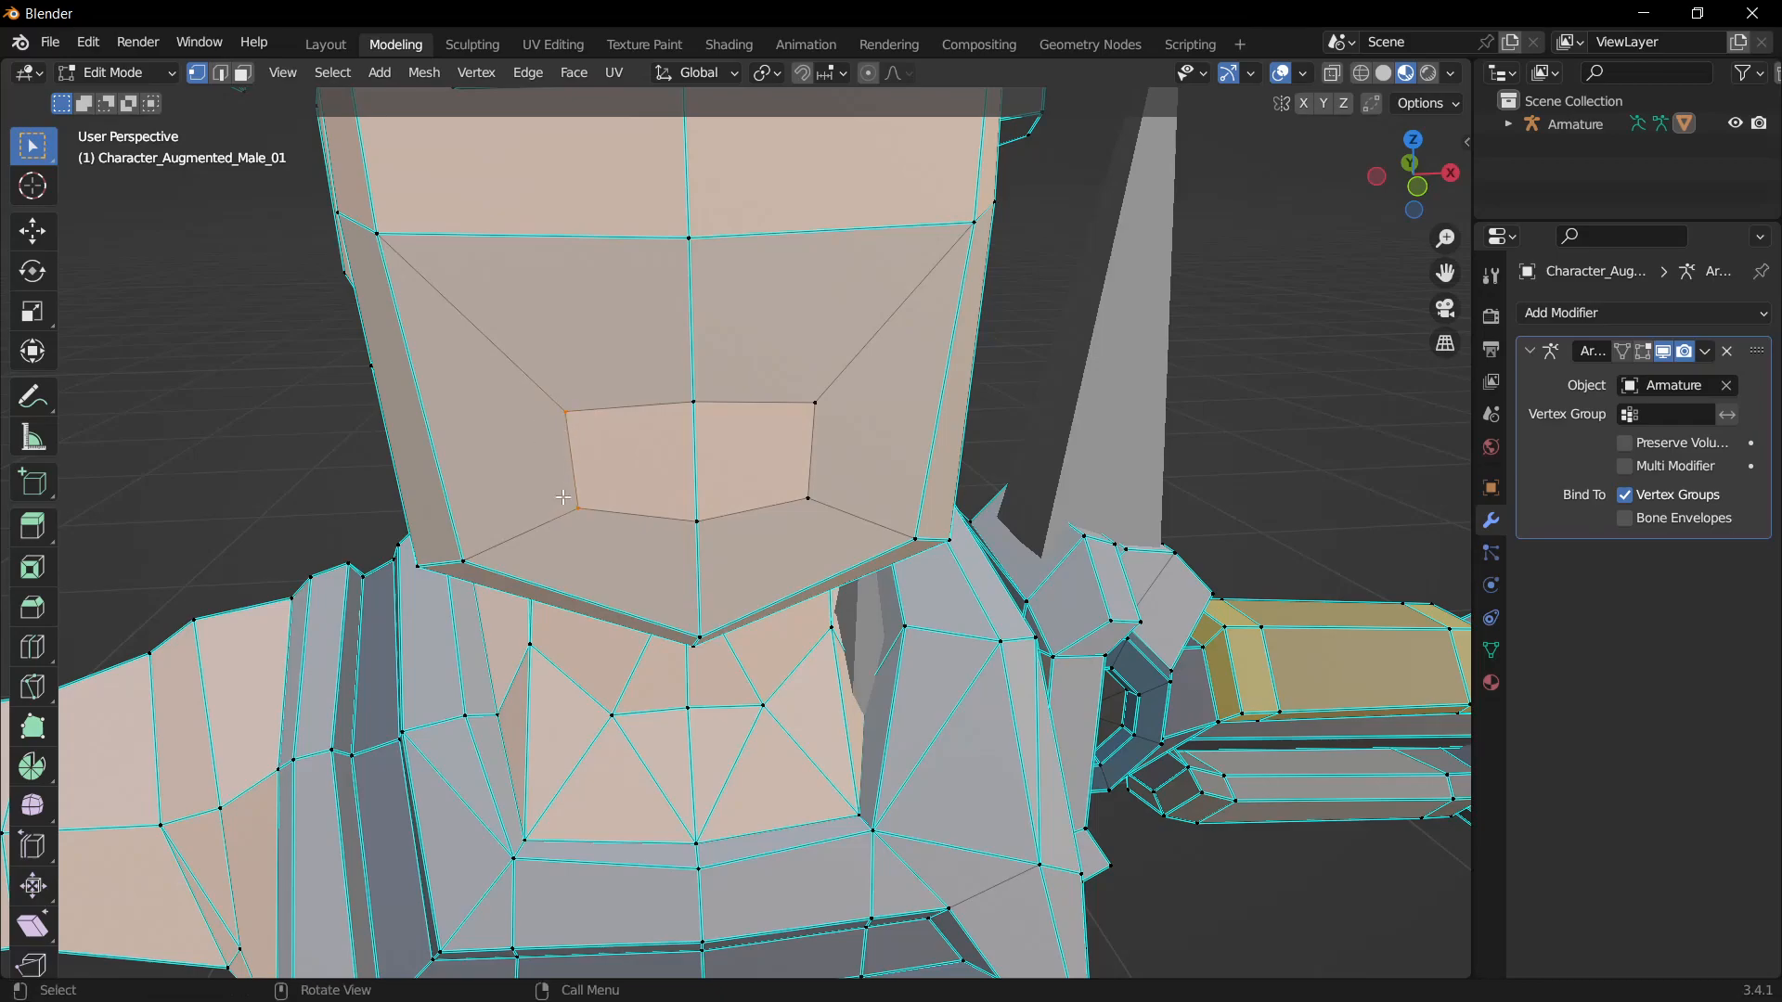
{"action": "key", "text": "s"}
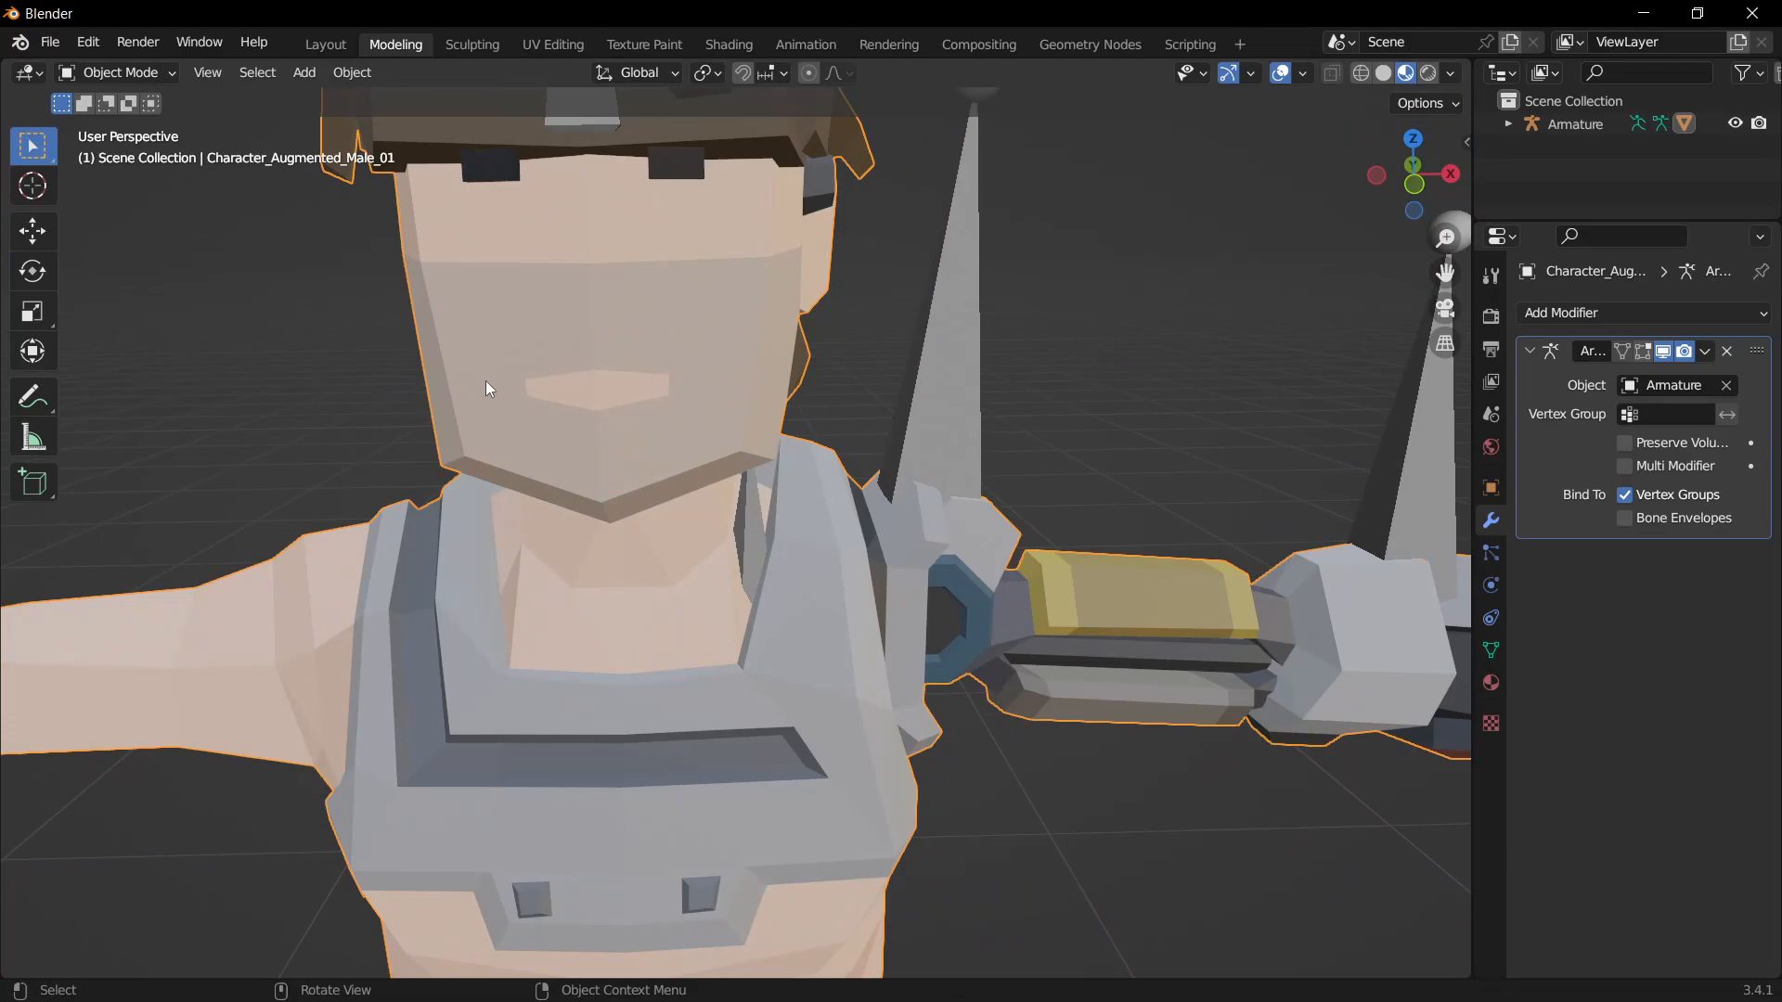
{"action": "key", "text": "Tab"}
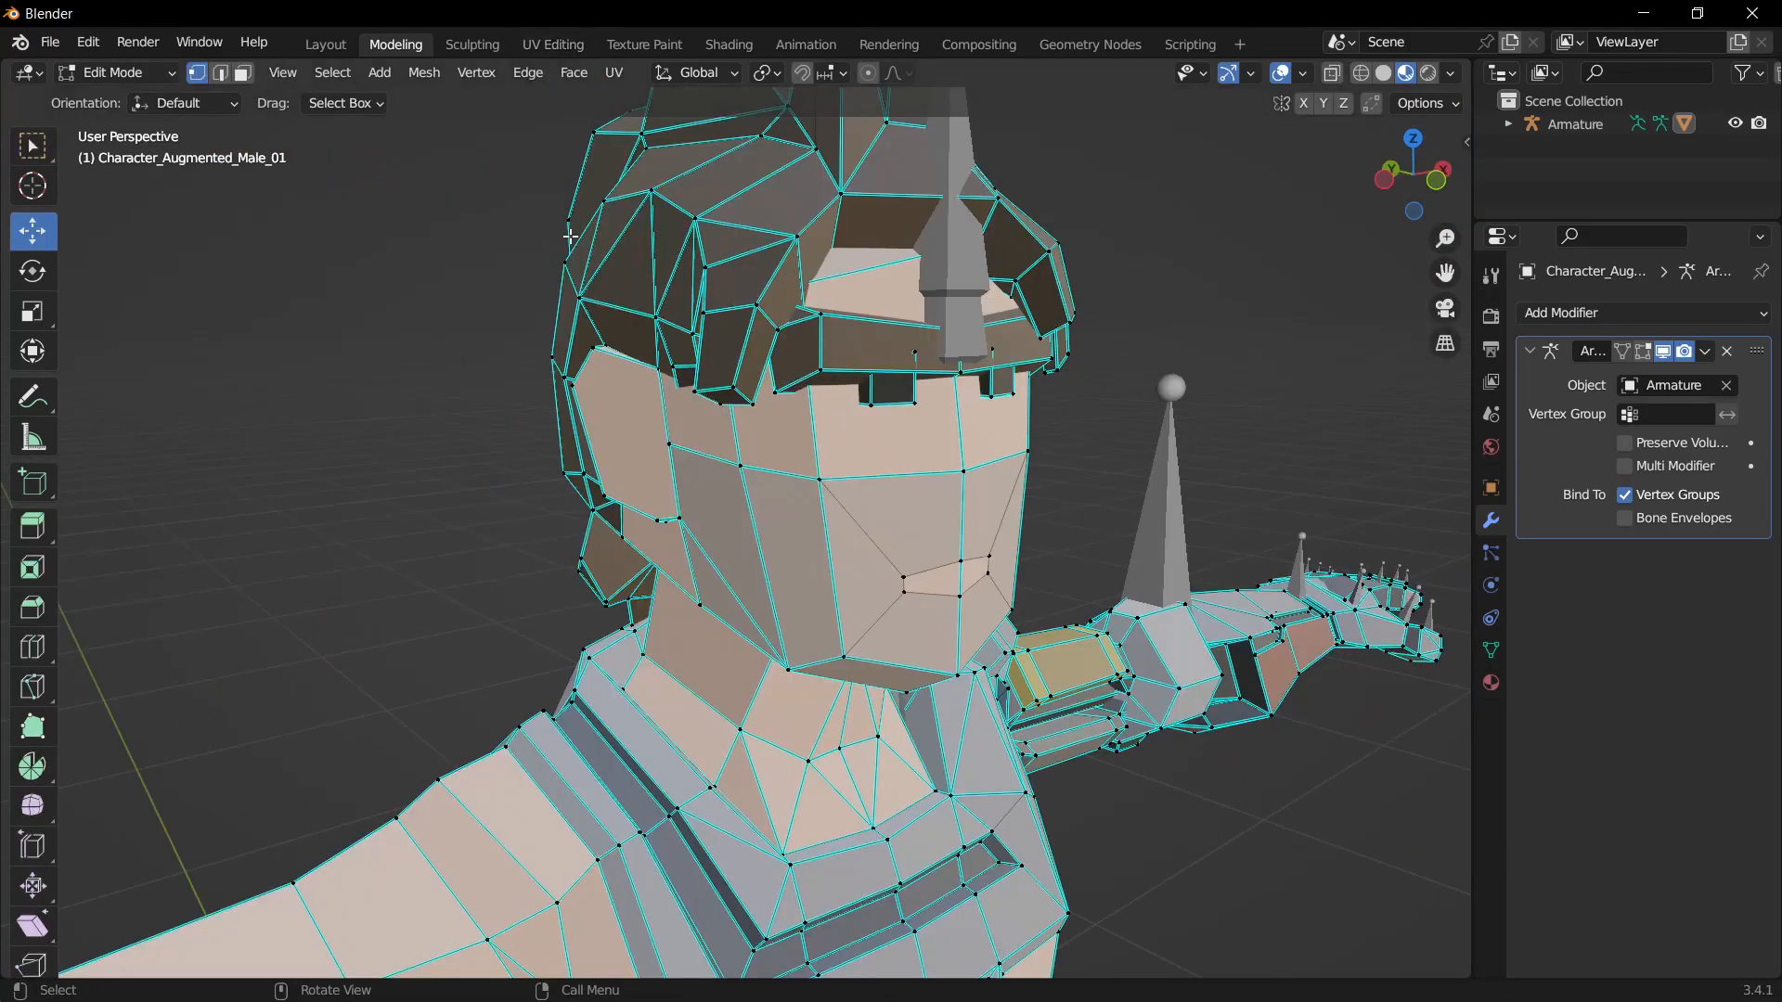
{"action": "mouse_move", "coordinate": [559, 54]}
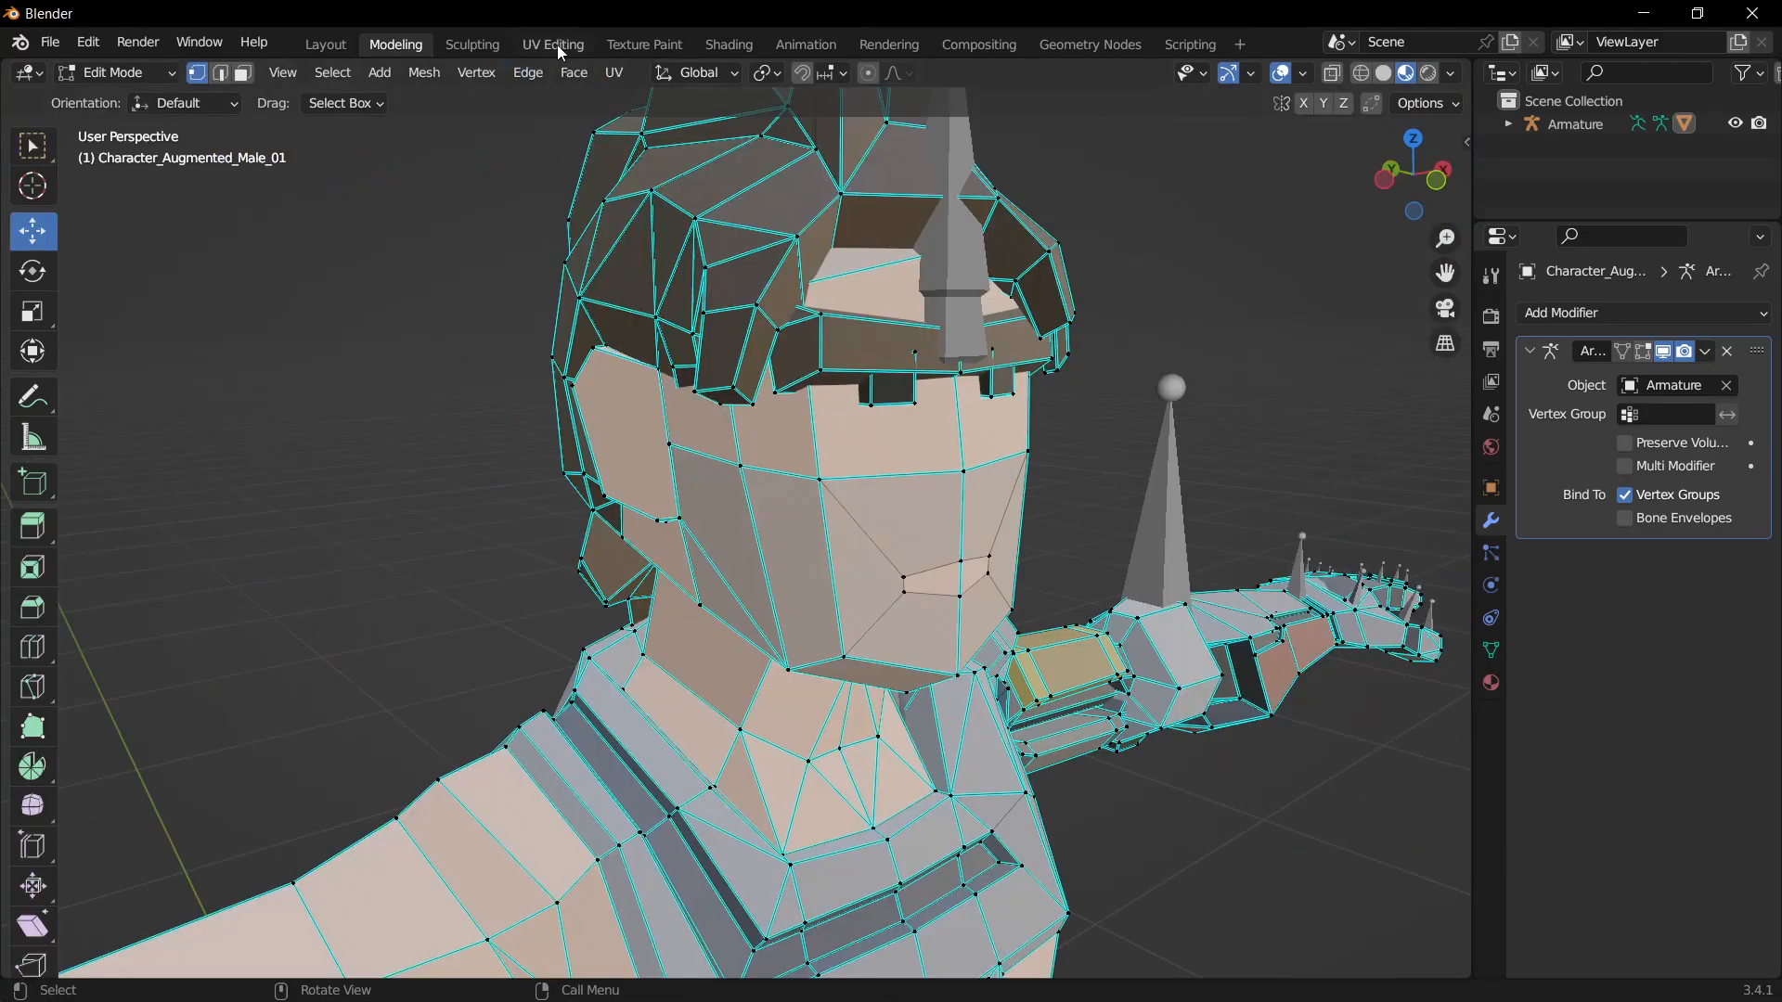
Step: Switch to the UV Editing workspace showing the PolygonScifi atlas beside the character
{"action": "left_click", "coordinate": [553, 44]}
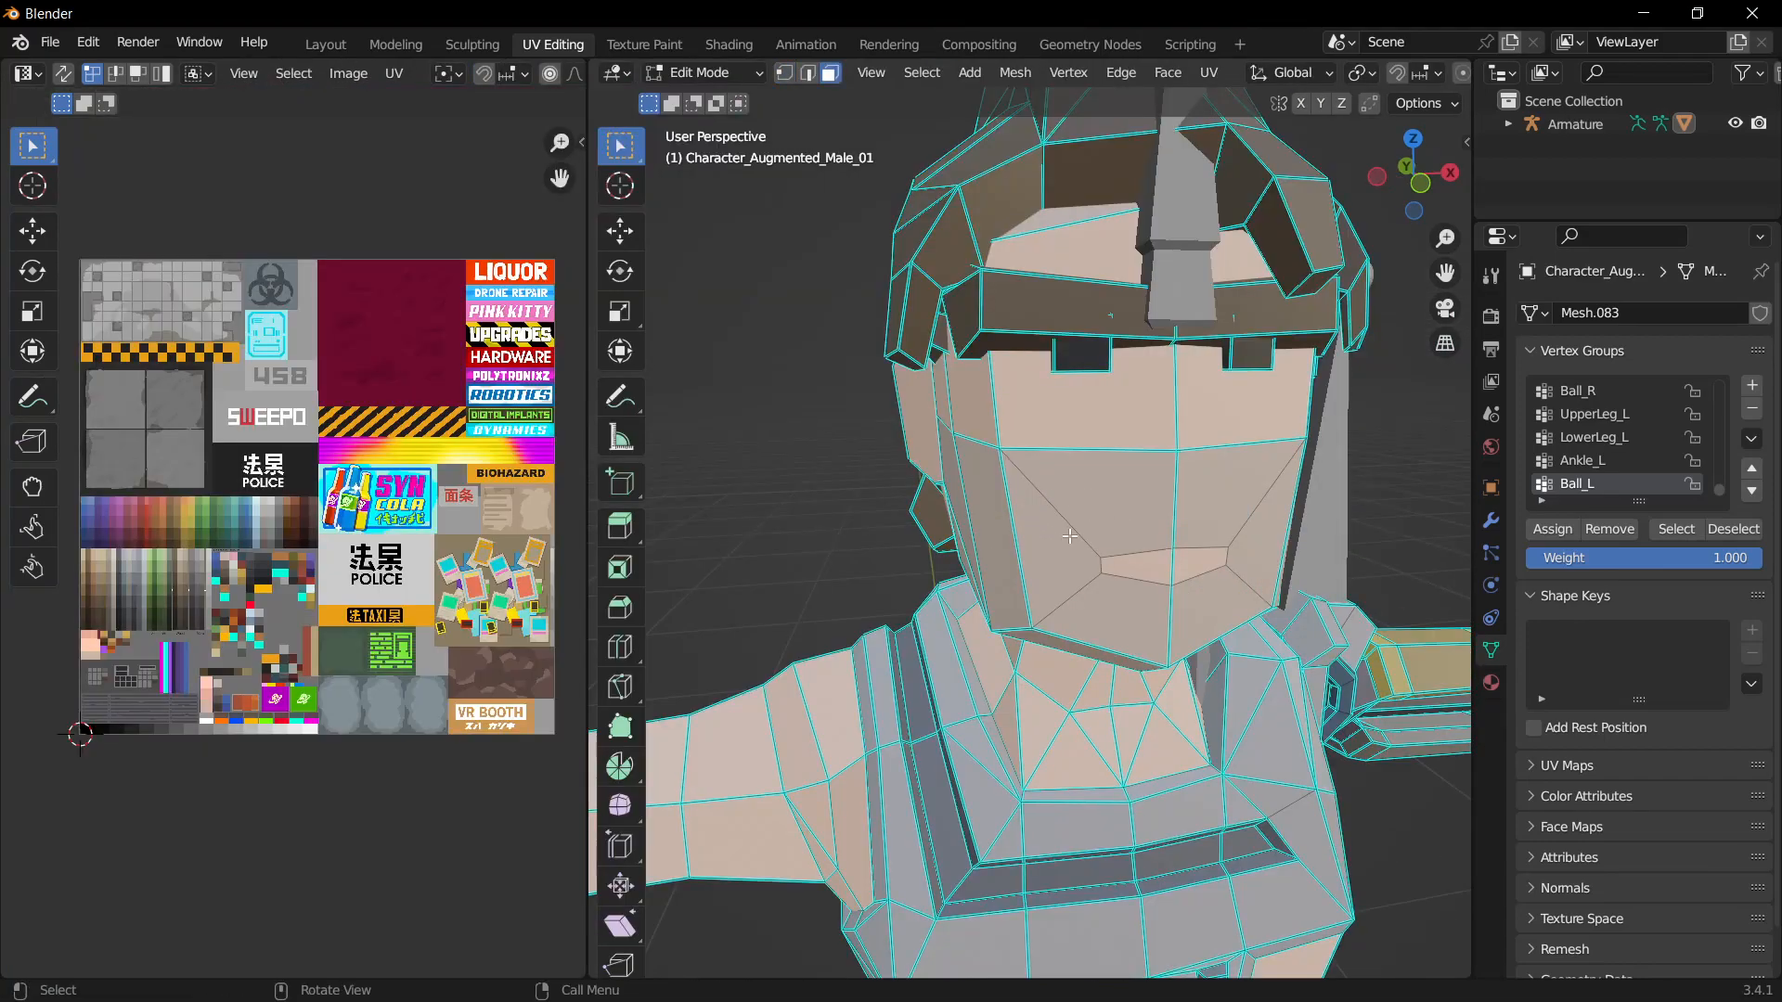
{"action": "left_click_drag", "start_coordinate": [1092, 535], "coordinate": [1119, 518]}
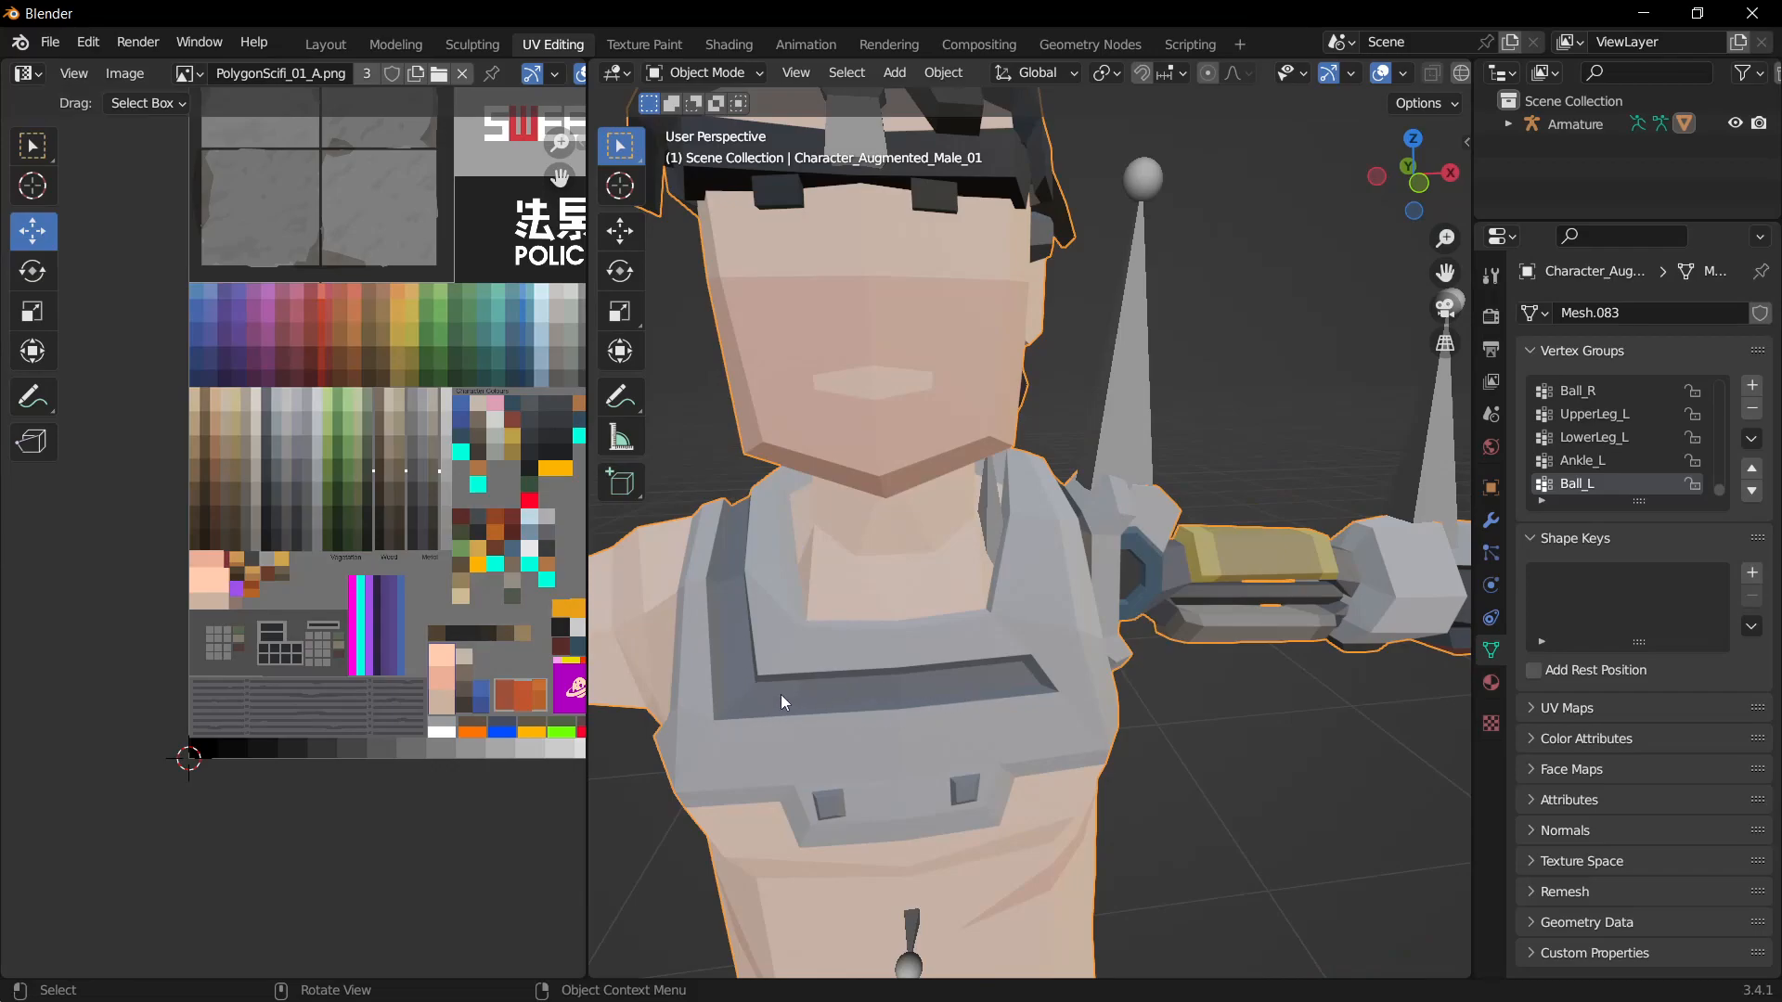
{"action": "mouse_move", "coordinate": [735, 519]}
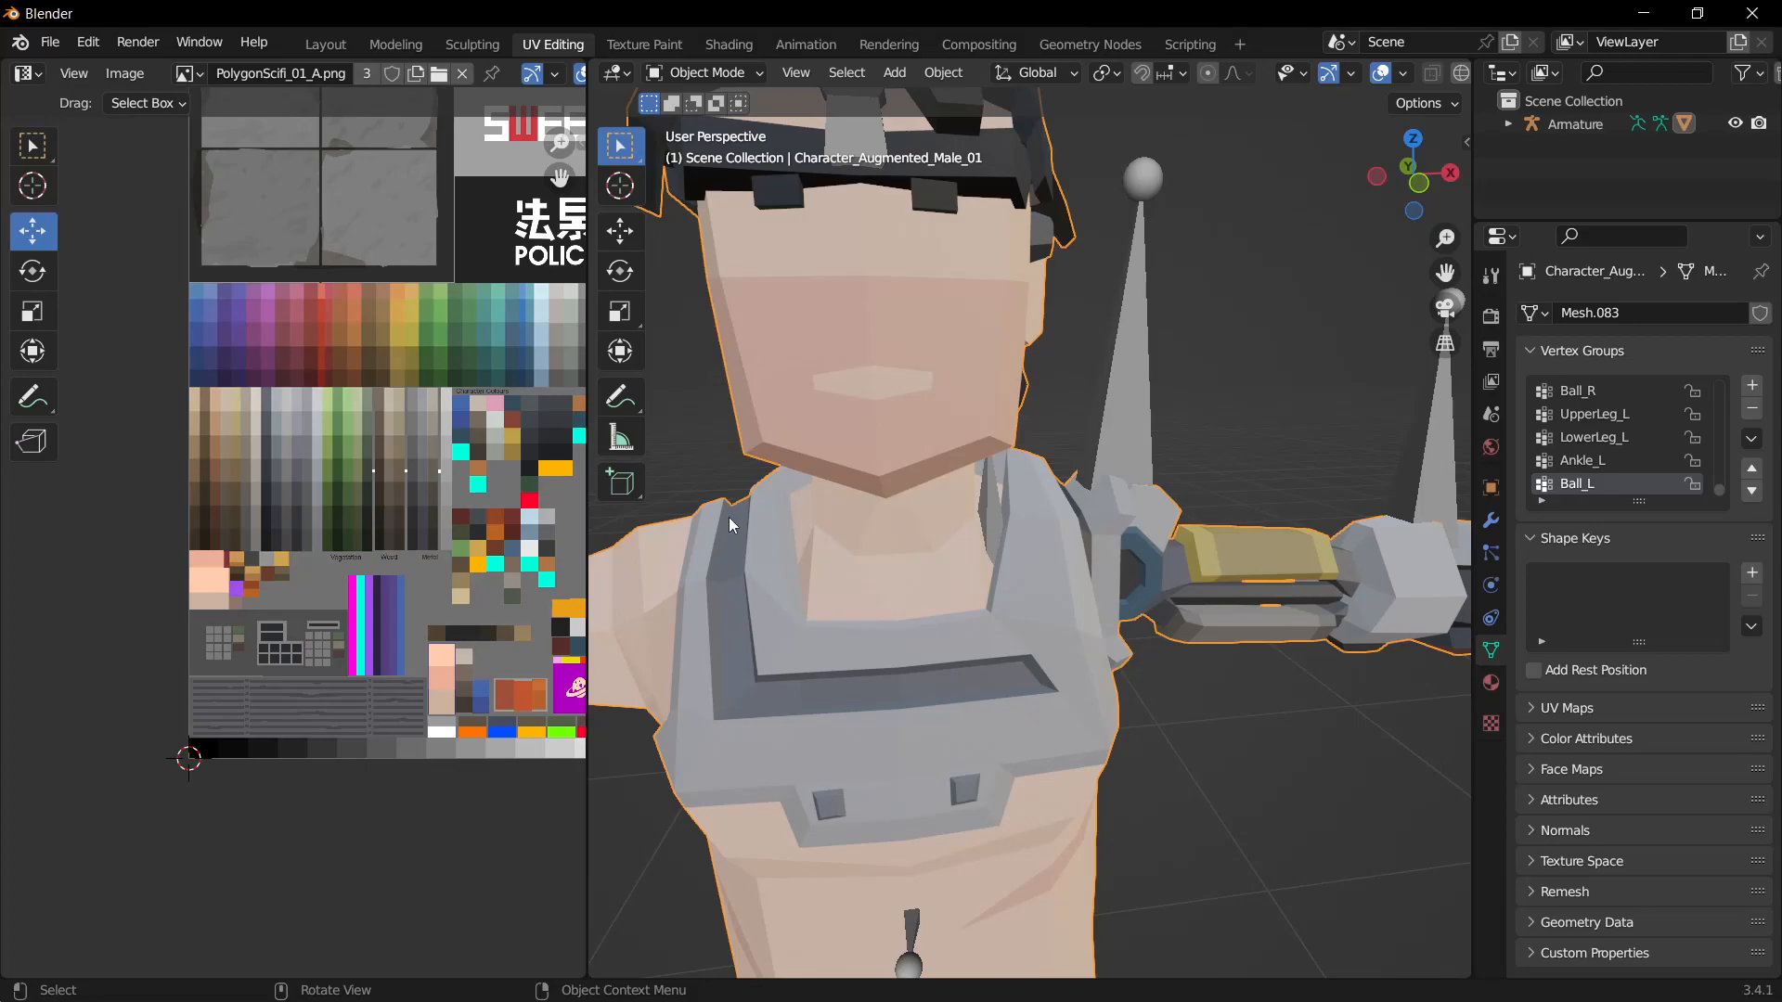
Step: Select the chest strip faces in Edit Mode and view the character's A13.004 material nodes
{"action": "key", "text": "Tab"}
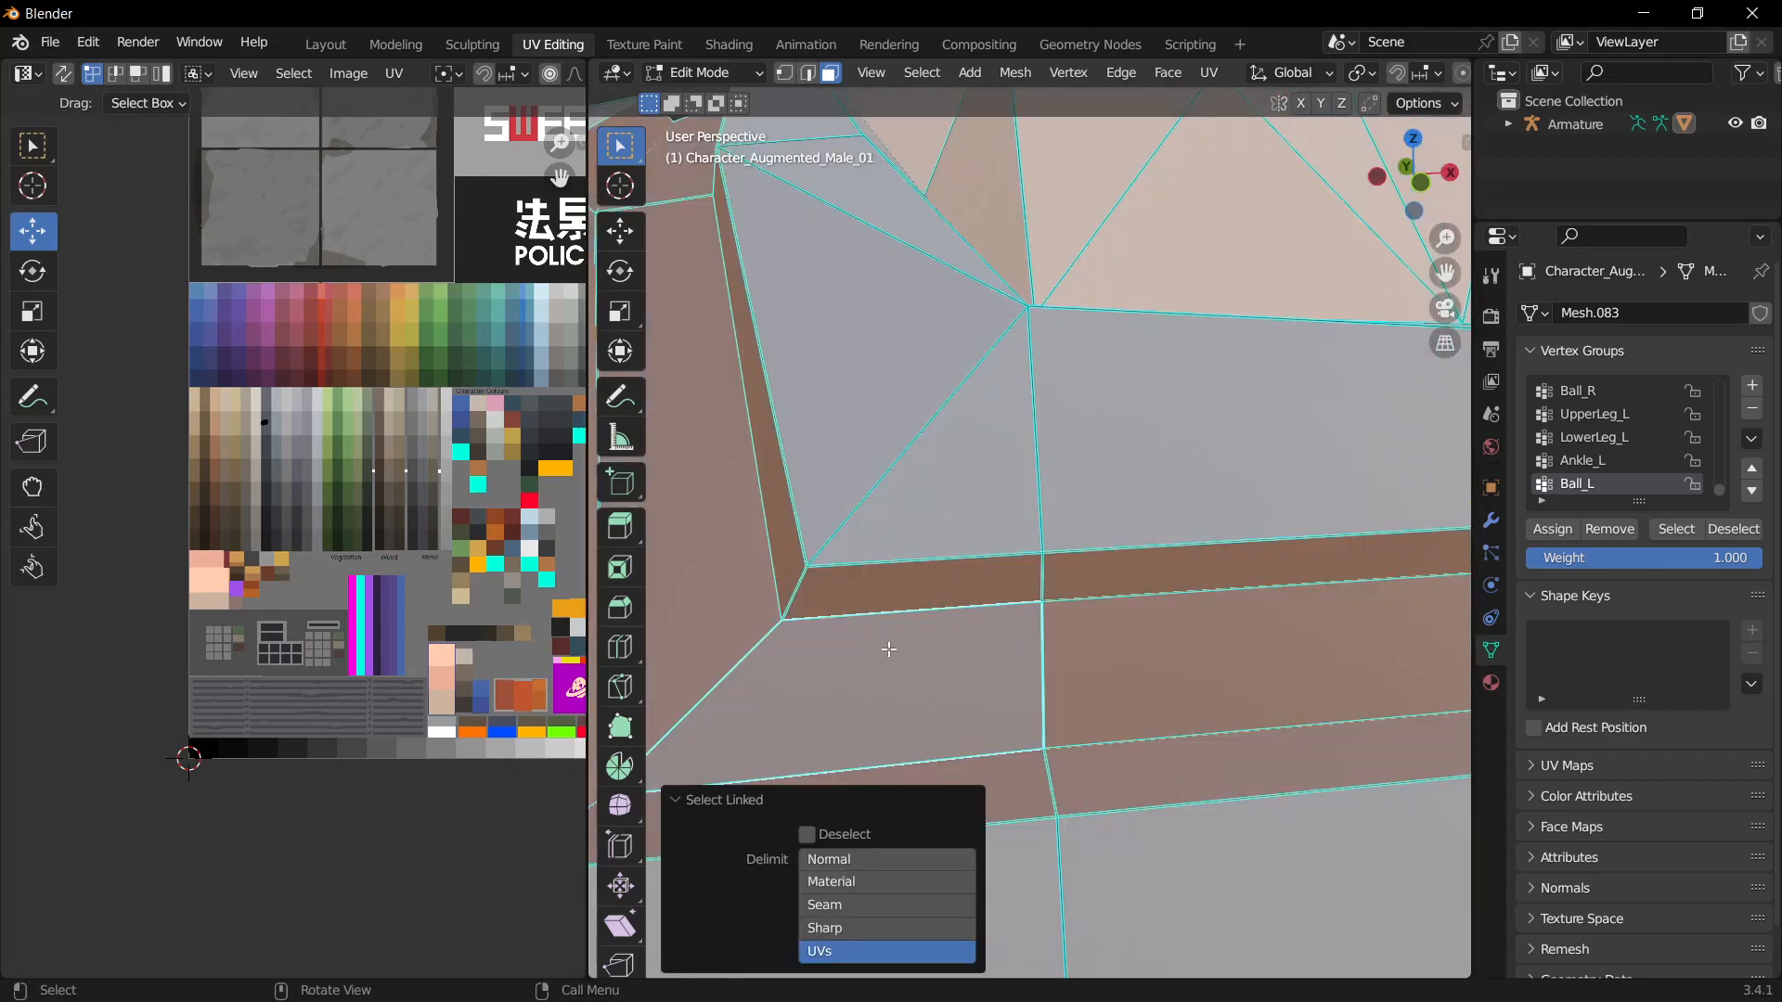
{"action": "left_click", "coordinate": [817, 950]}
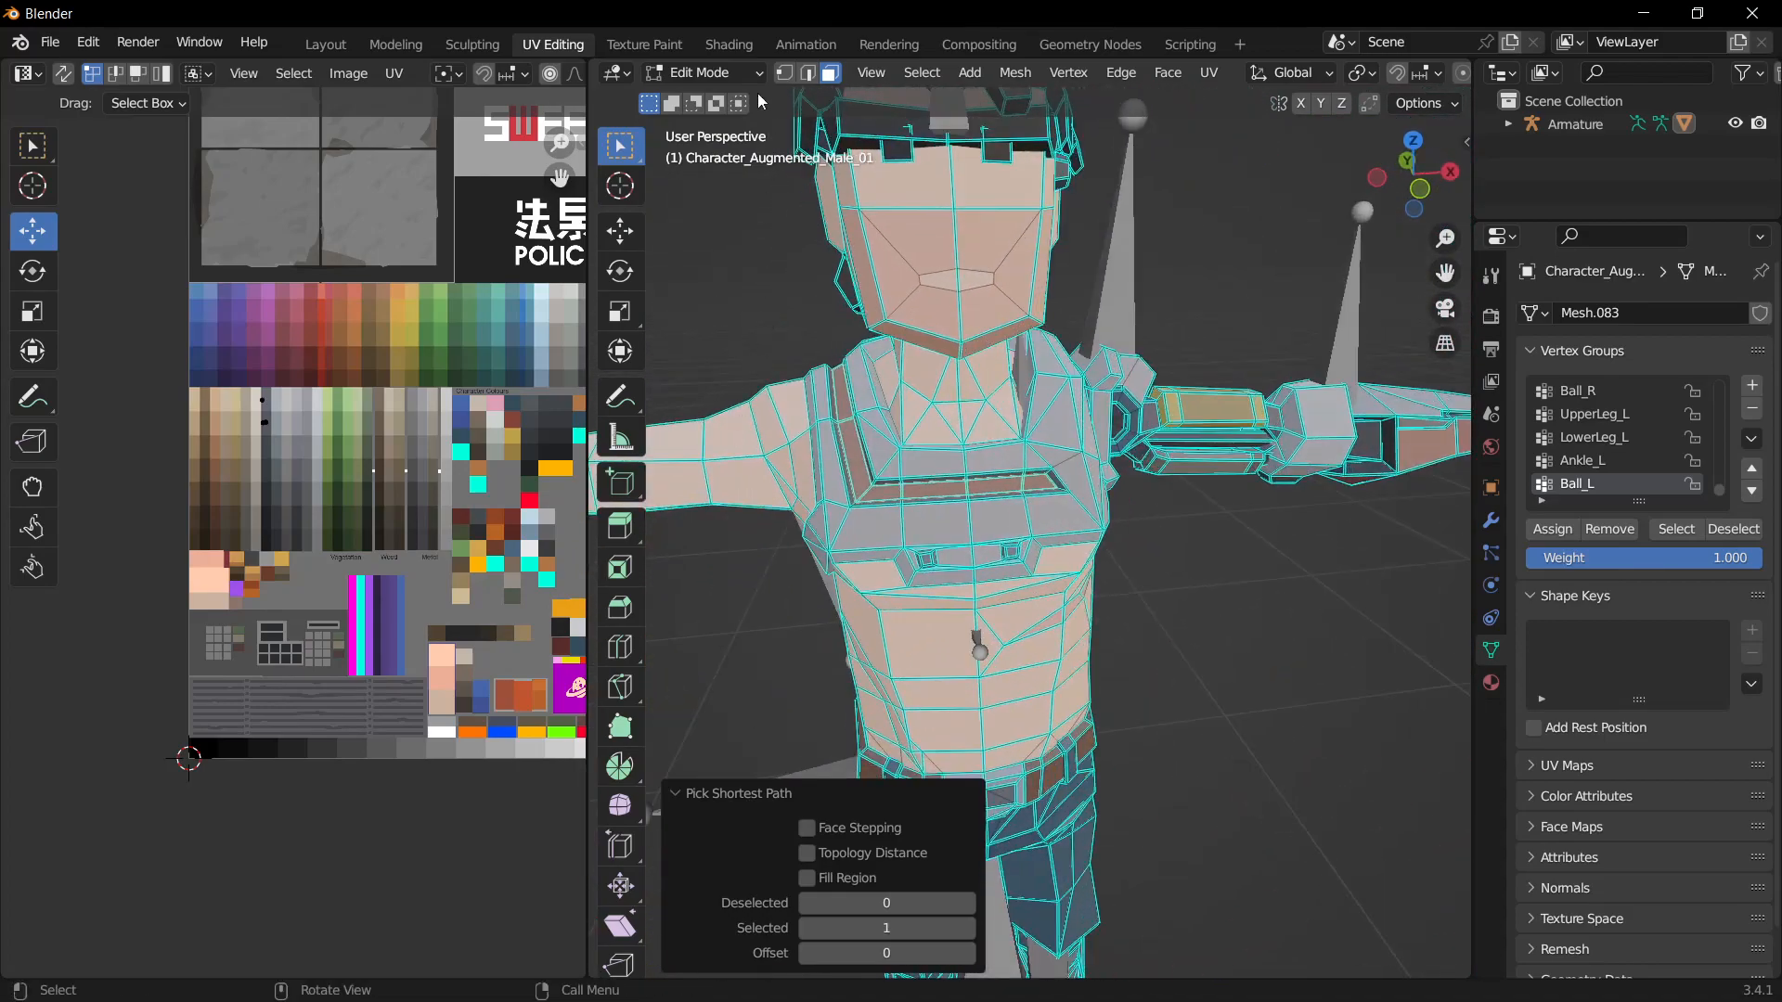
{"action": "left_click", "coordinate": [727, 44]}
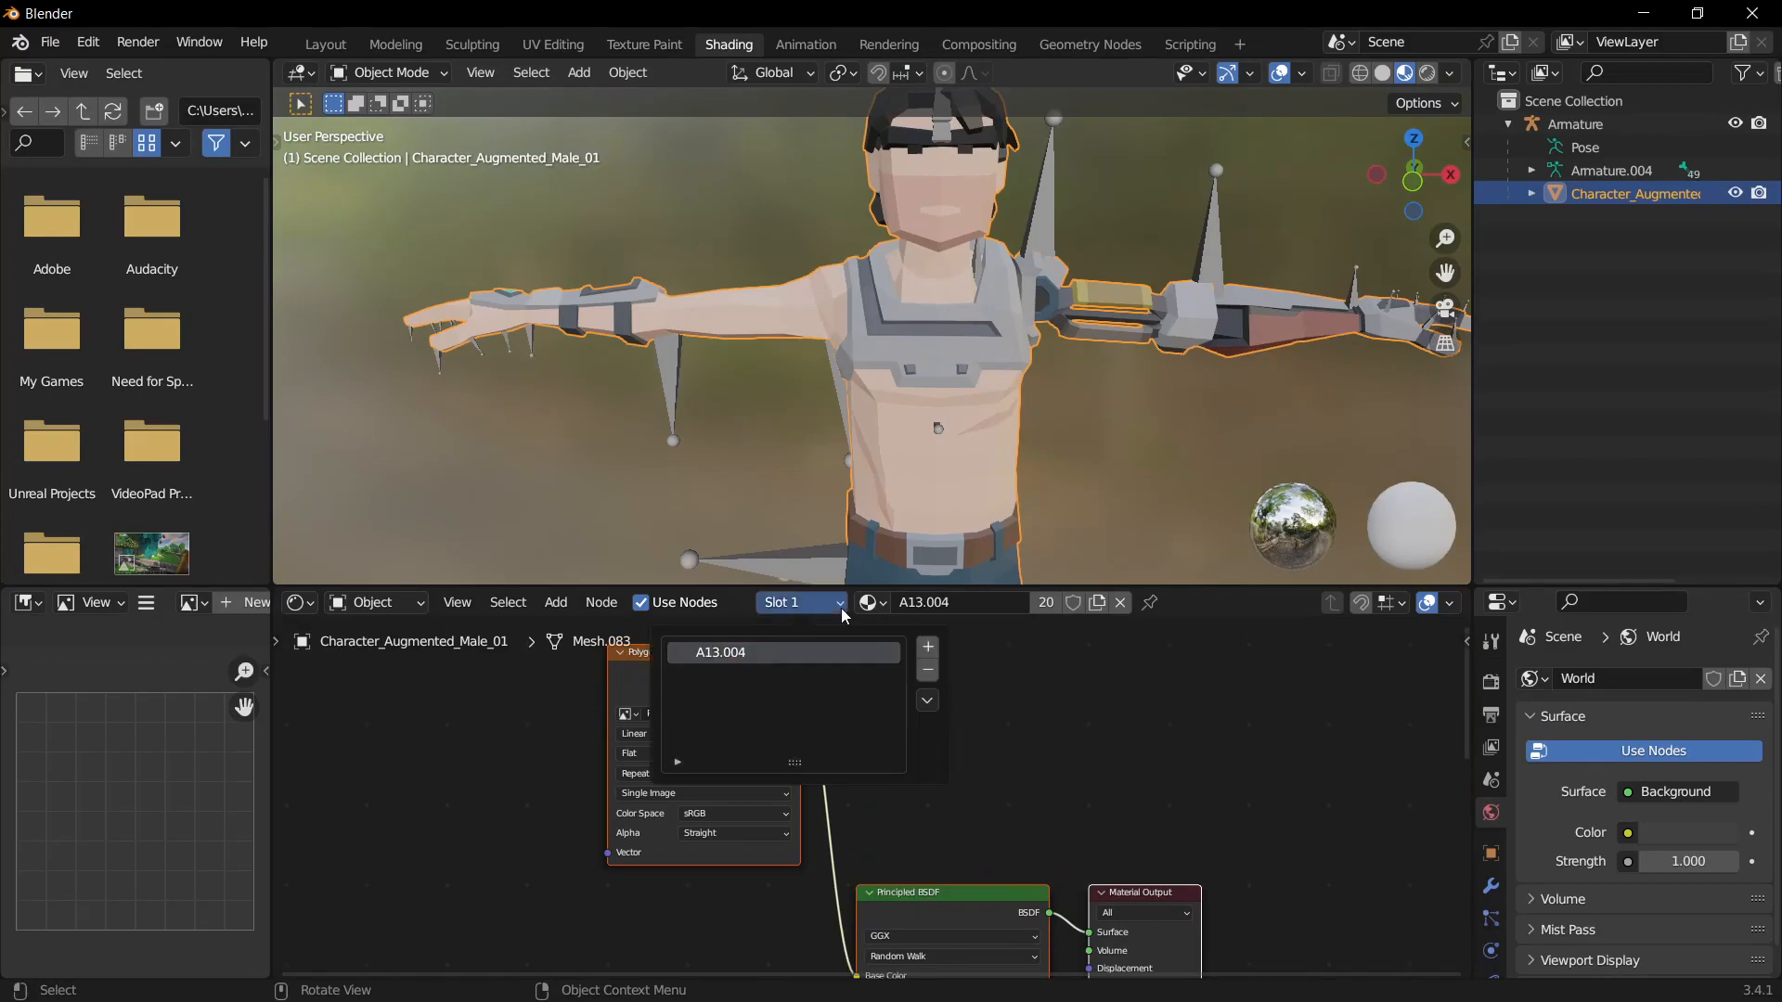
Step: Add a second material slot for the chest strip faces and fill it with A13.003
{"action": "left_click", "coordinate": [926, 646]}
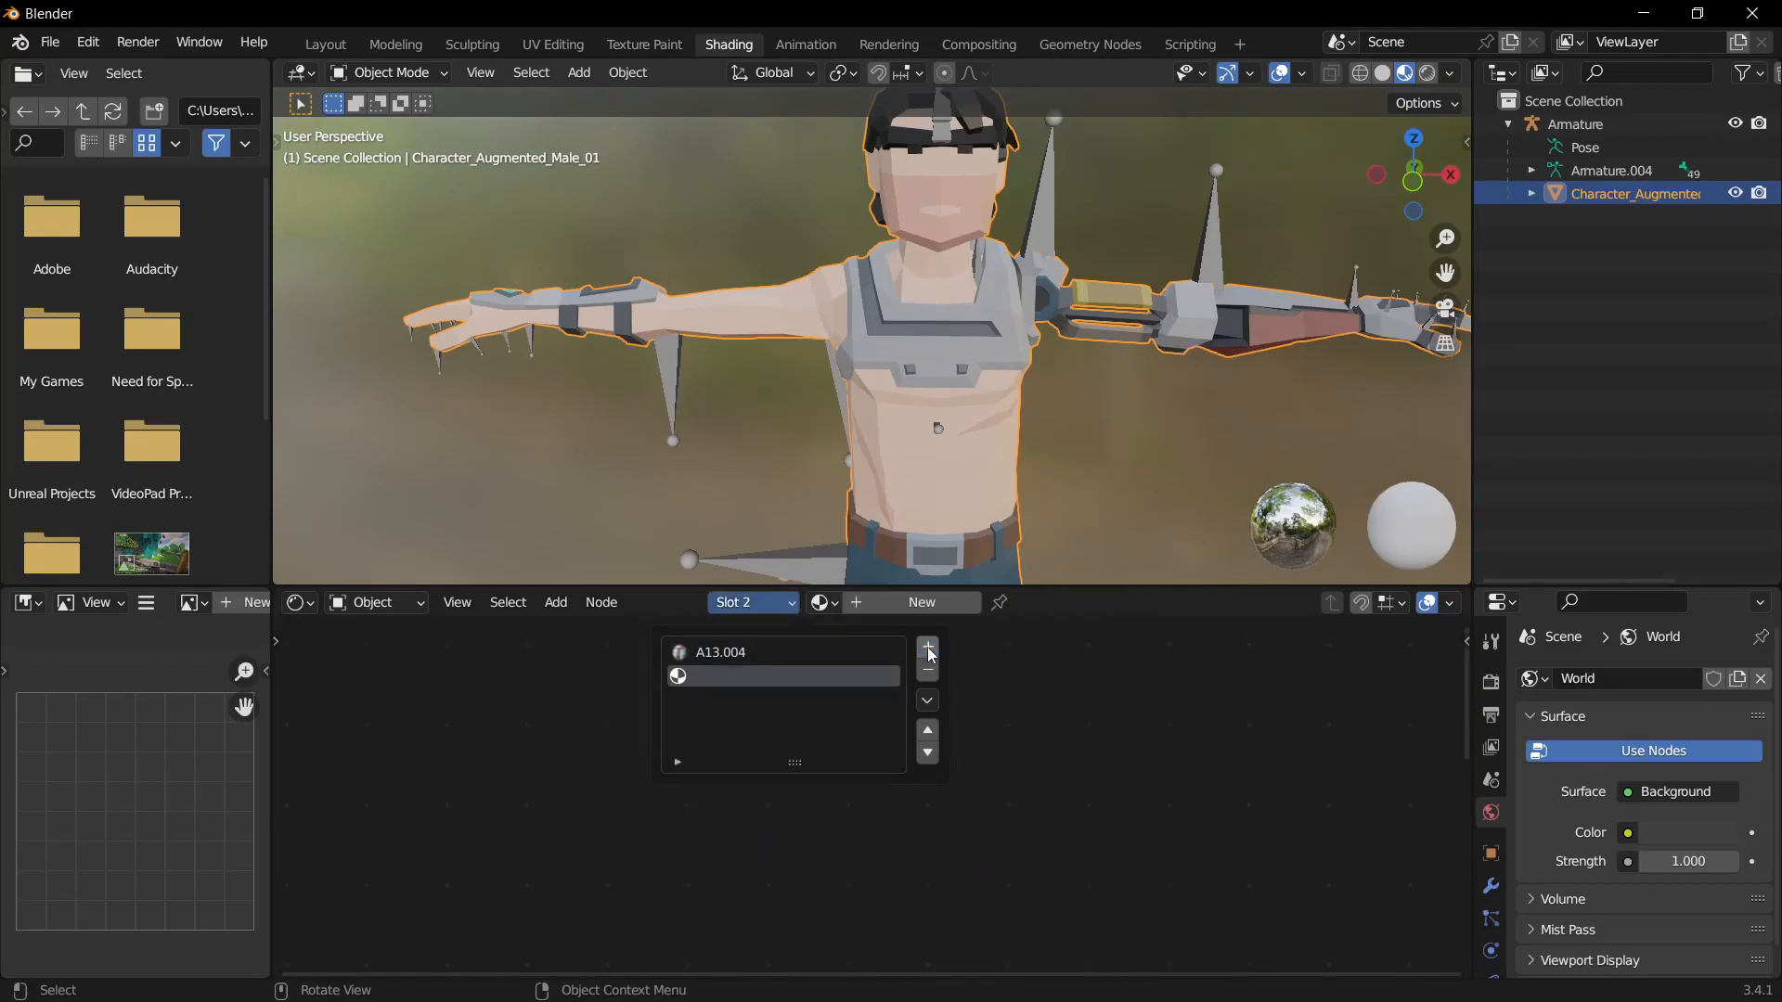
{"action": "key", "text": "Tab"}
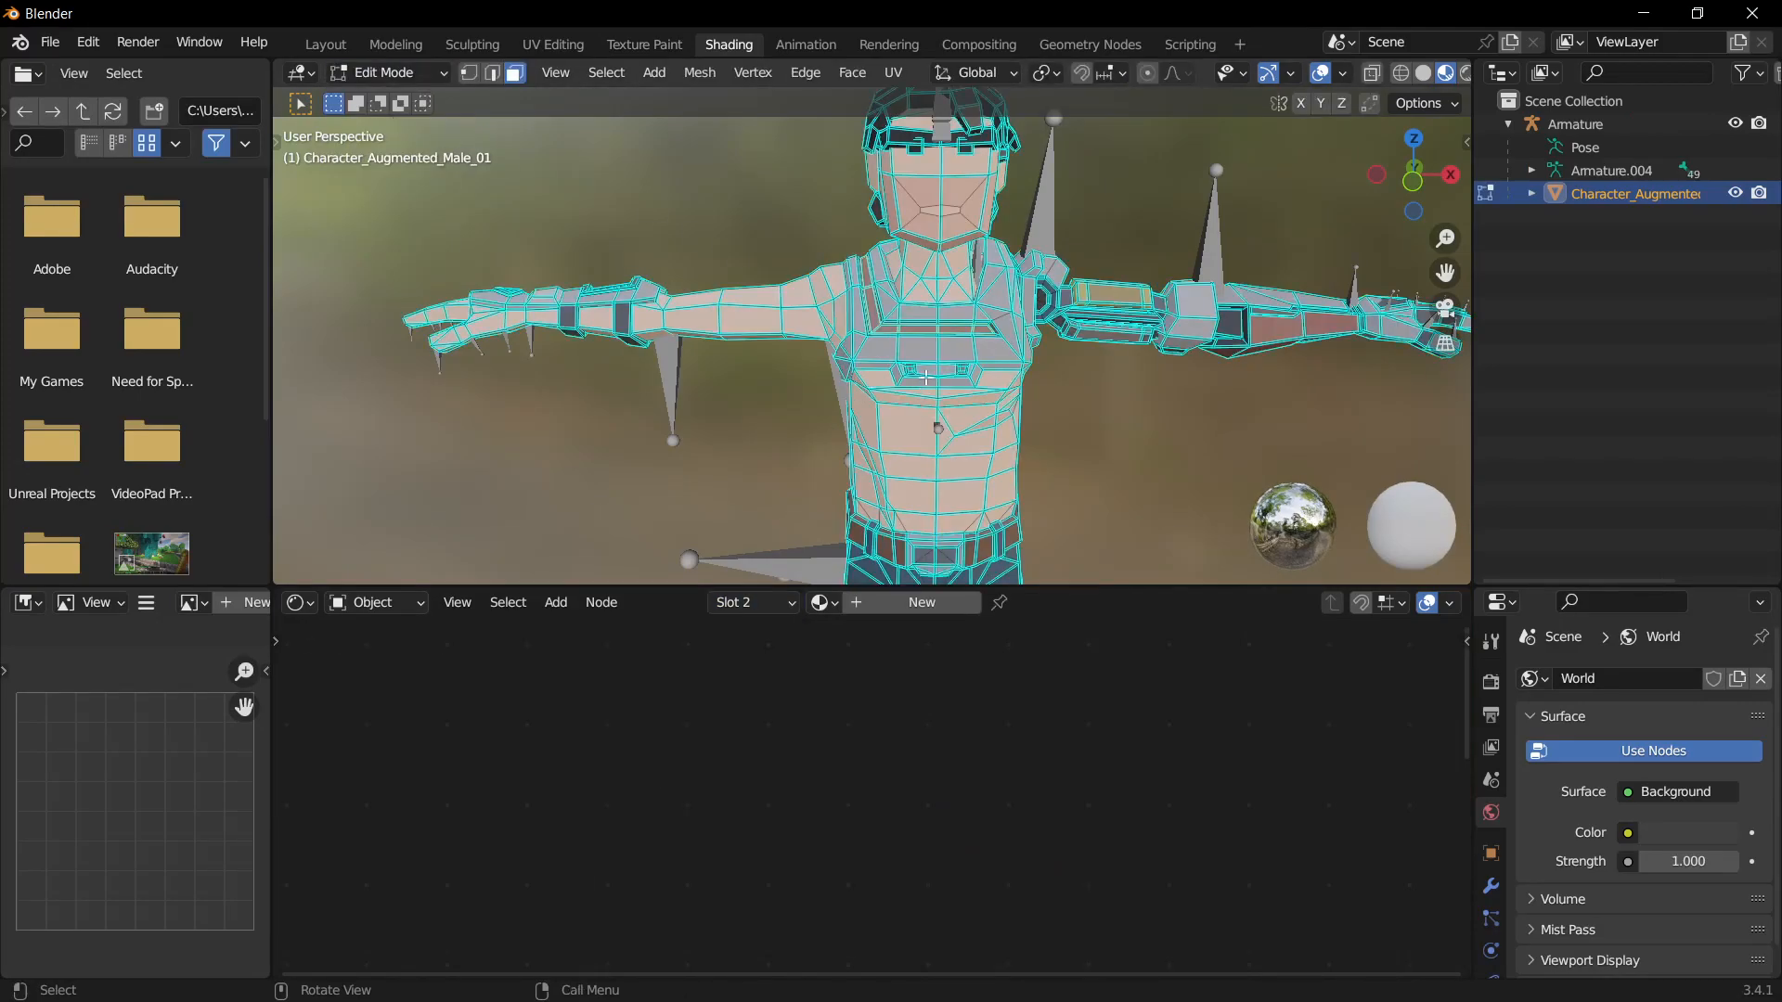
{"action": "left_click", "coordinate": [754, 601]}
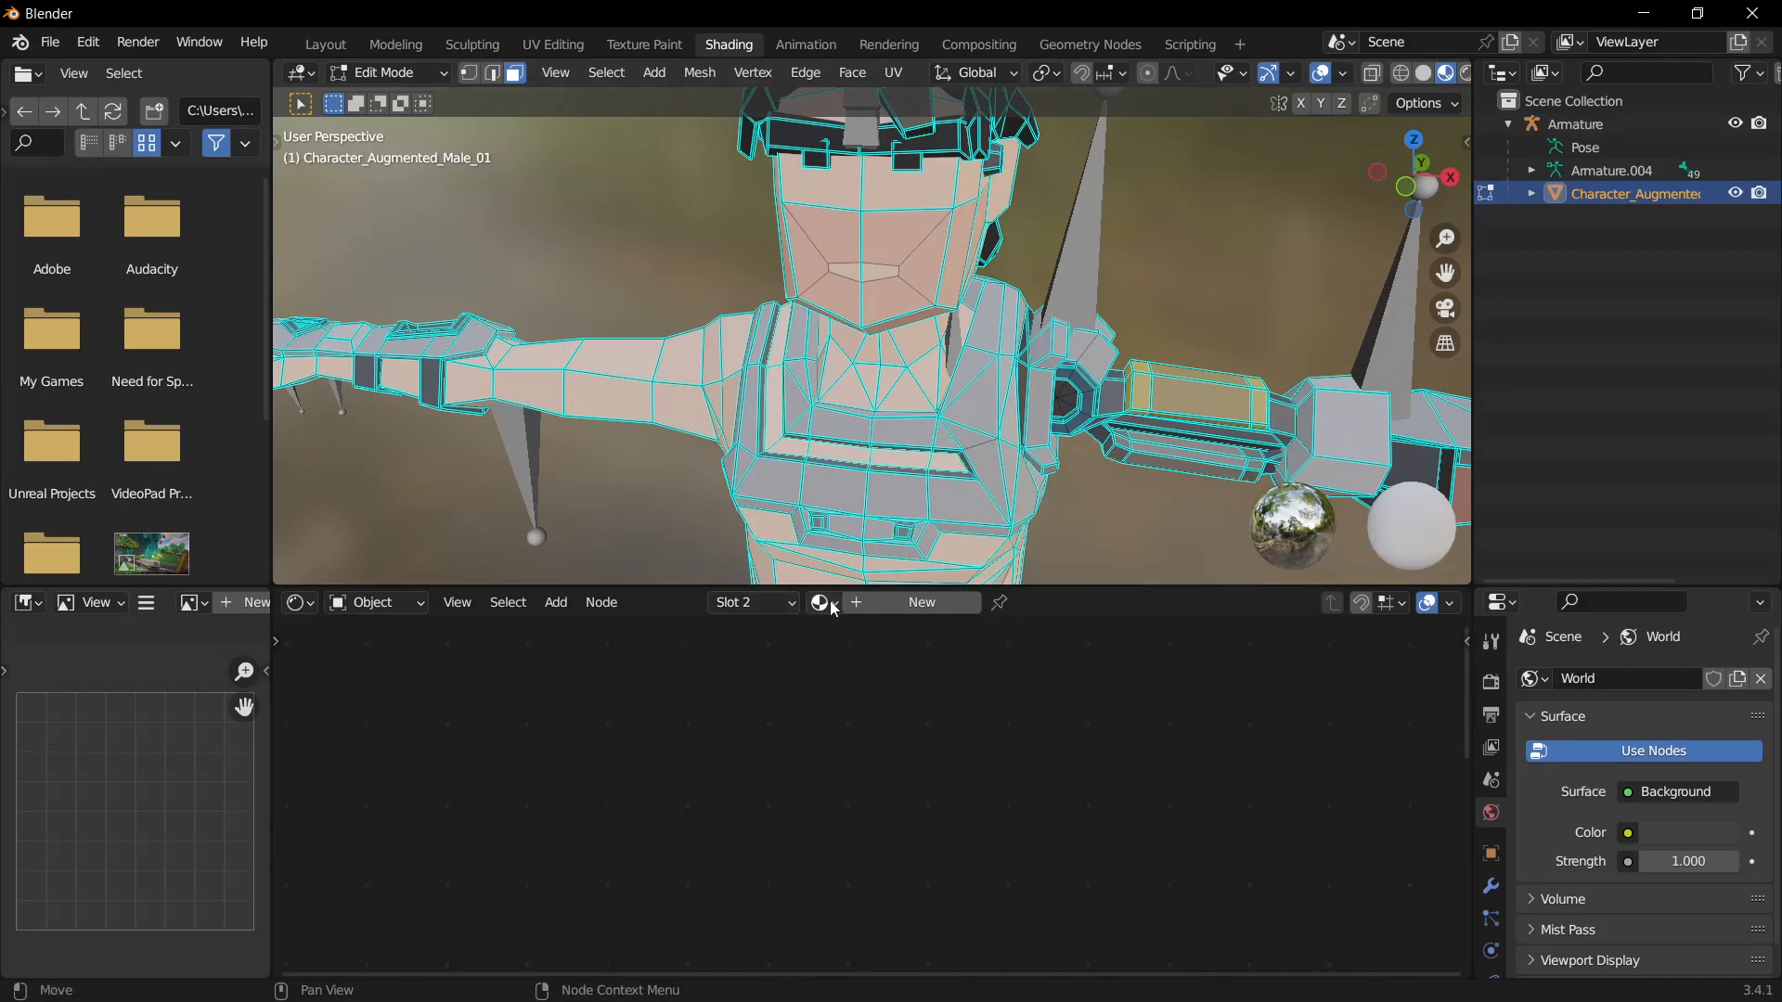
{"action": "left_click", "coordinate": [818, 602]}
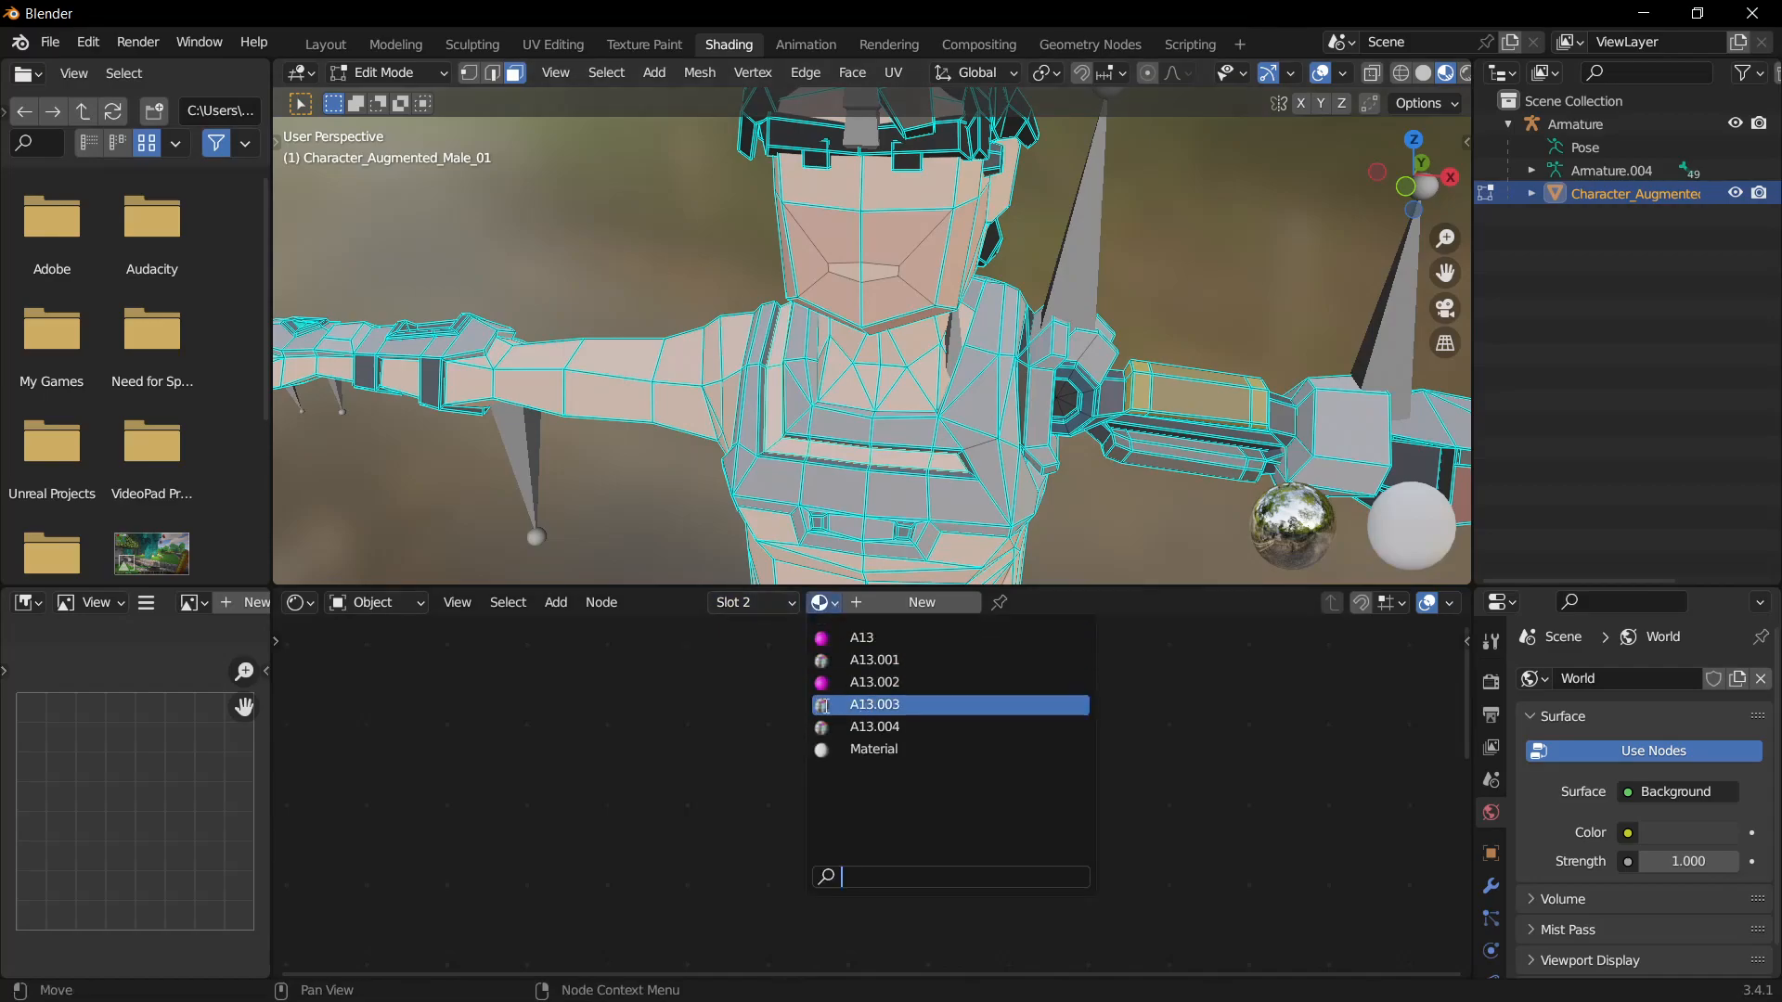
{"action": "left_click", "coordinate": [553, 45]}
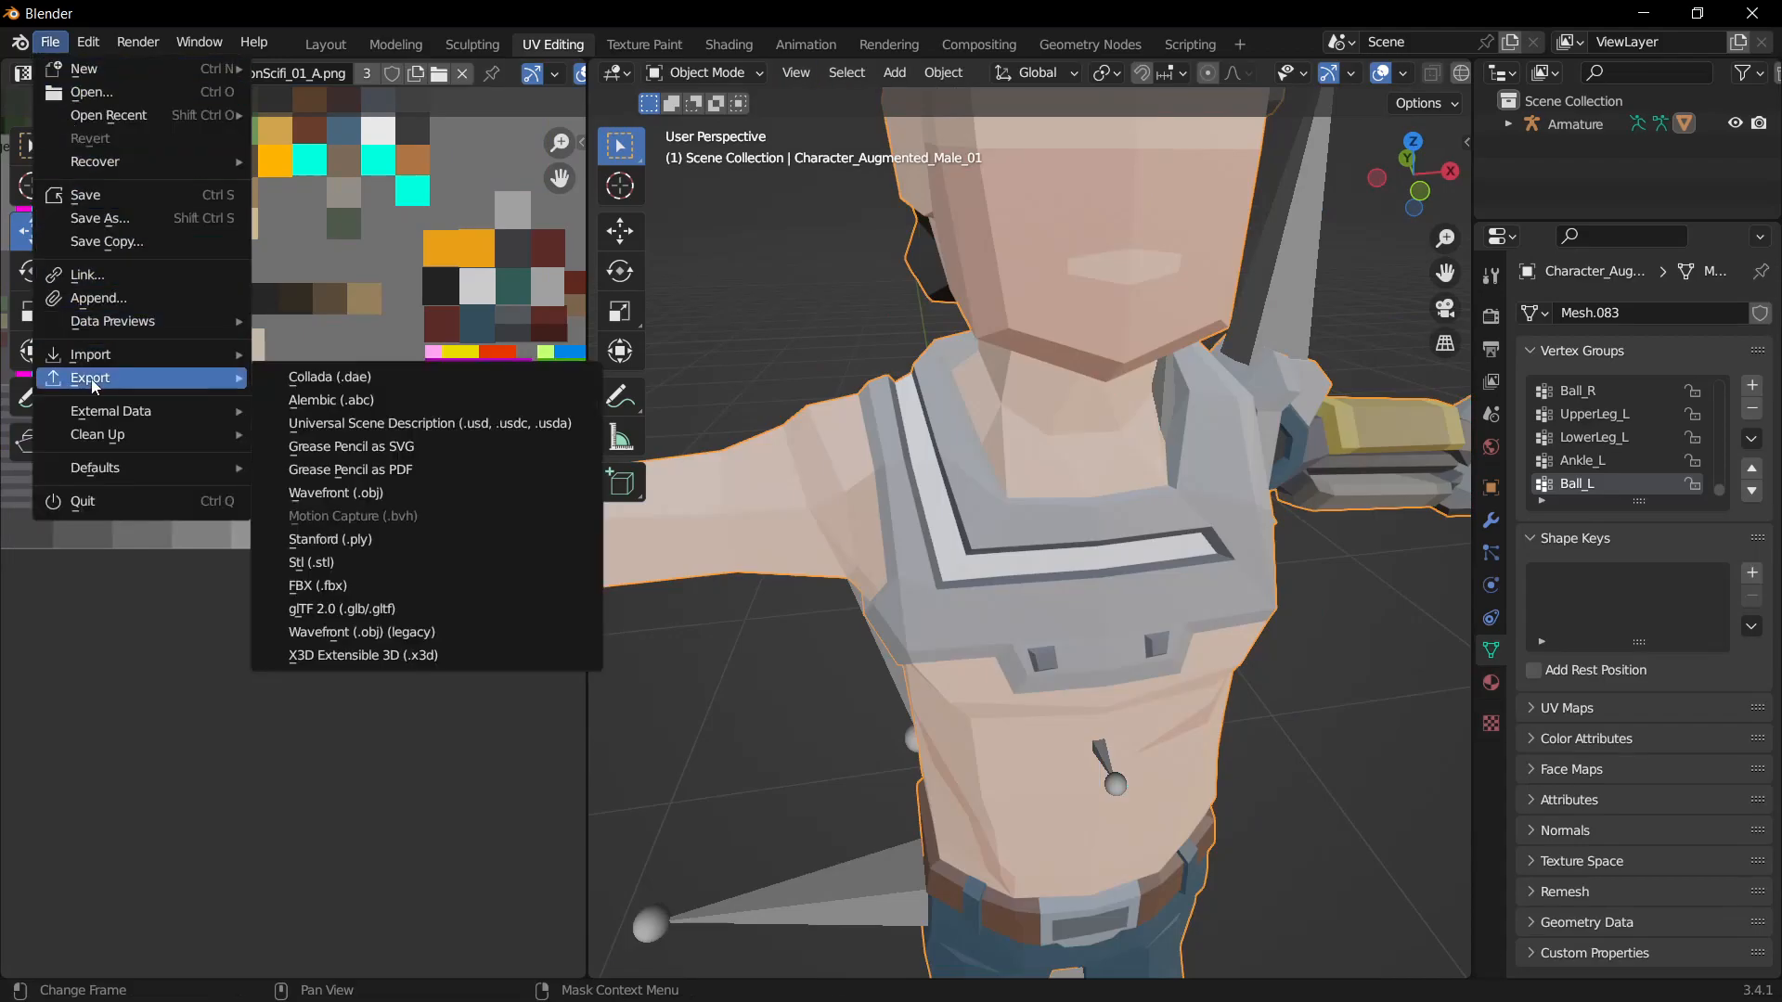
Step: Export the character as EditedCharacter.fbx into the Unity Assets\Tutorial folder
{"action": "left_click", "coordinate": [317, 585]}
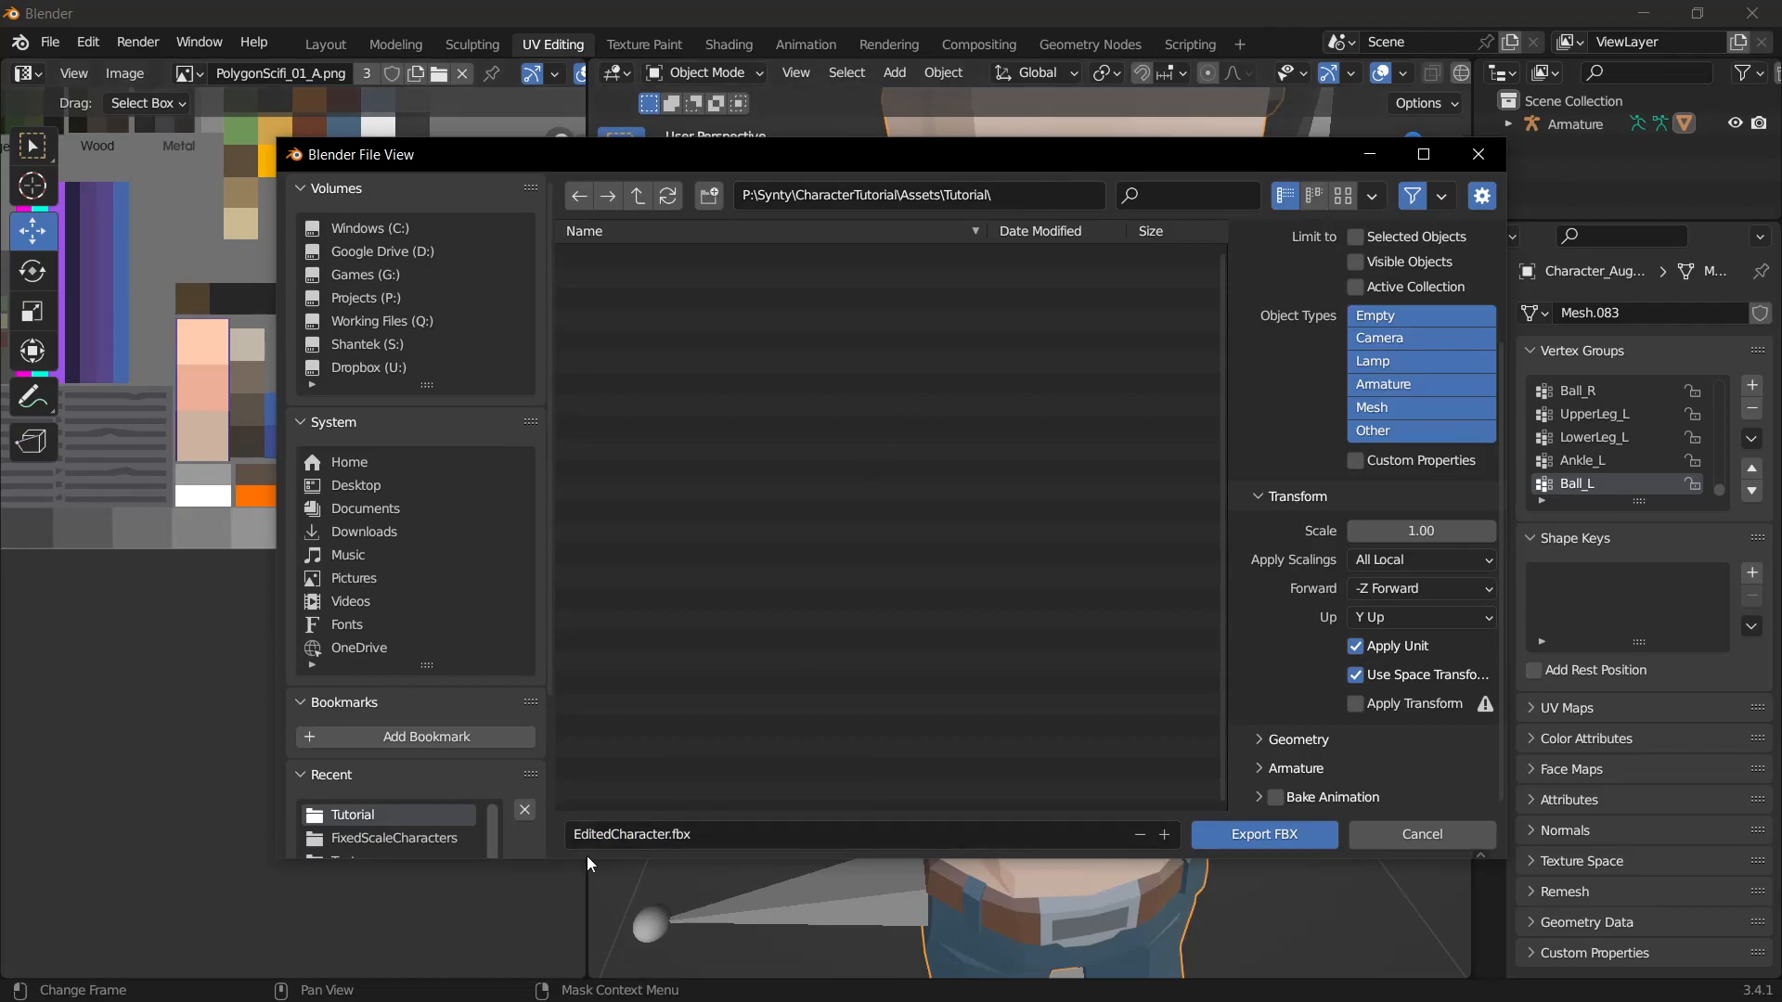
{"action": "mouse_move", "coordinate": [1264, 835]}
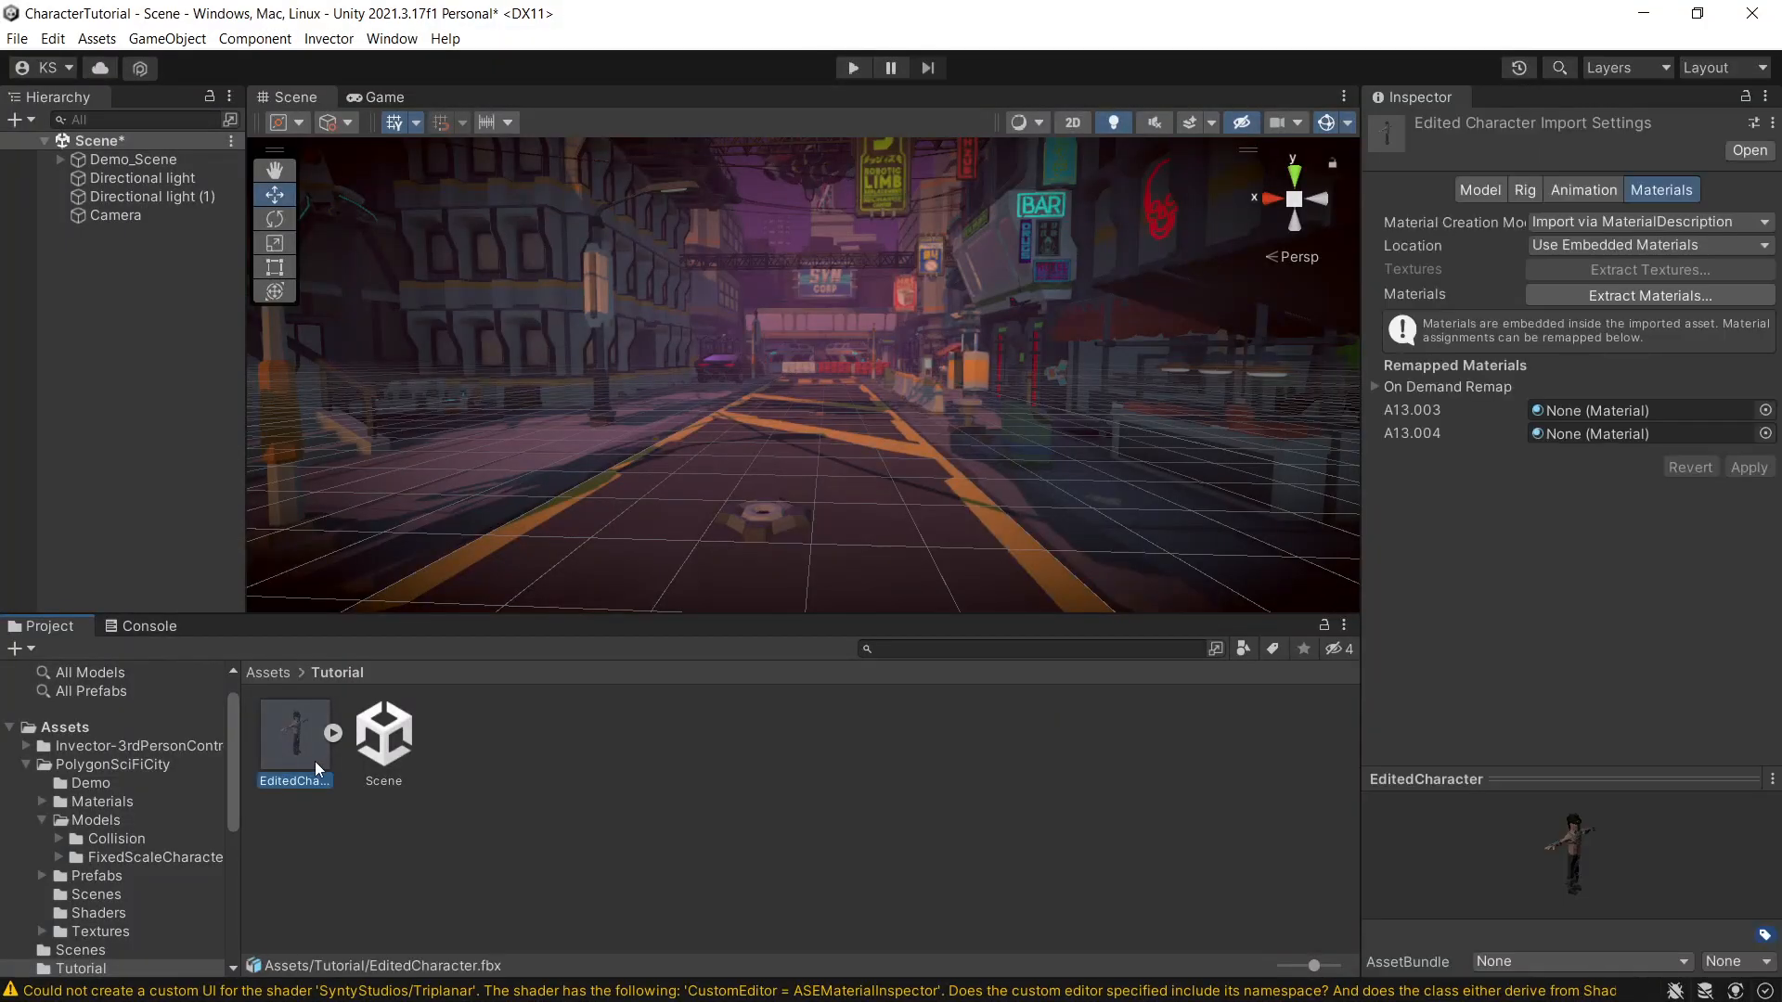
Step: Set EditedCharacter's Rig Animation Type to Humanoid and apply it
{"action": "left_click", "coordinate": [1583, 189]}
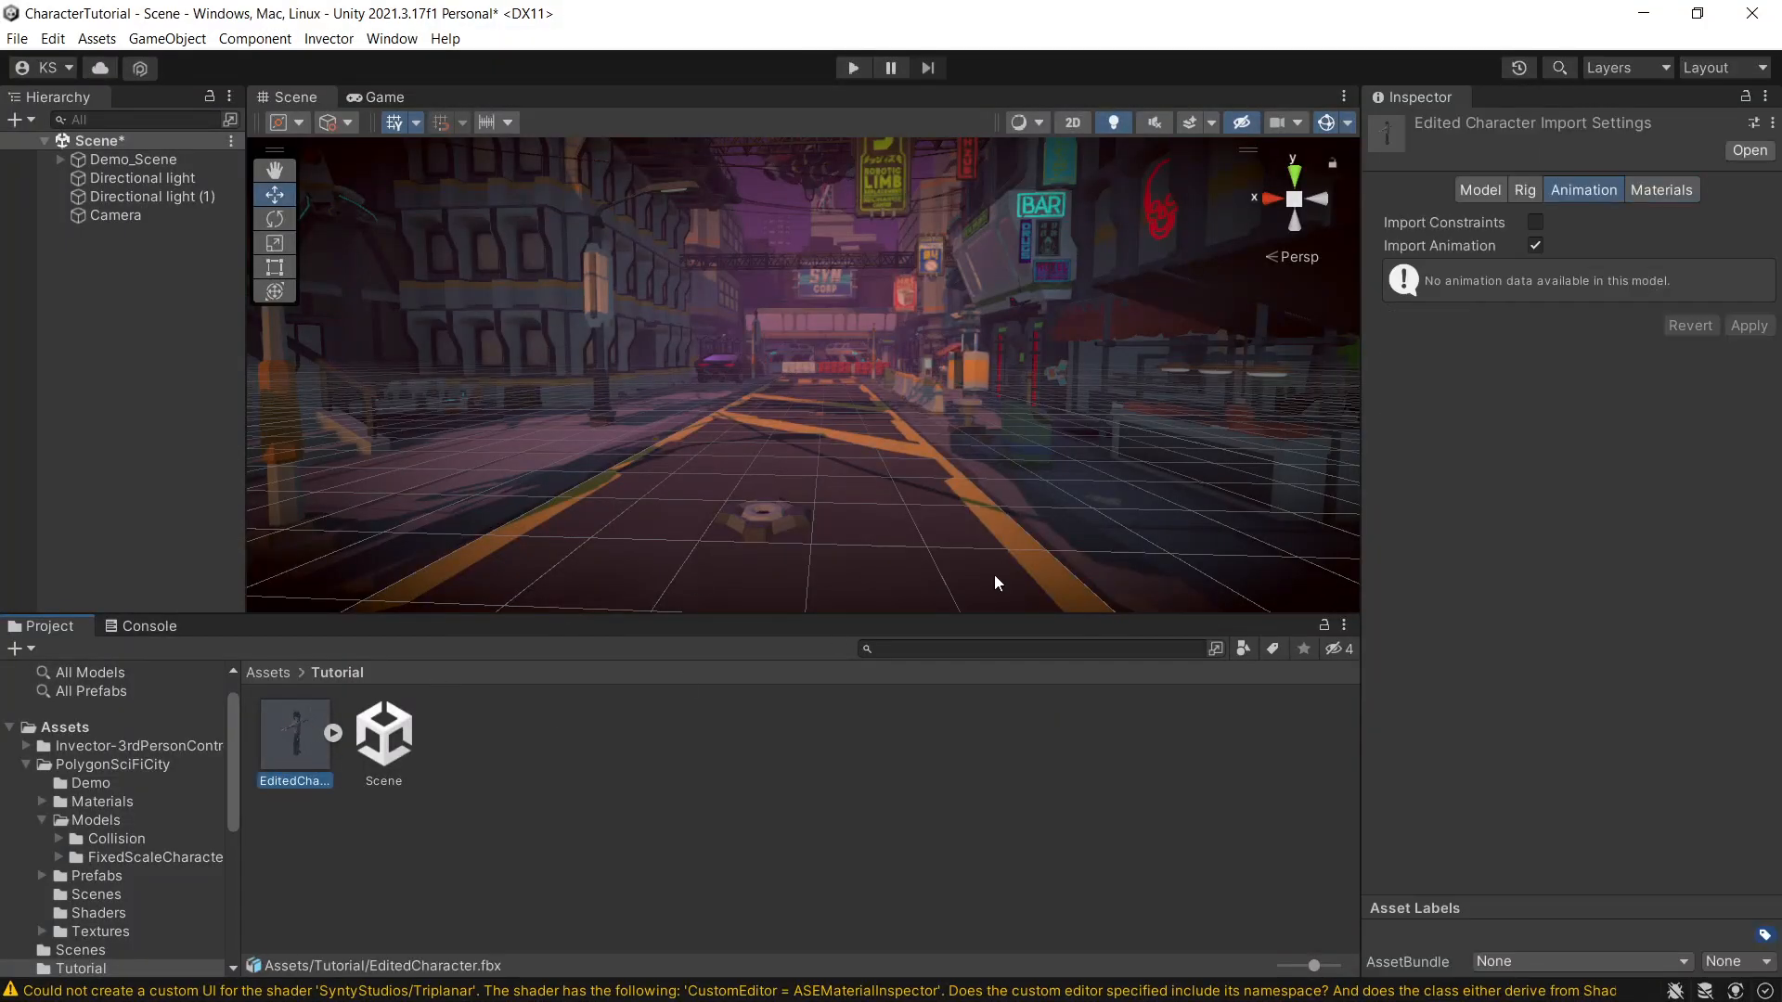
{"action": "left_click", "coordinate": [1526, 189]}
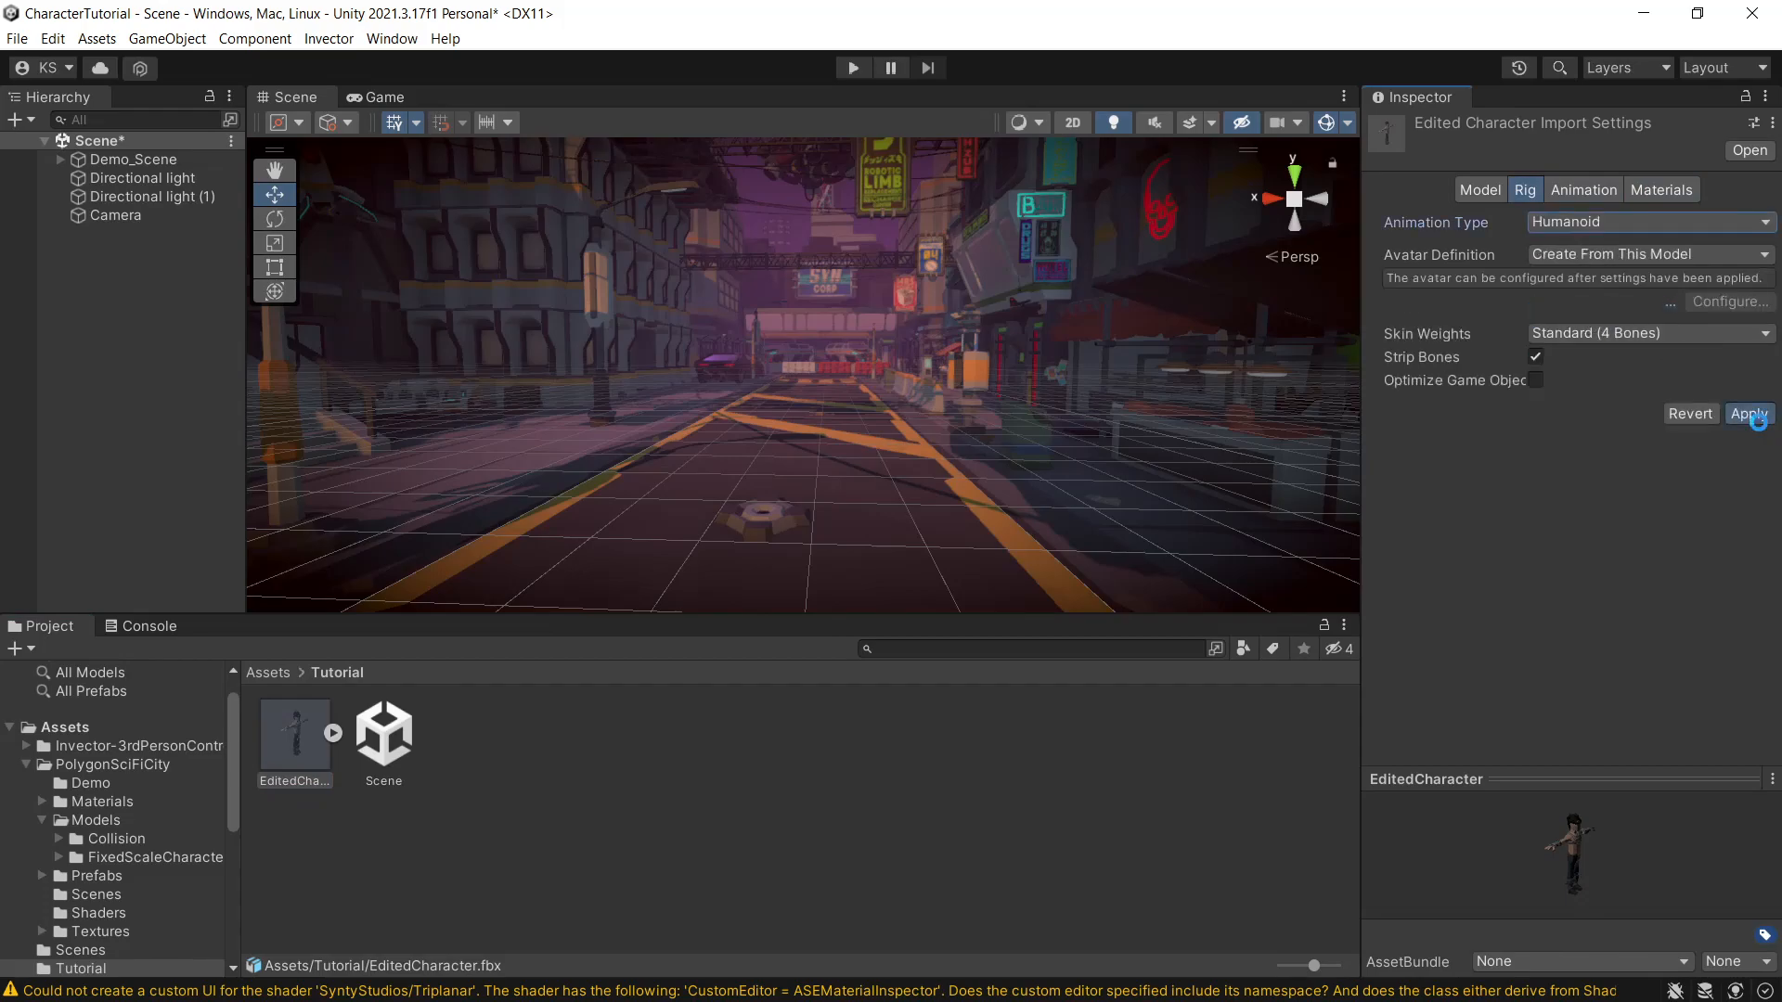
{"action": "left_click", "coordinate": [1661, 189]}
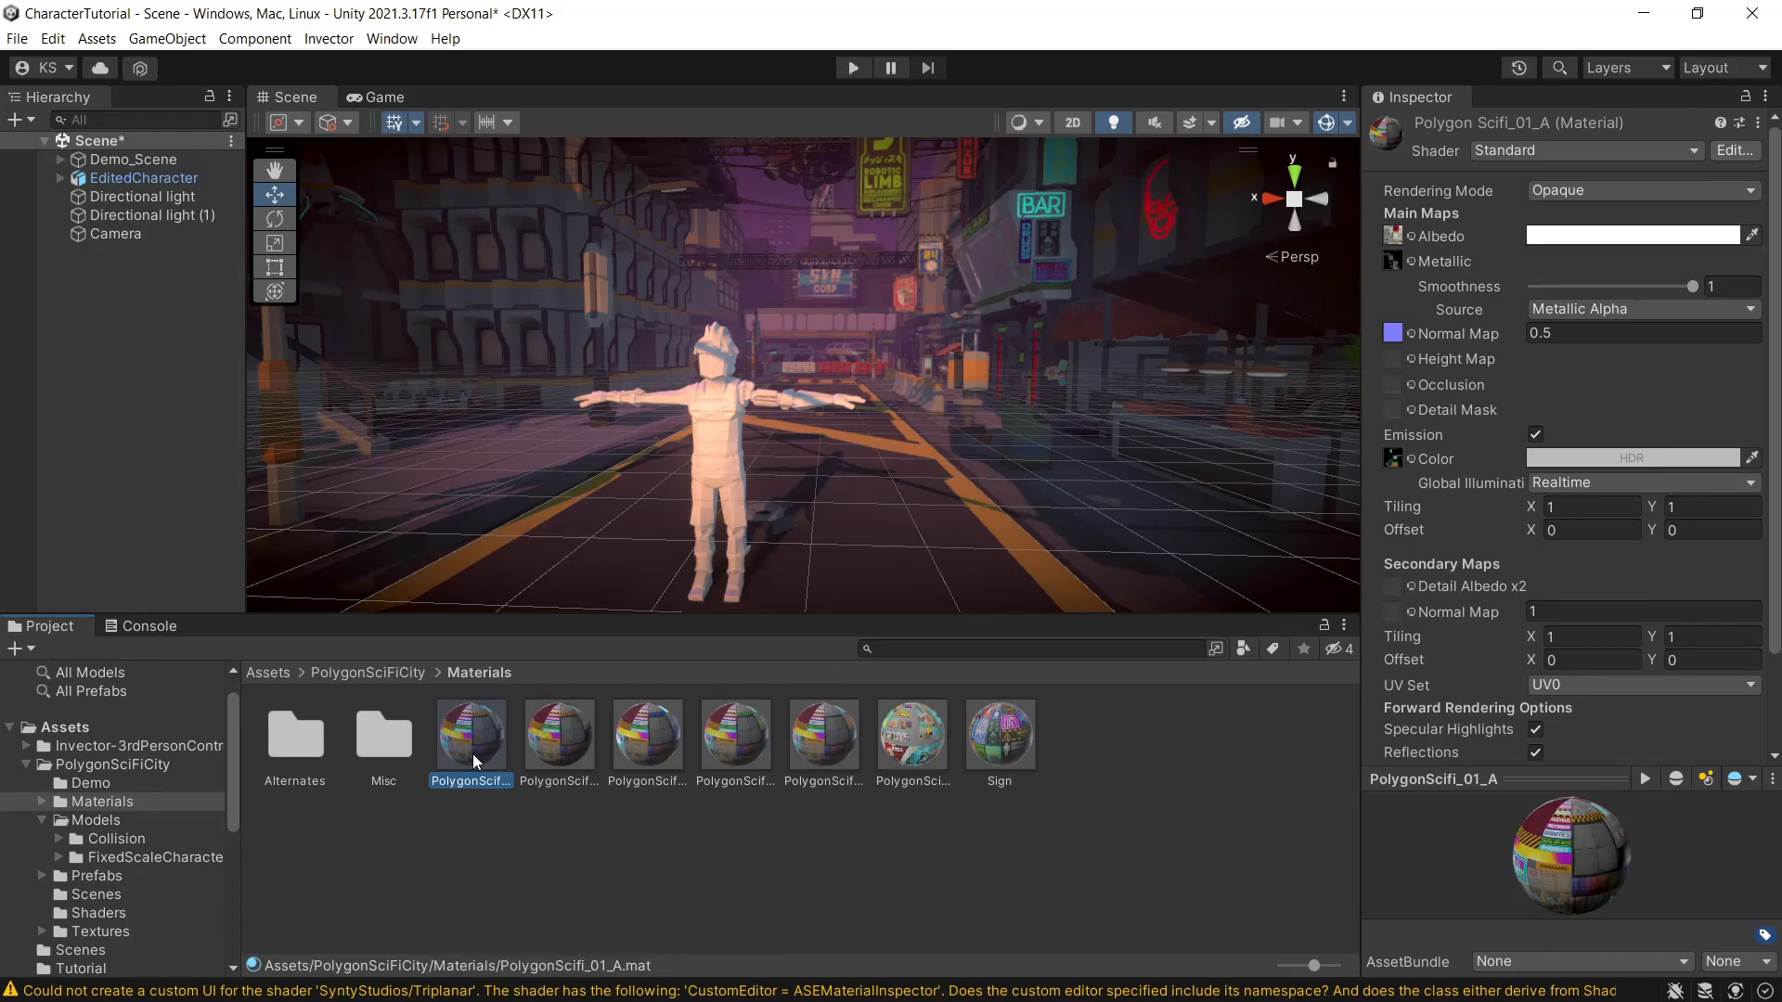
Step: Duplicate PolygonScifi_01_A as PolygonScifi_01_A_Character and assign it to the character's second material slot
{"action": "right_click", "coordinate": [472, 734]}
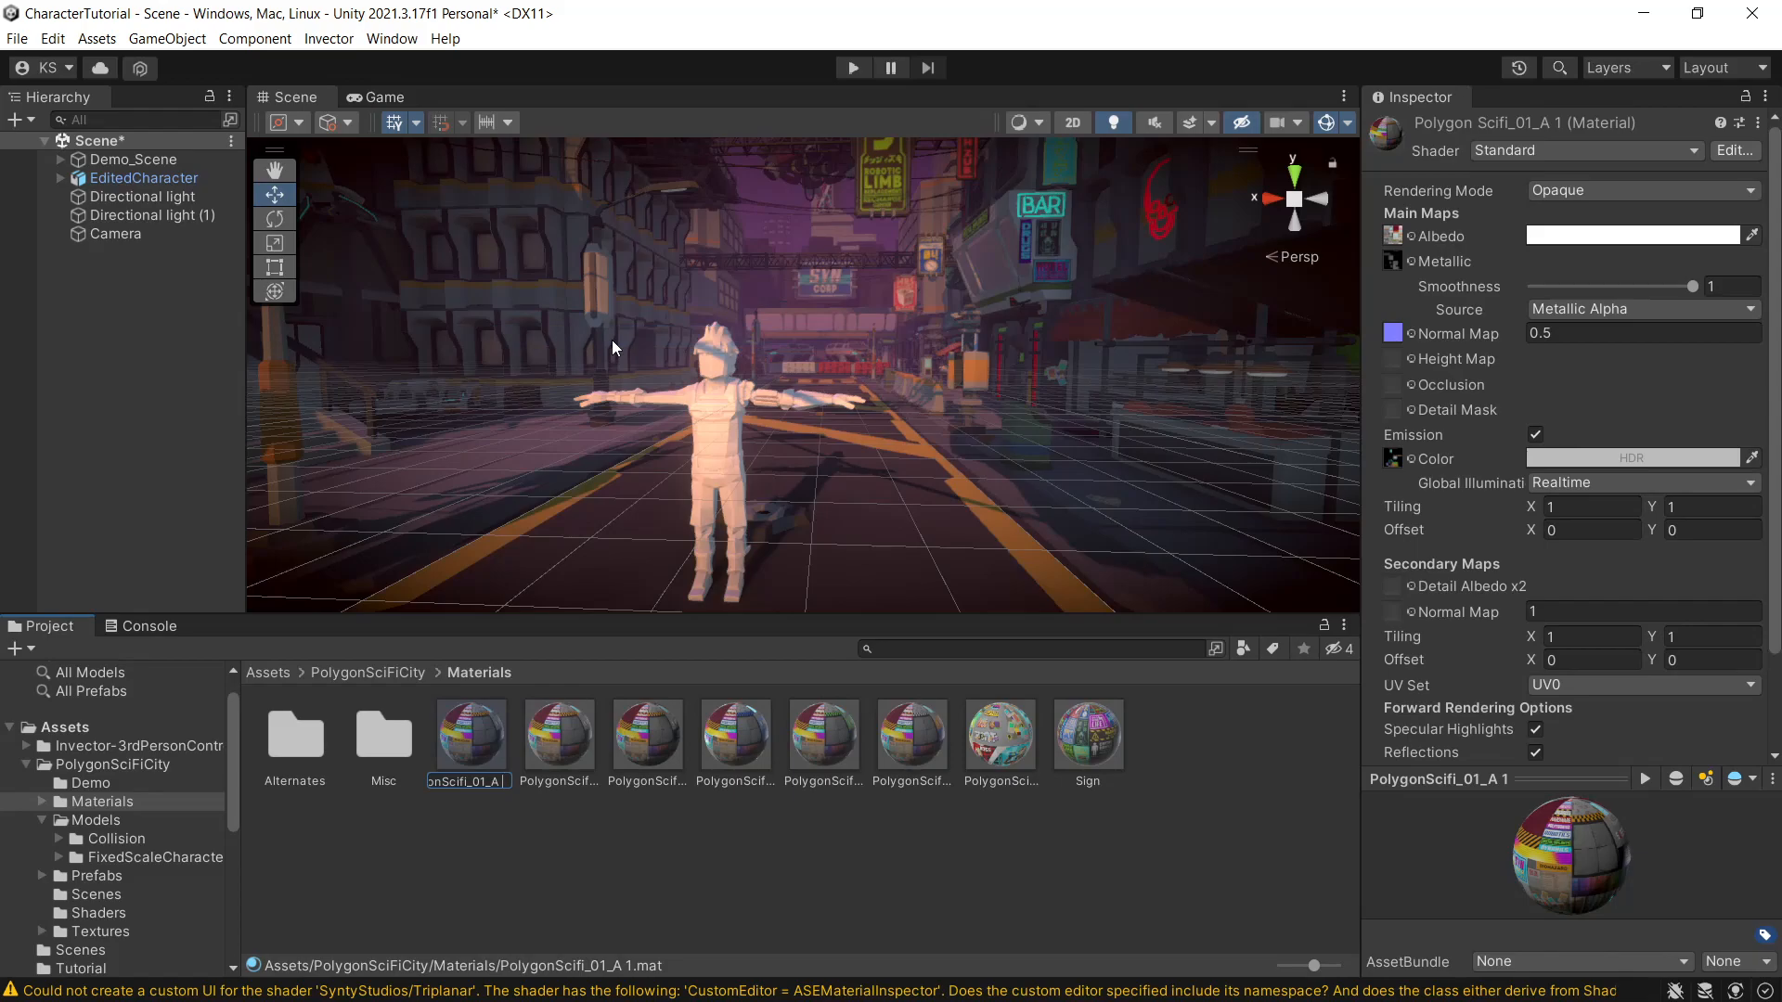
{"action": "left_click", "coordinate": [171, 216]}
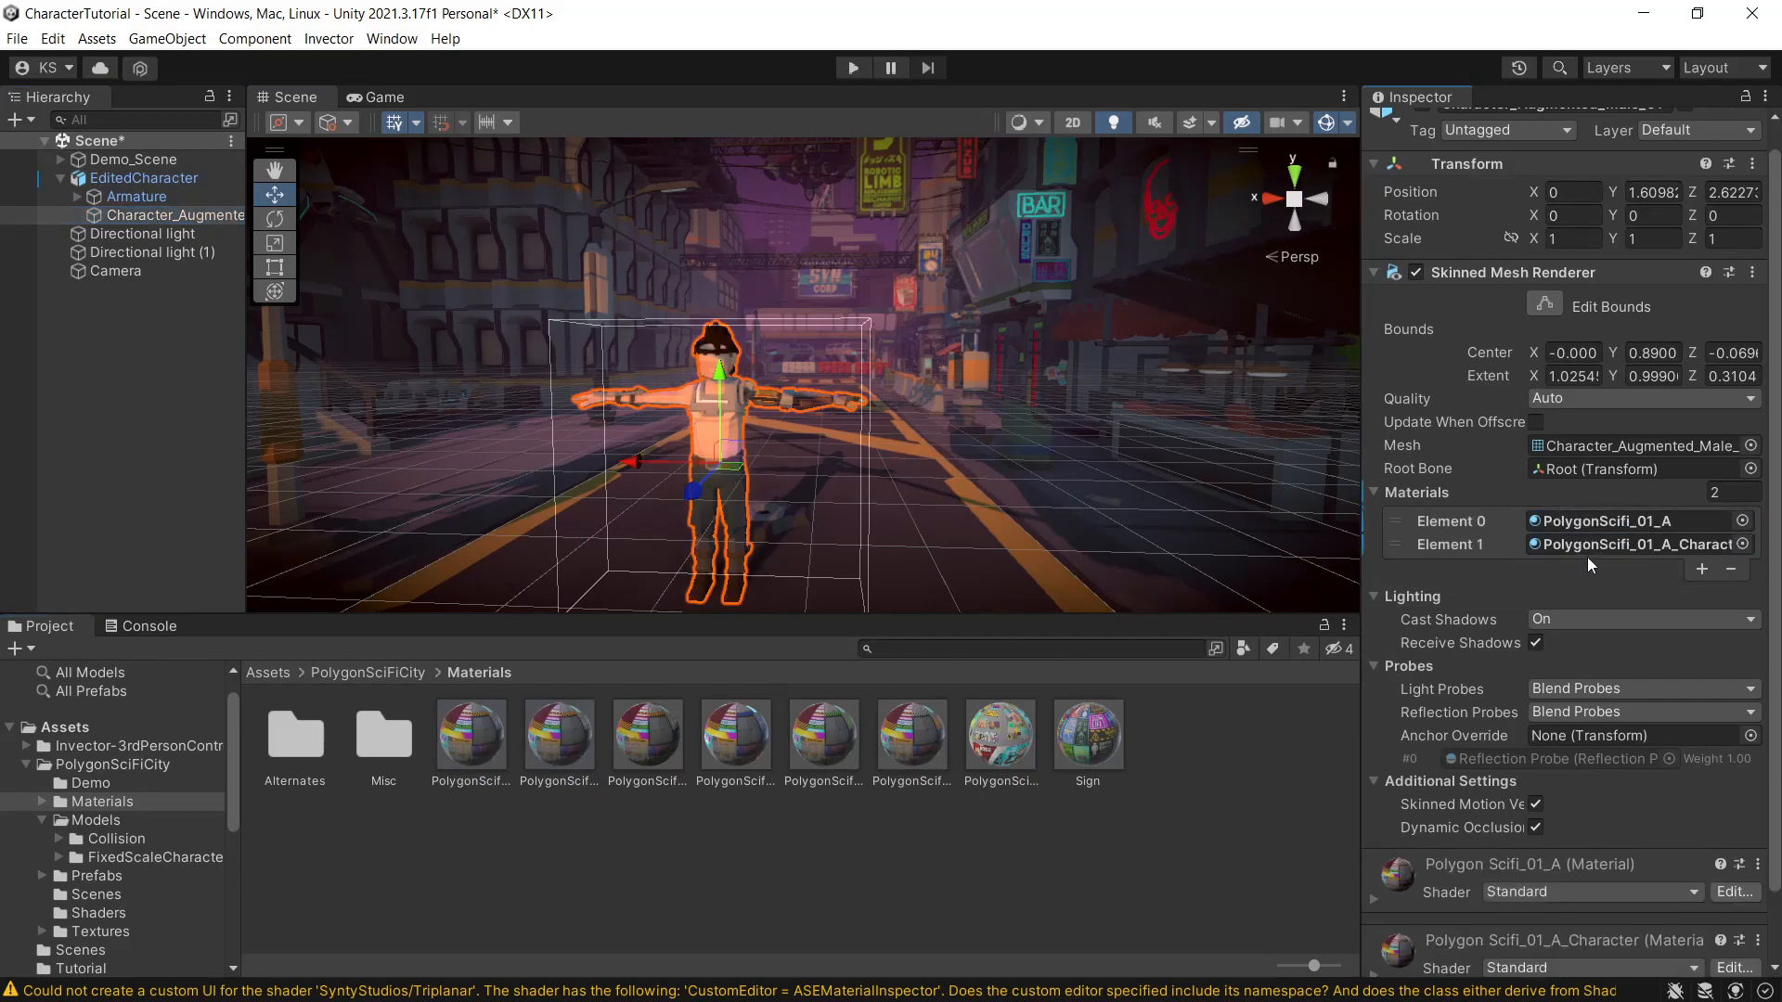
Step: Give PolygonScifi_01_A_Character a black albedo with red HDR emission for the chest strip glow
{"action": "left_click", "coordinate": [559, 735]}
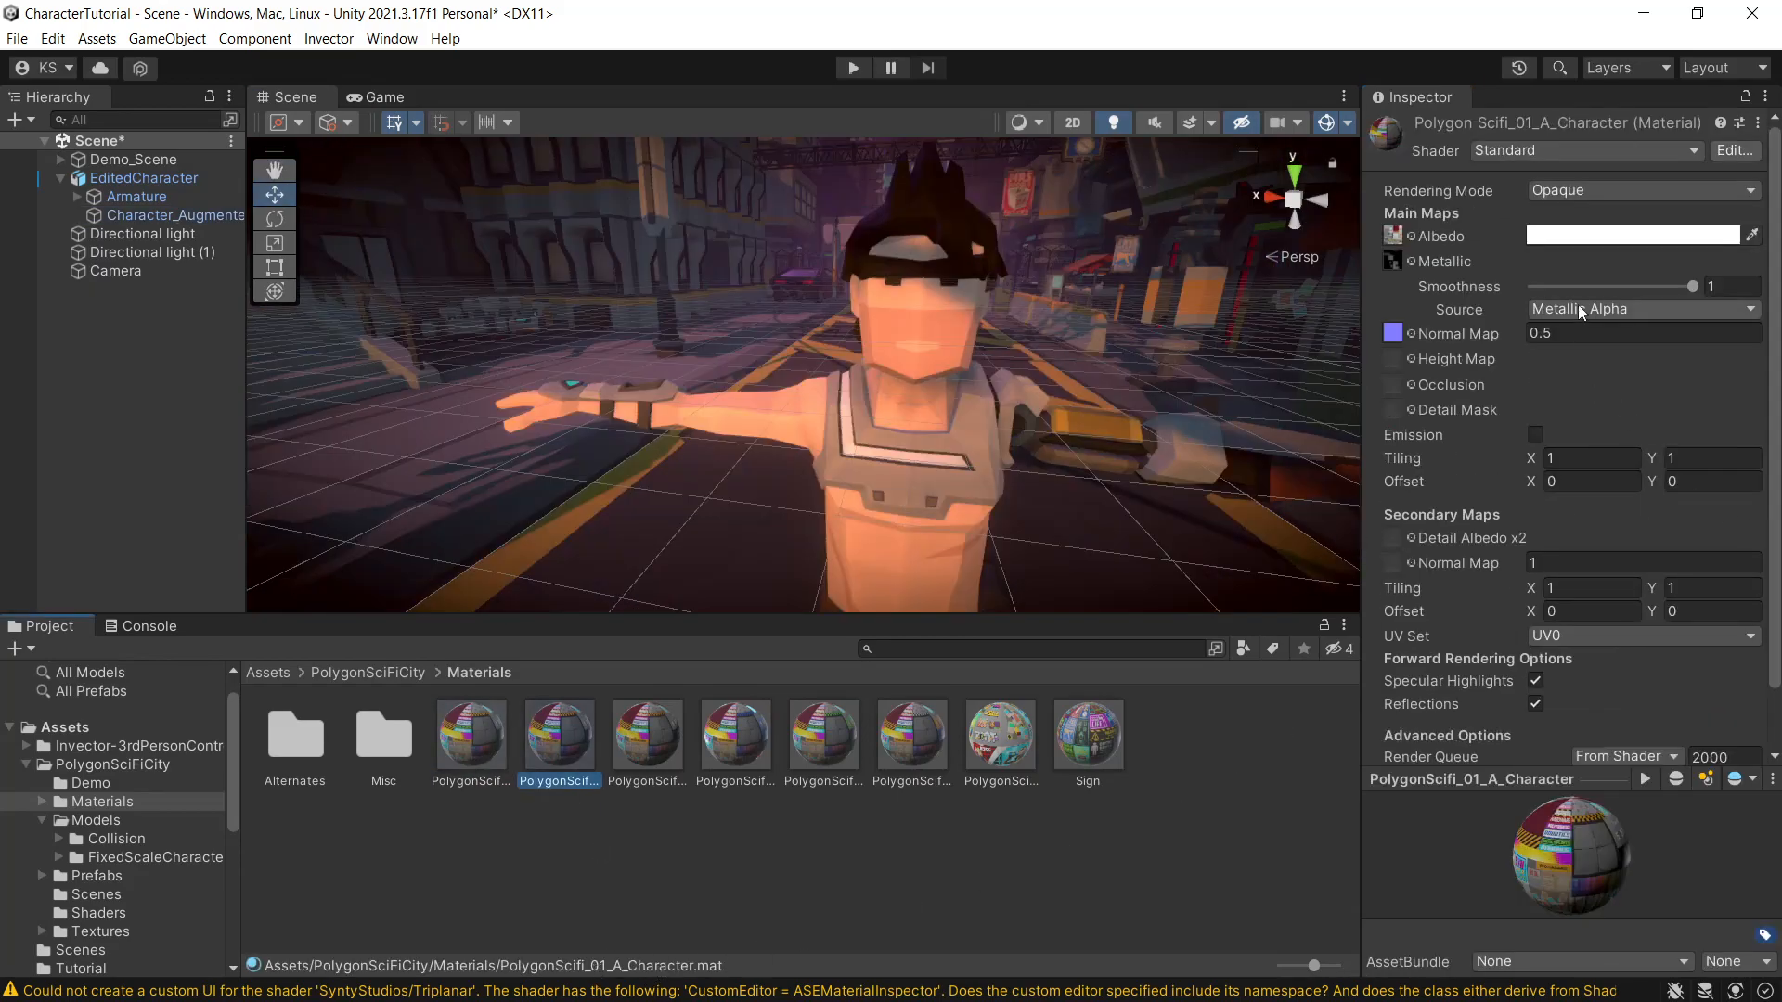
{"action": "left_click", "coordinate": [1634, 236]}
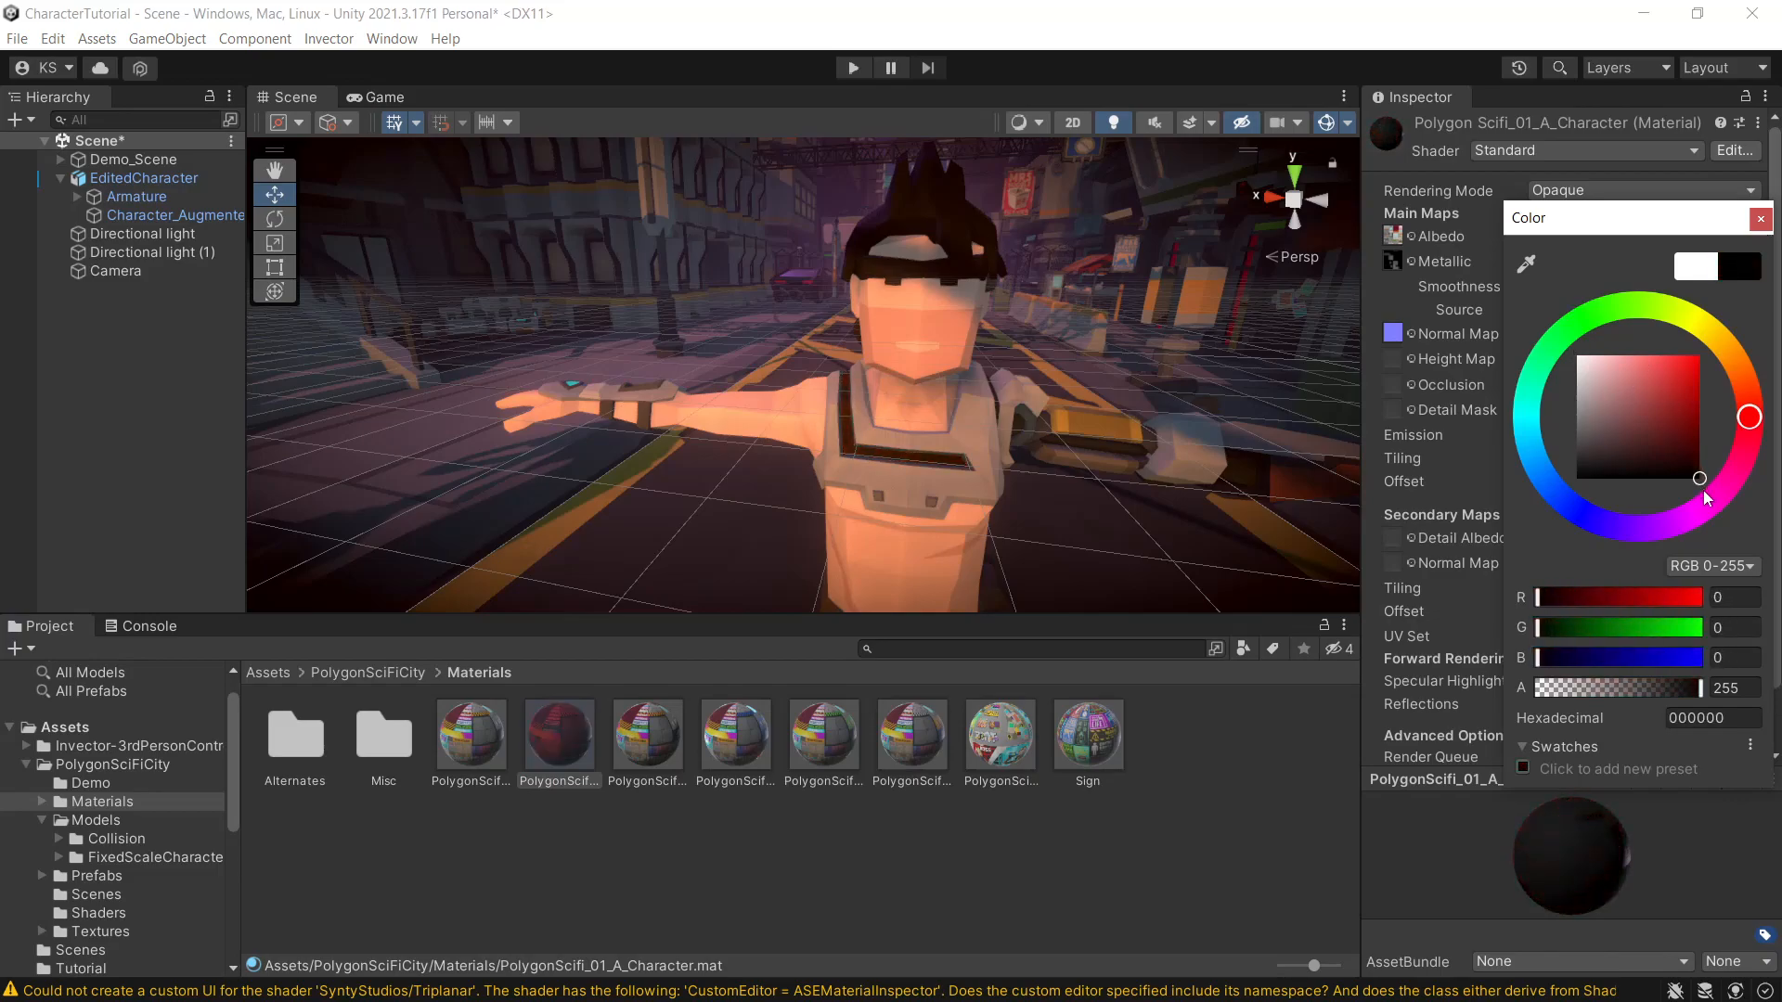
{"action": "left_click", "coordinate": [1759, 219]}
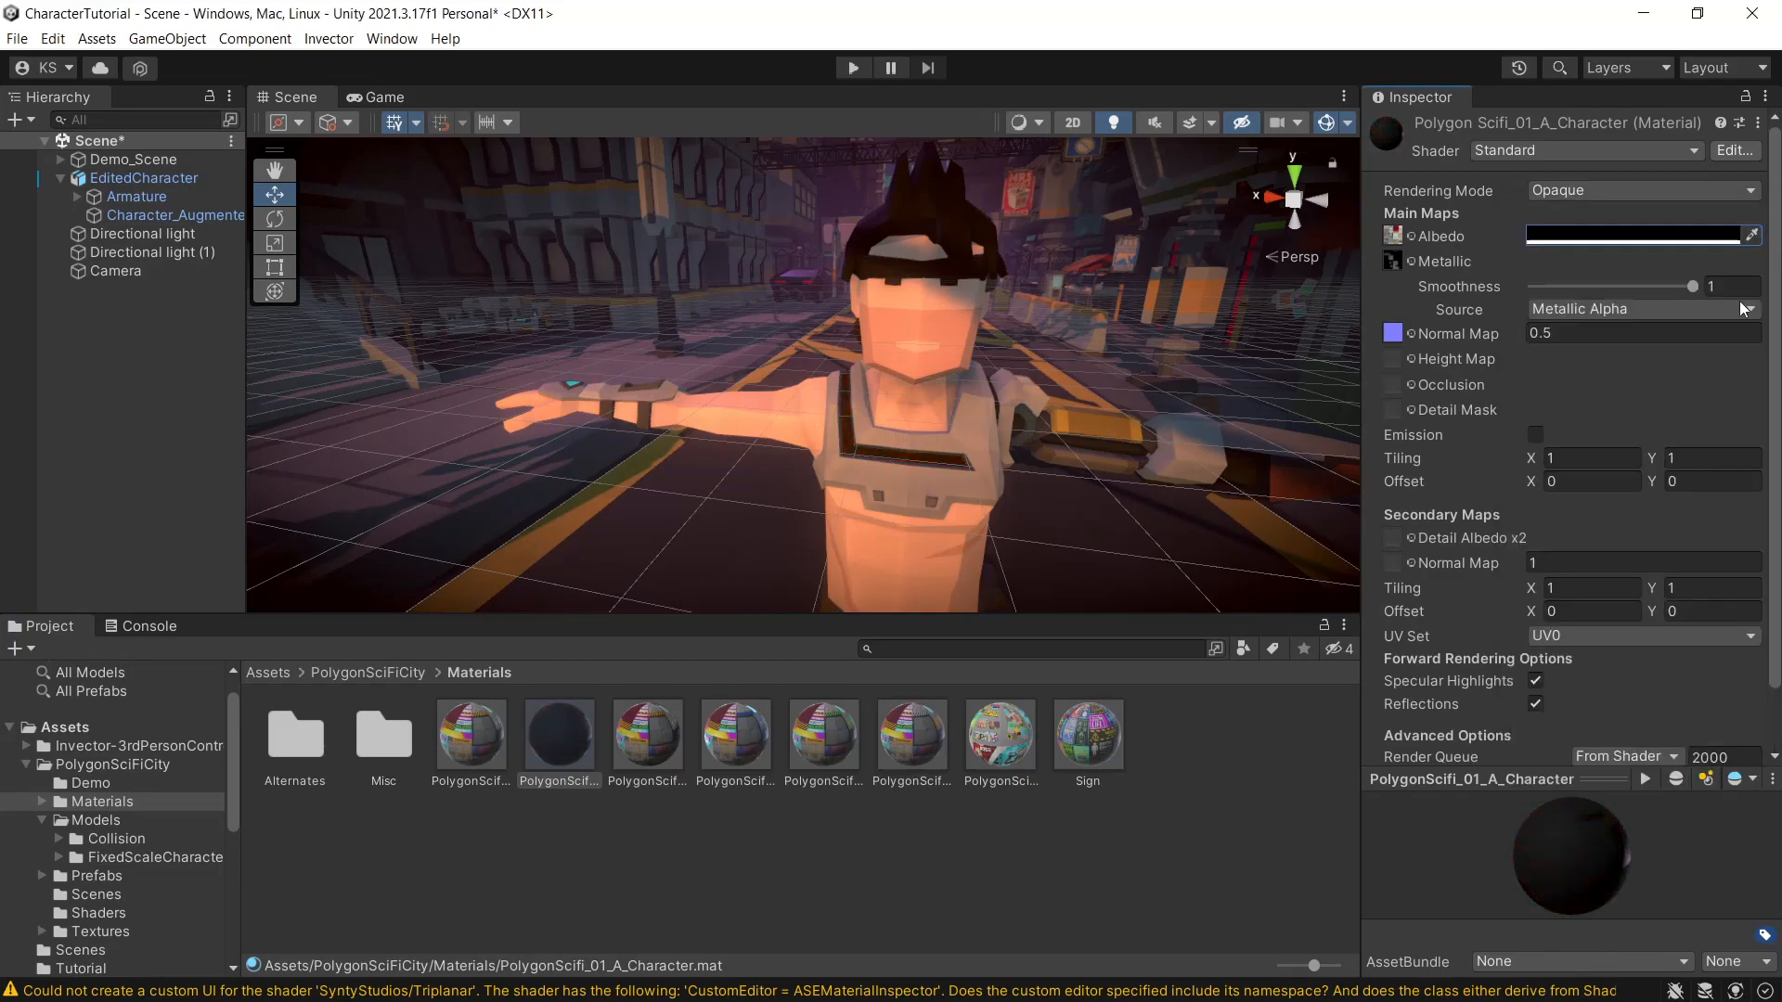
{"action": "left_click", "coordinate": [1535, 434]}
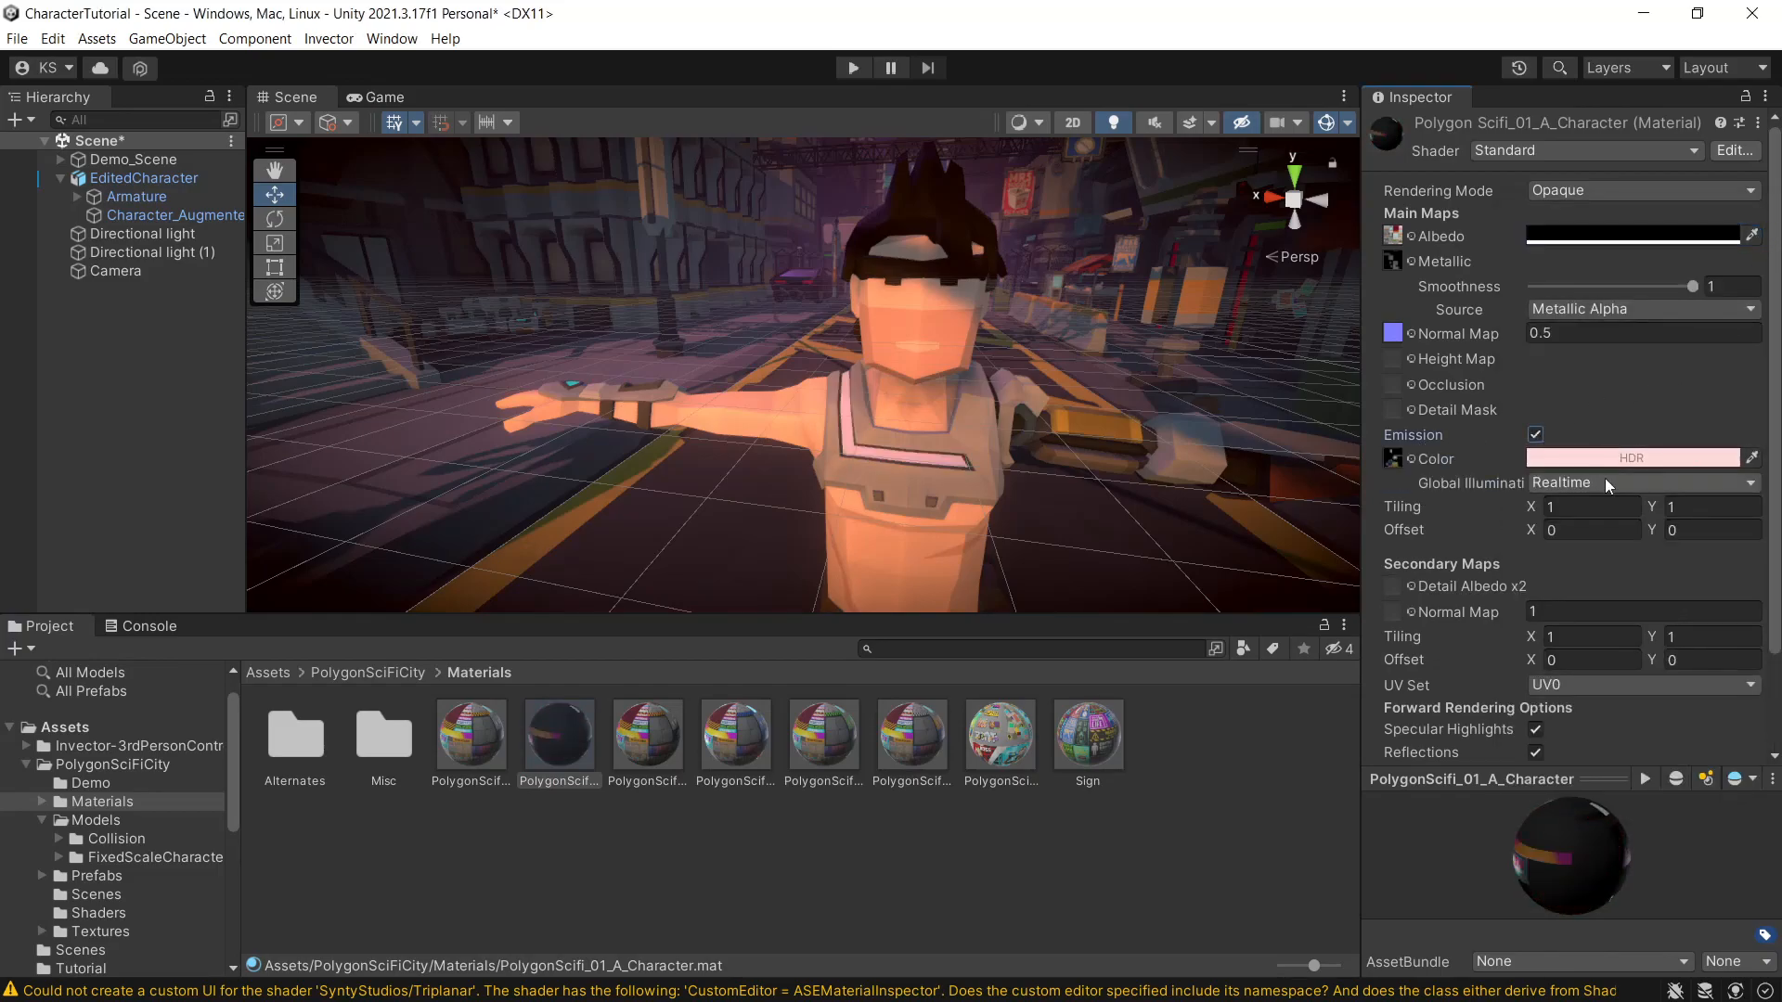
{"action": "left_click", "coordinate": [1630, 459]}
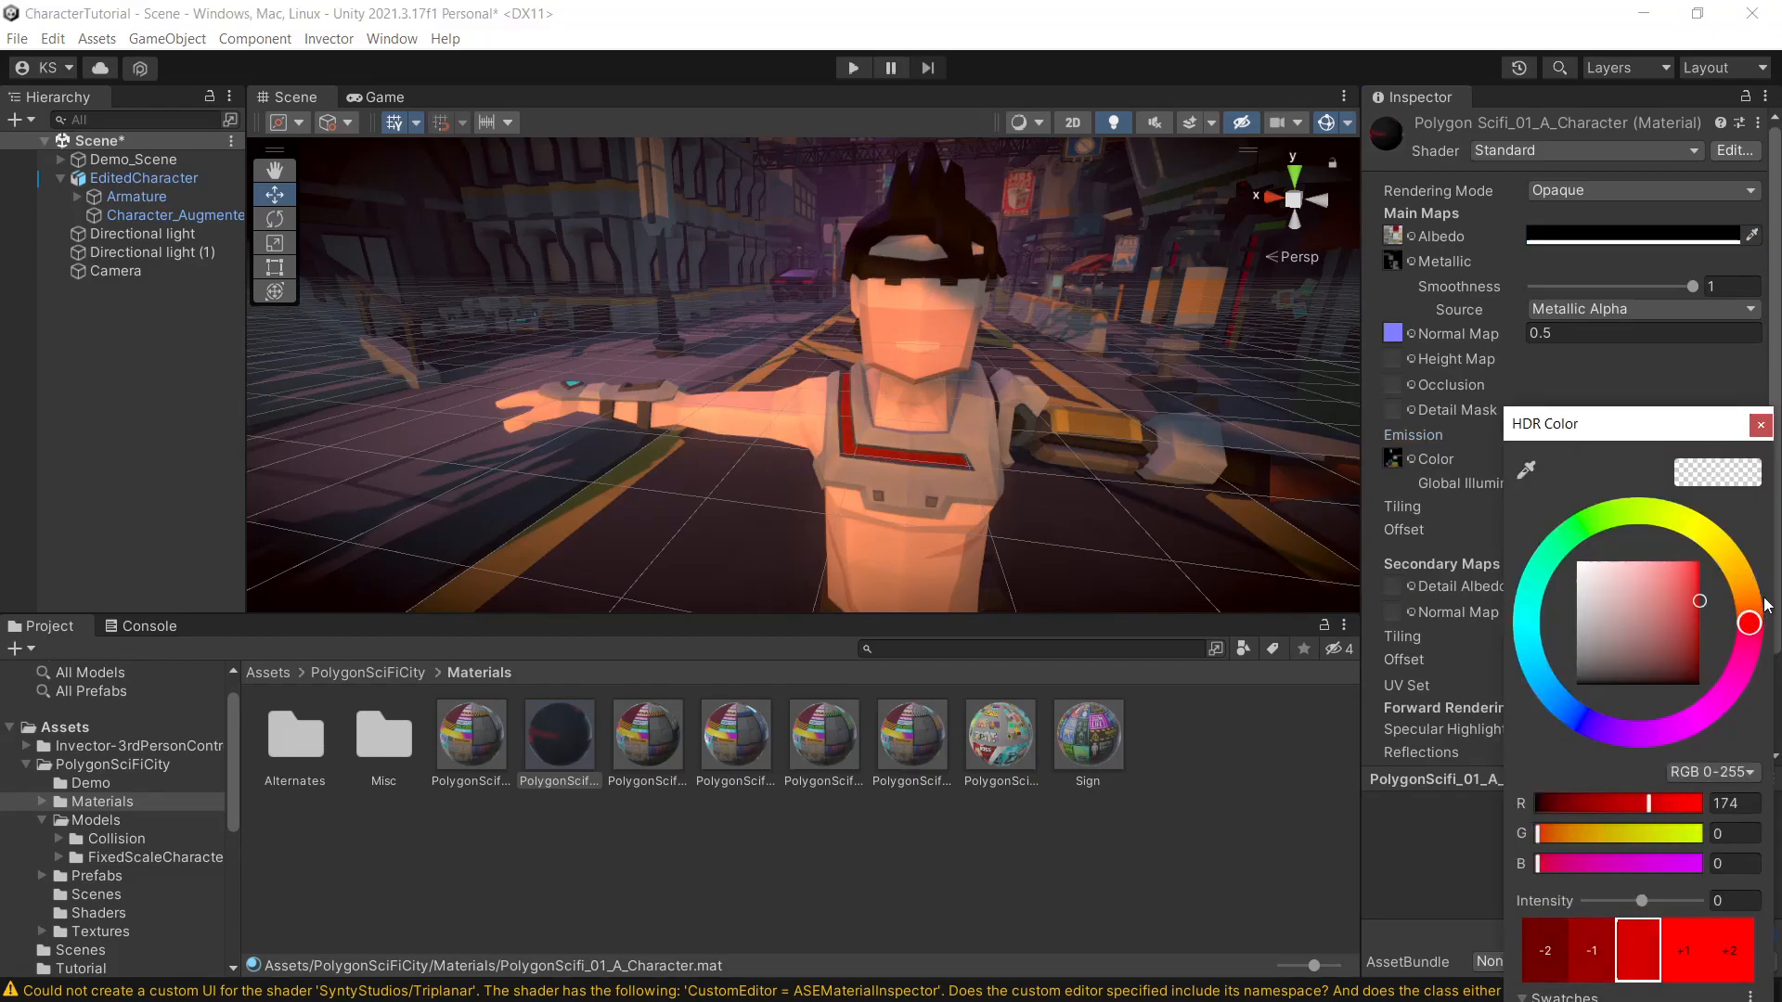
{"action": "left_click", "coordinate": [141, 178]}
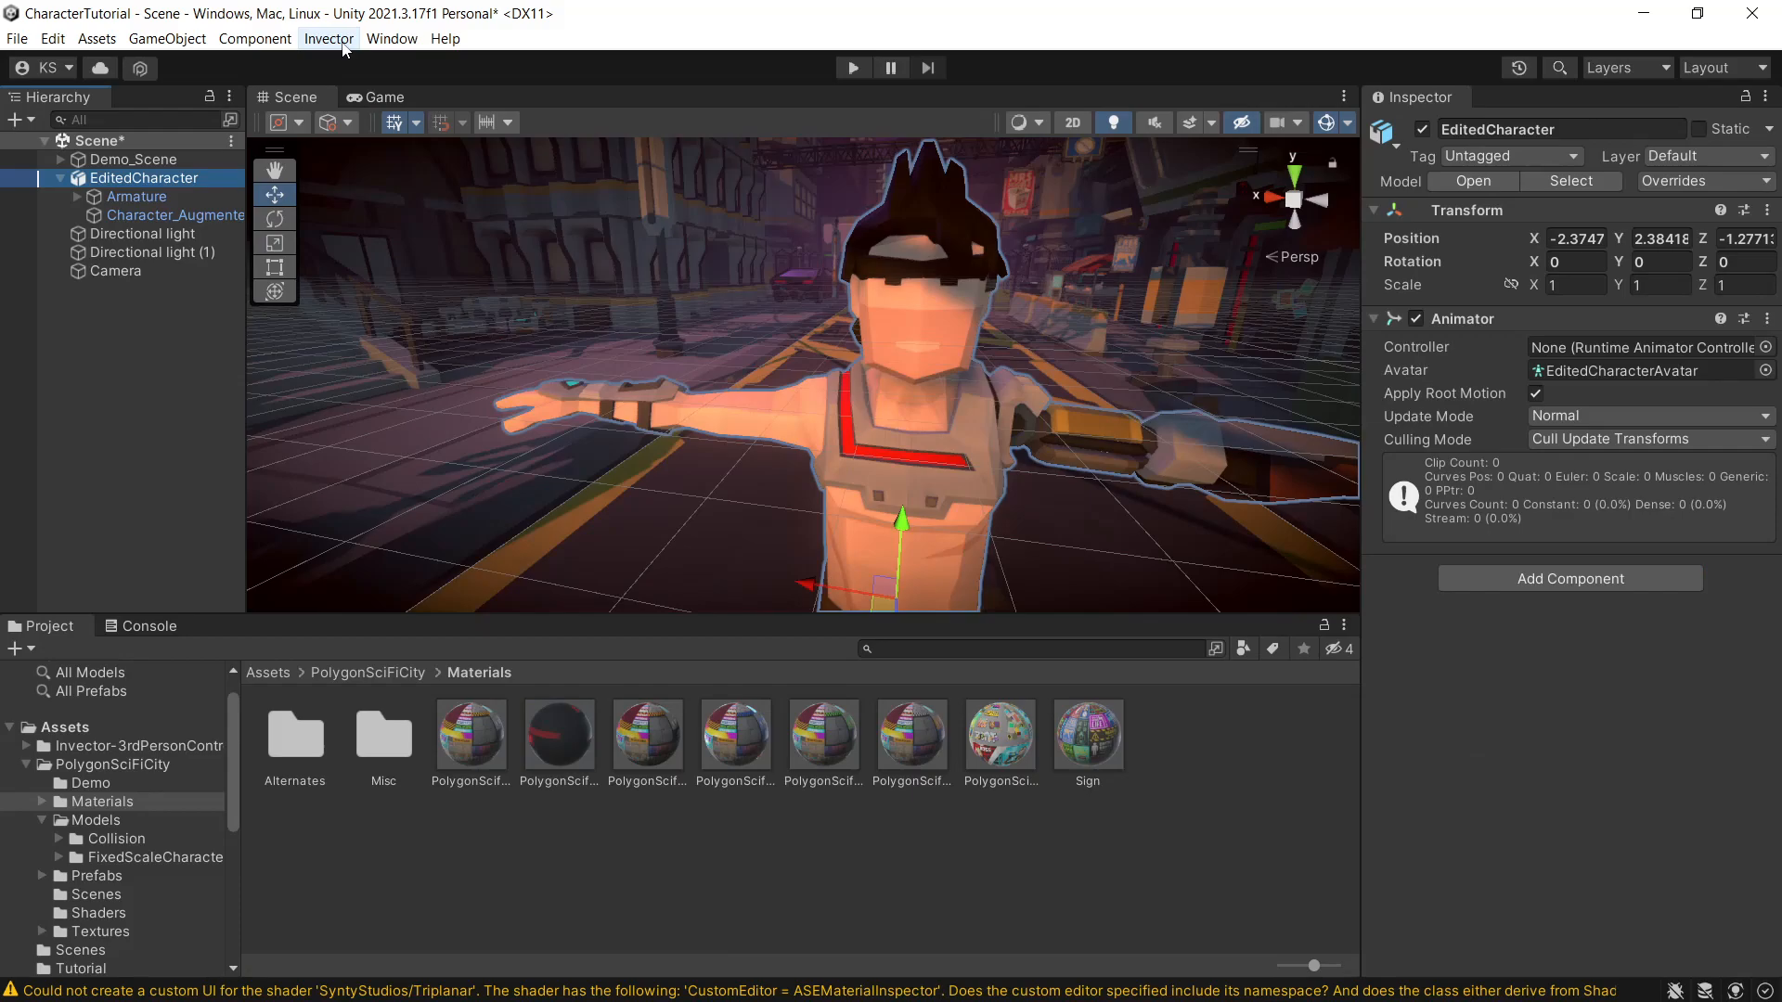